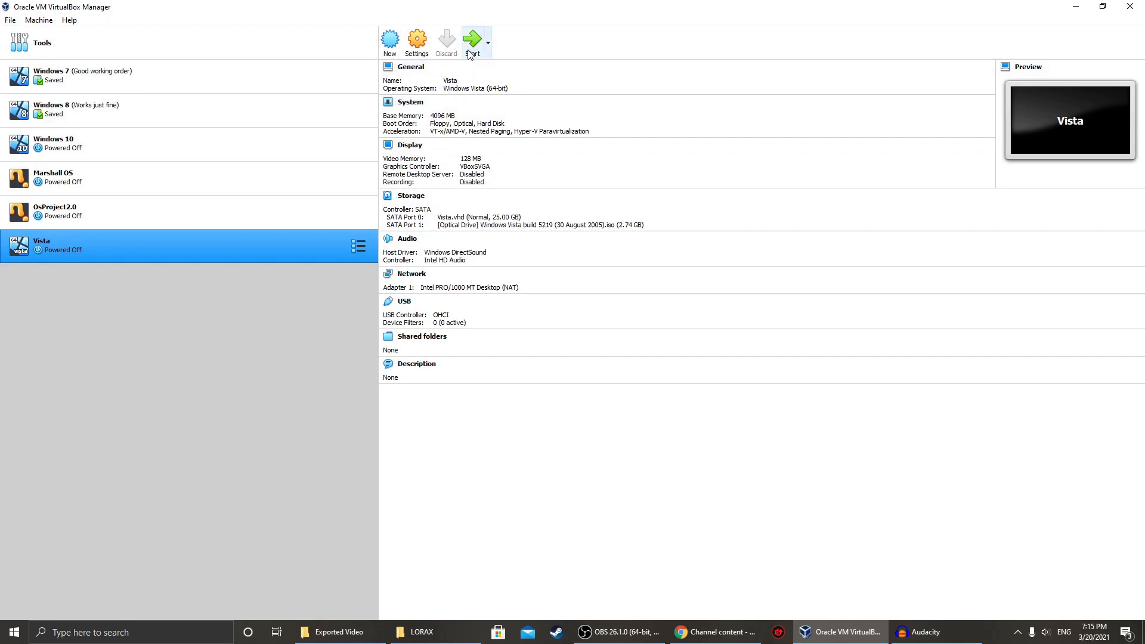
{"action": "mouse_move", "coordinate": [473, 40]}
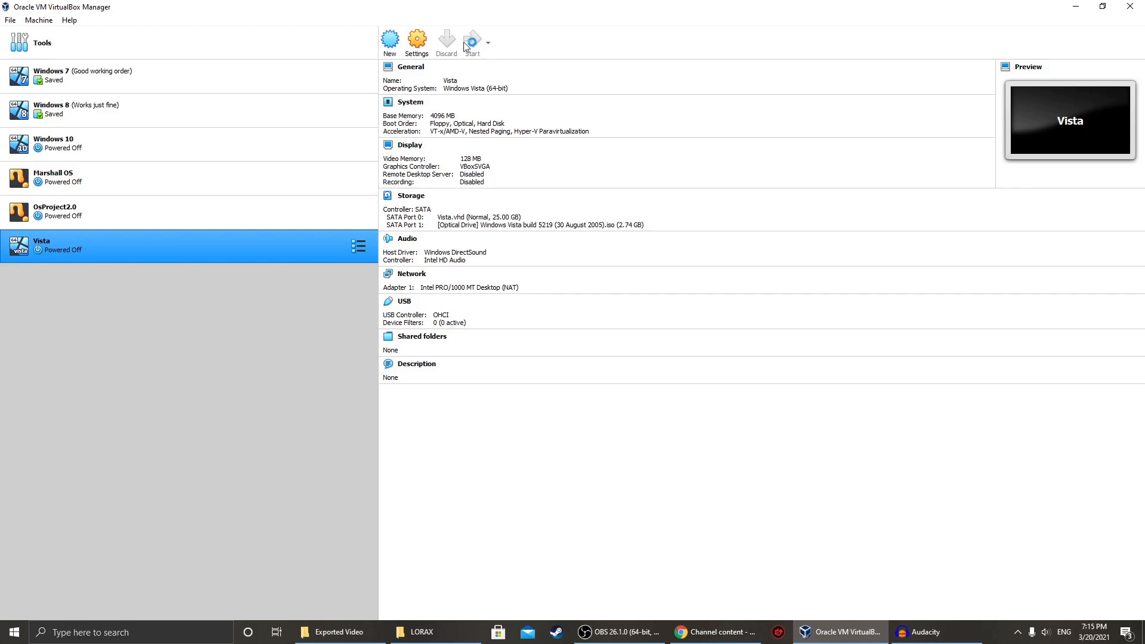
Step: Launch the Vista virtual machine from the VirtualBox toolbar
{"action": "left_click", "coordinate": [471, 39]}
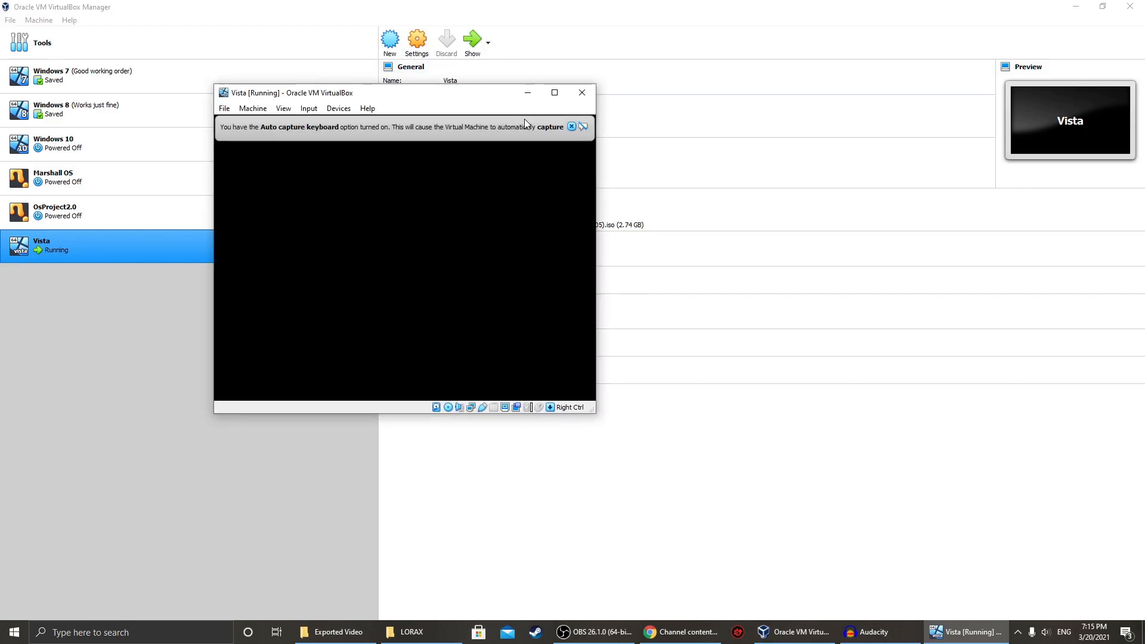
Step: Let the VM boot from the Vista Beta 2 ISO past the Longhorn splash
{"action": "left_click", "coordinate": [553, 93]}
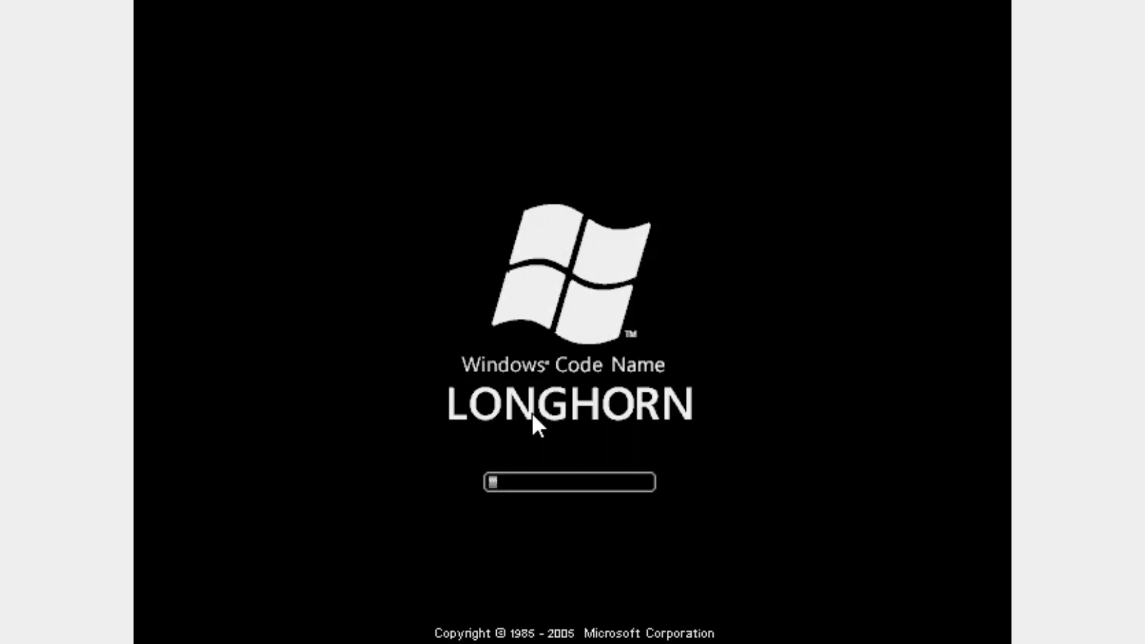
{"action": "mouse_move", "coordinate": [759, 451]}
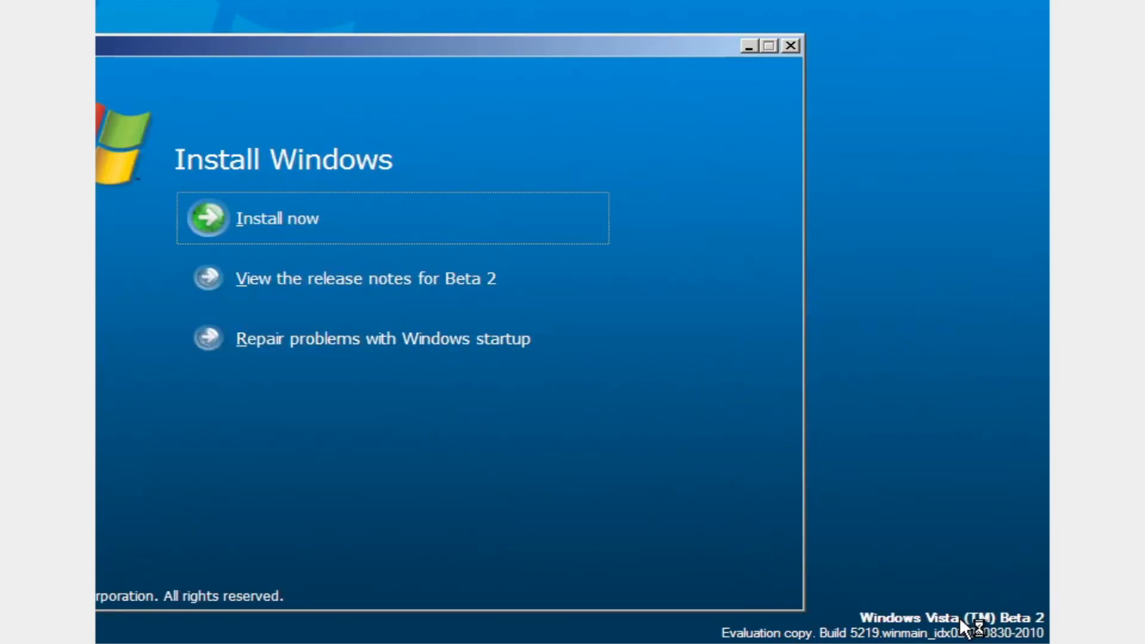
{"action": "mouse_move", "coordinate": [531, 90]}
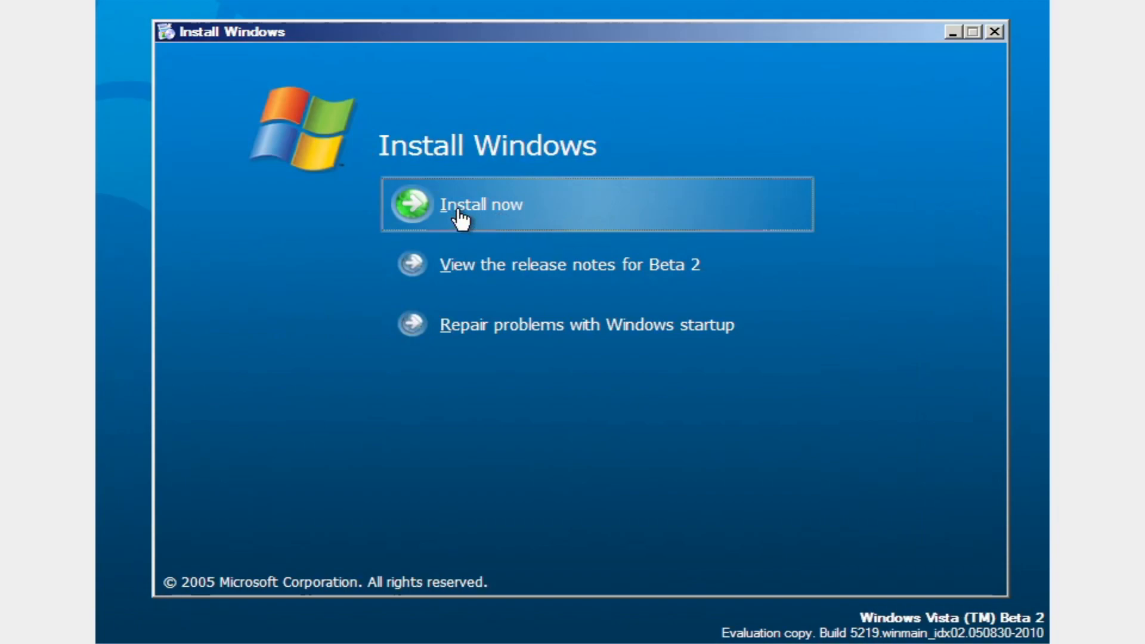
Step: Choose Install now and move past the introduction to the product key page
{"action": "left_click", "coordinate": [480, 204]}
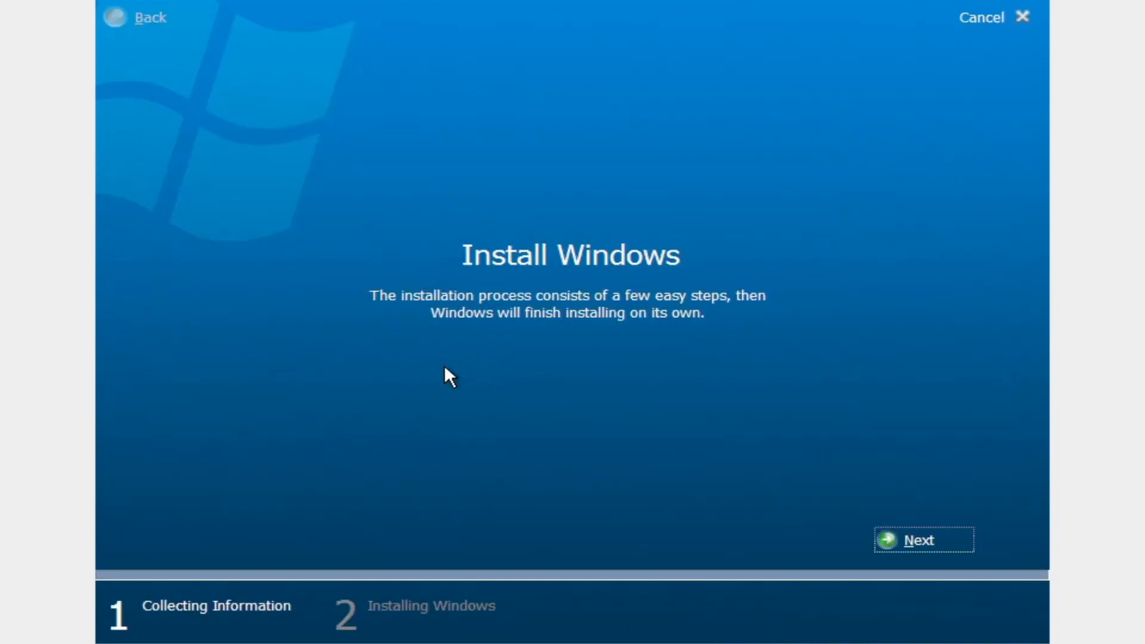
{"action": "mouse_move", "coordinate": [456, 289]}
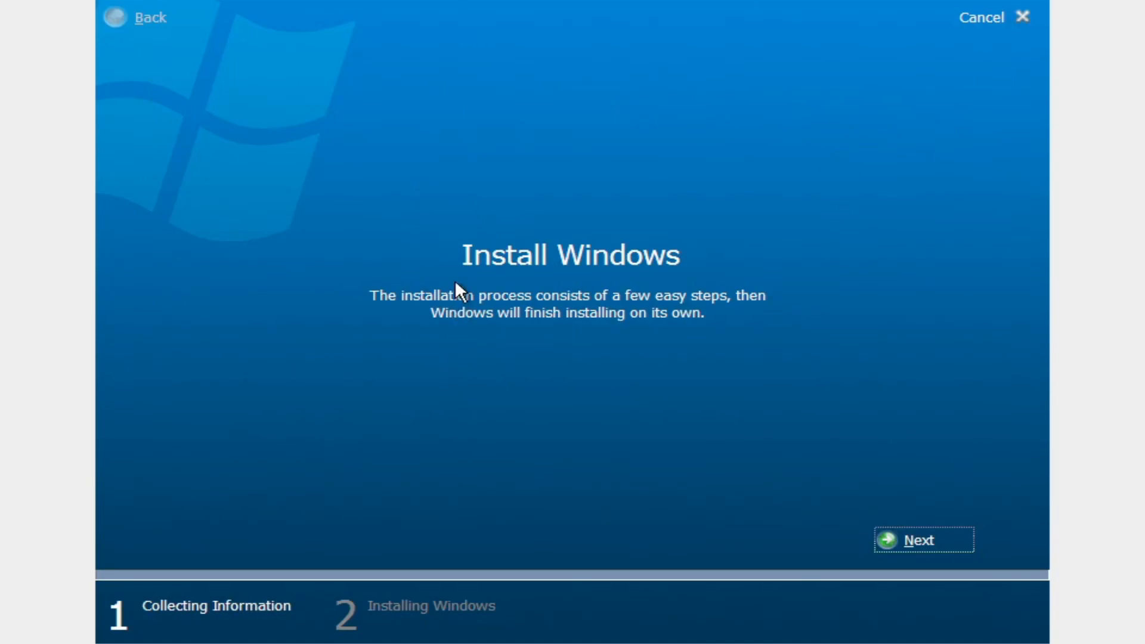
{"action": "mouse_move", "coordinate": [592, 319]}
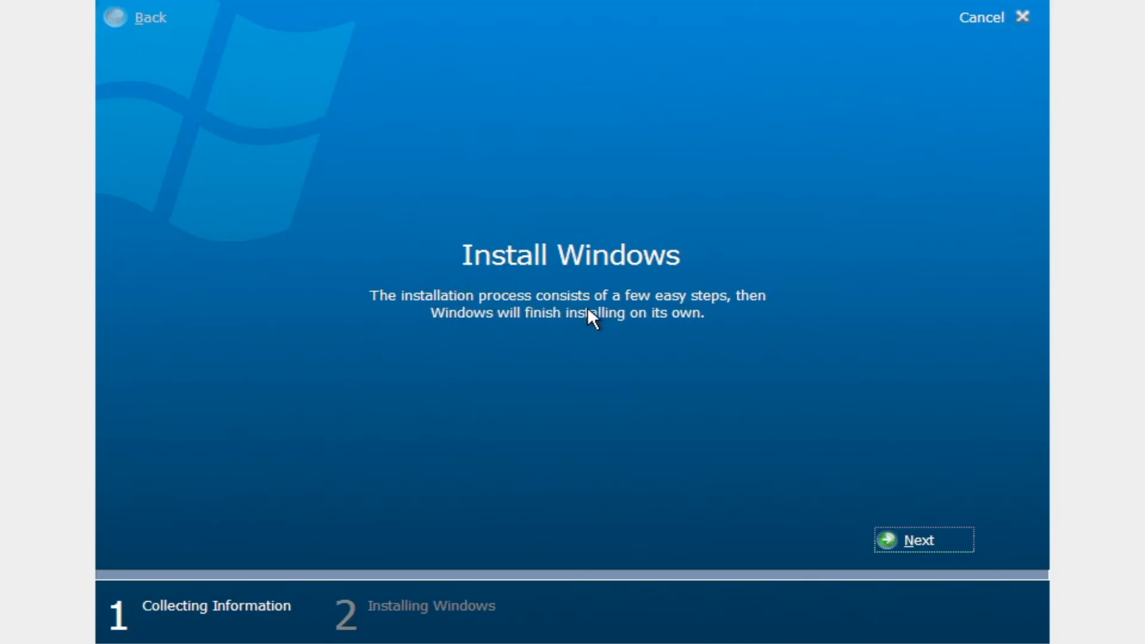
{"action": "mouse_move", "coordinate": [477, 336]}
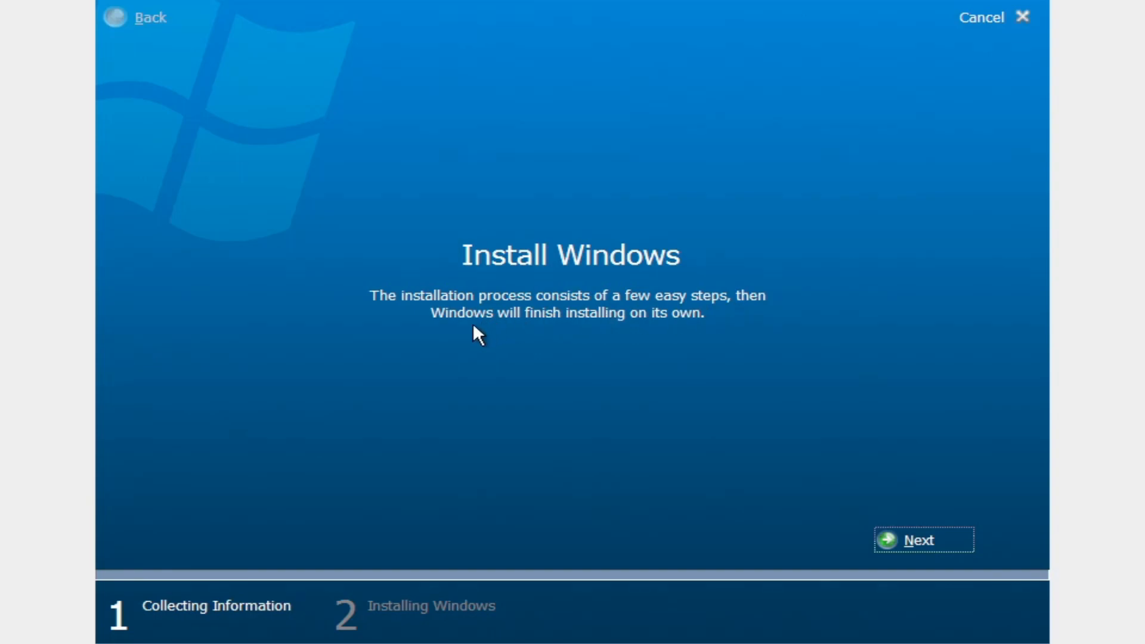
{"action": "mouse_move", "coordinate": [690, 336]}
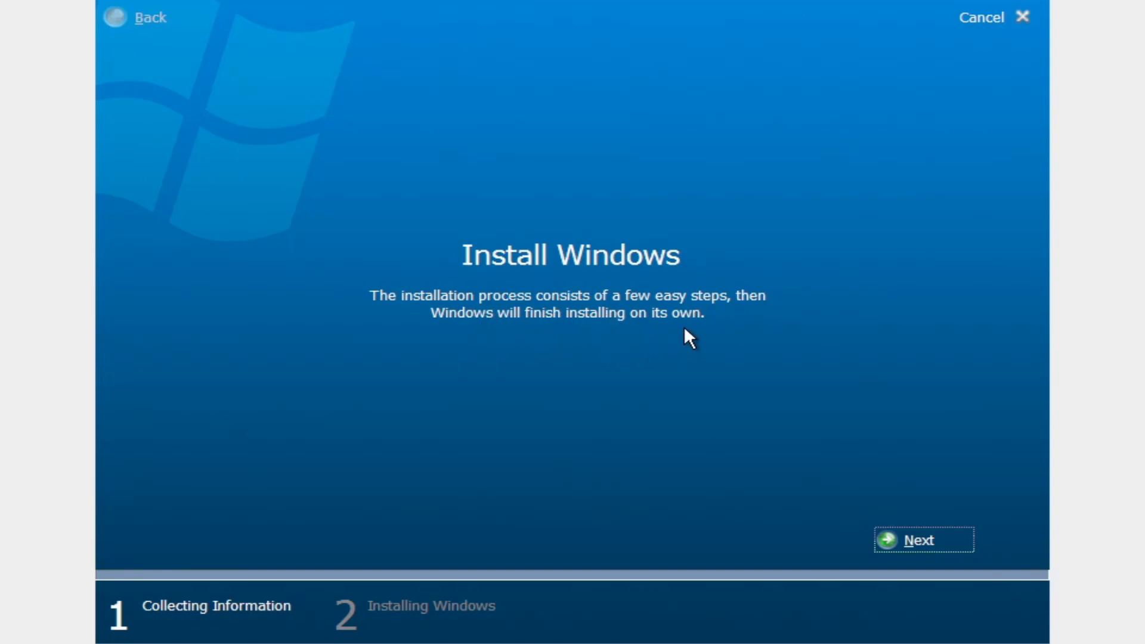
{"action": "left_click", "coordinate": [922, 539]}
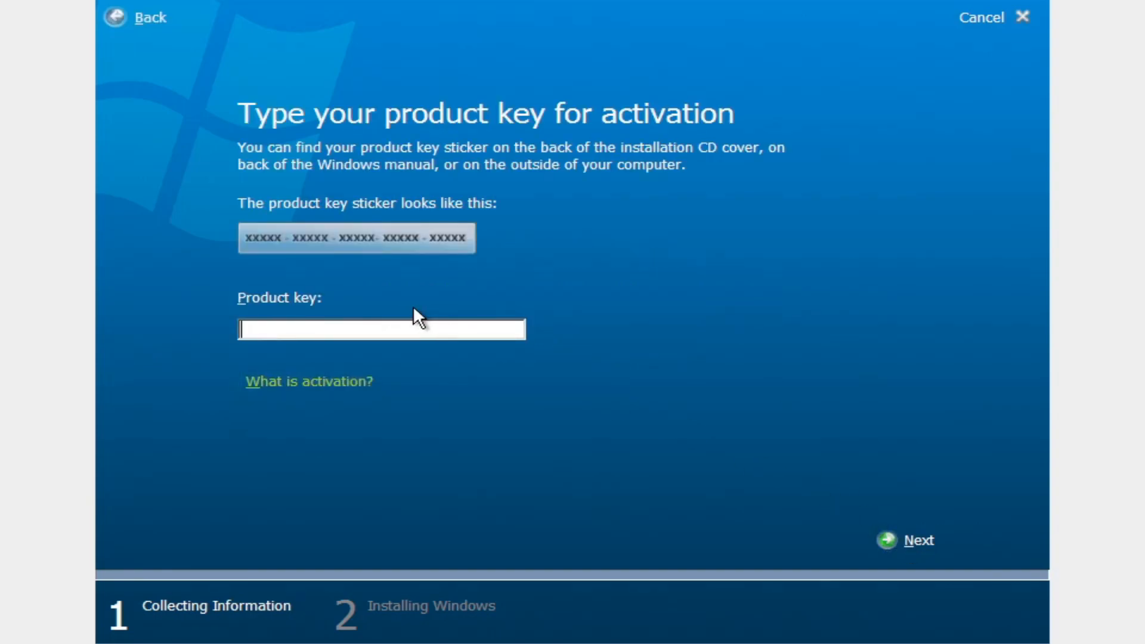
{"action": "mouse_move", "coordinate": [485, 181]}
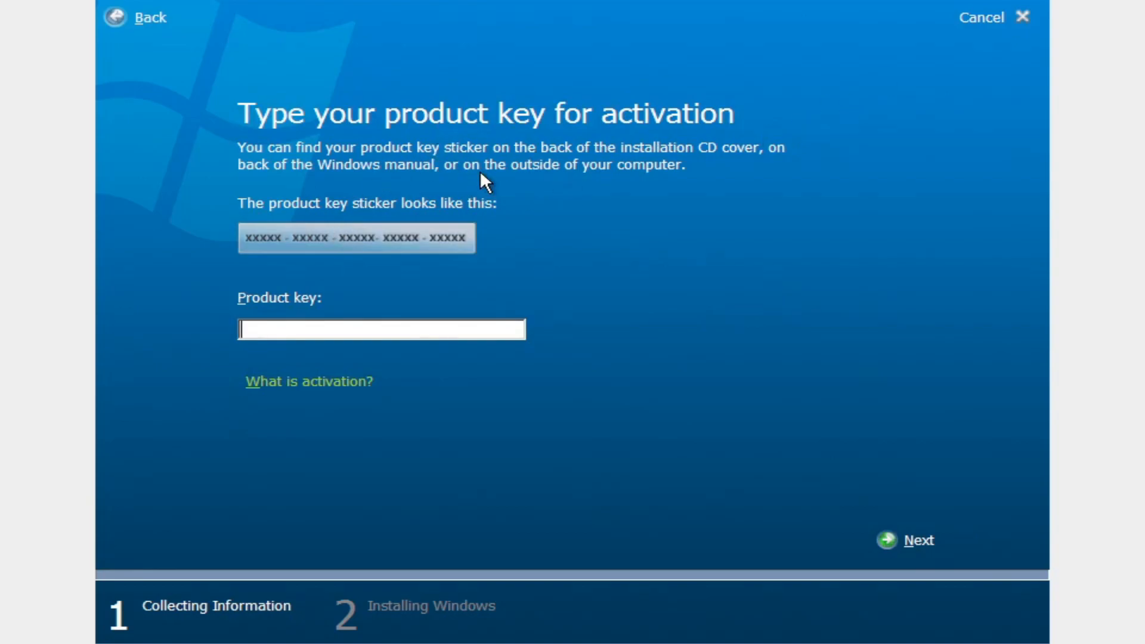
{"action": "mouse_move", "coordinate": [506, 249]}
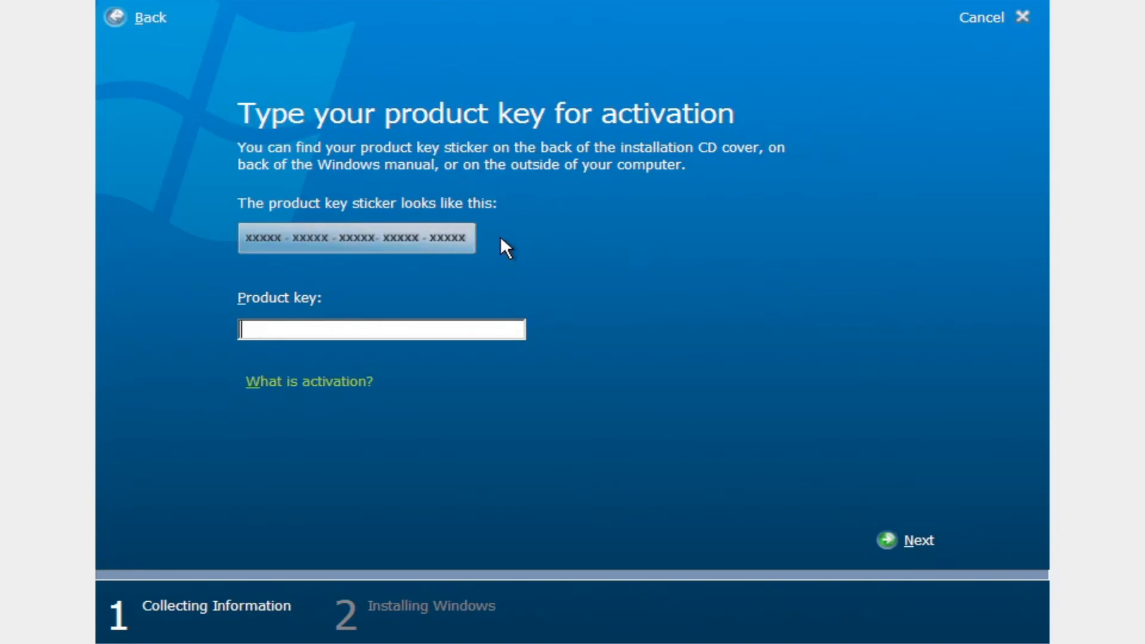
Step: Continue without a product key, then read and accept the Vista license terms
{"action": "left_click", "coordinate": [919, 540]}
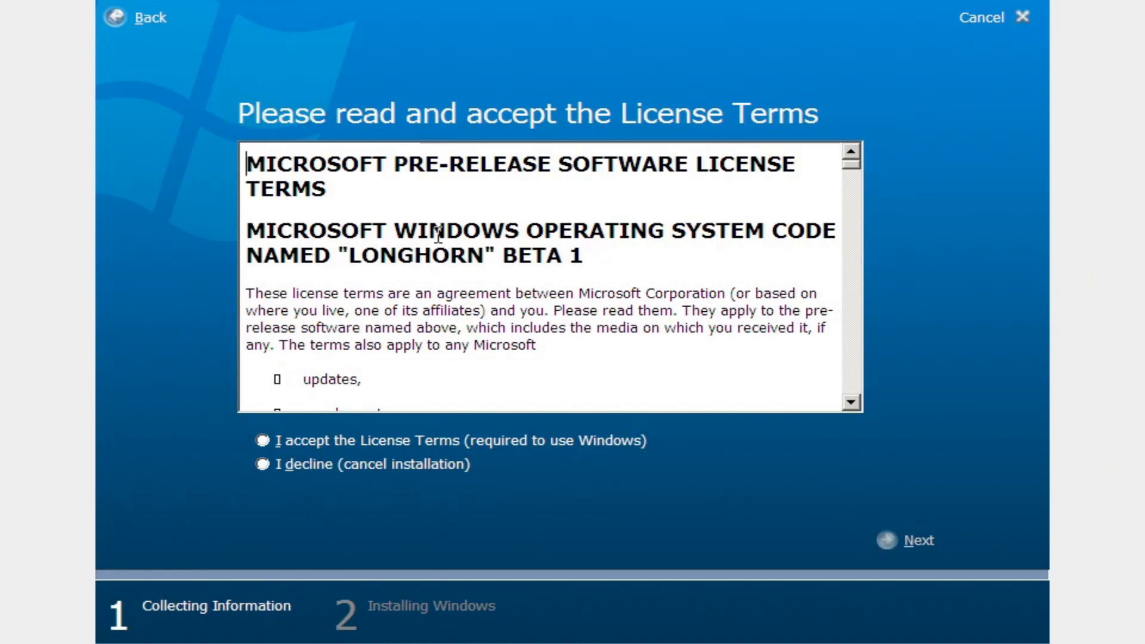
{"action": "mouse_move", "coordinate": [509, 237]}
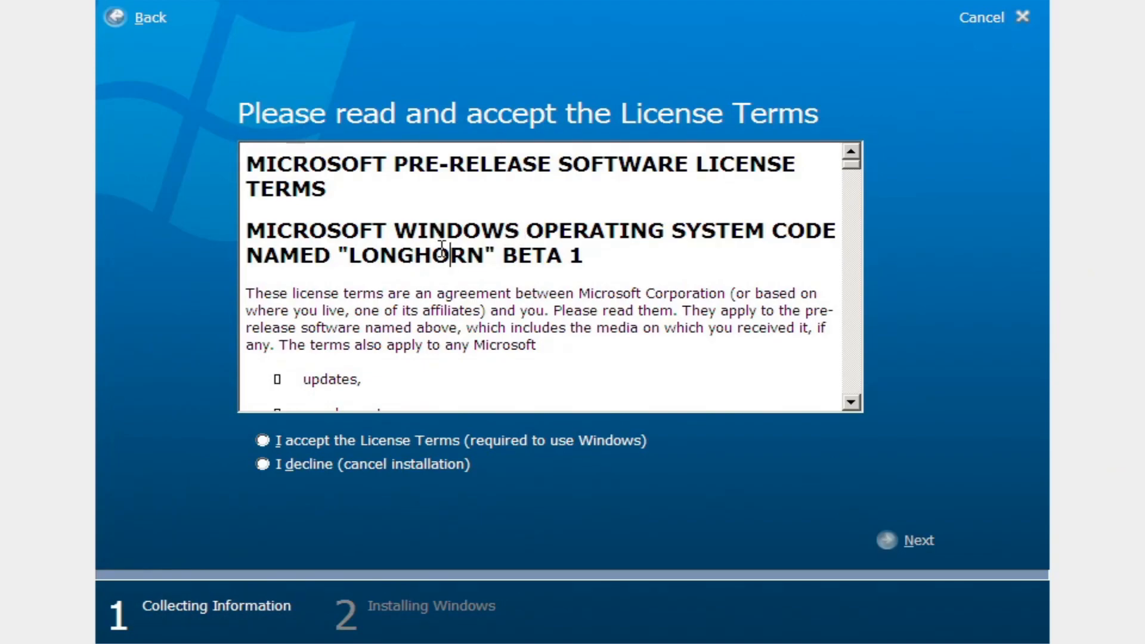
{"action": "scroll", "scroll_direction": "down", "scroll_amount": 3}
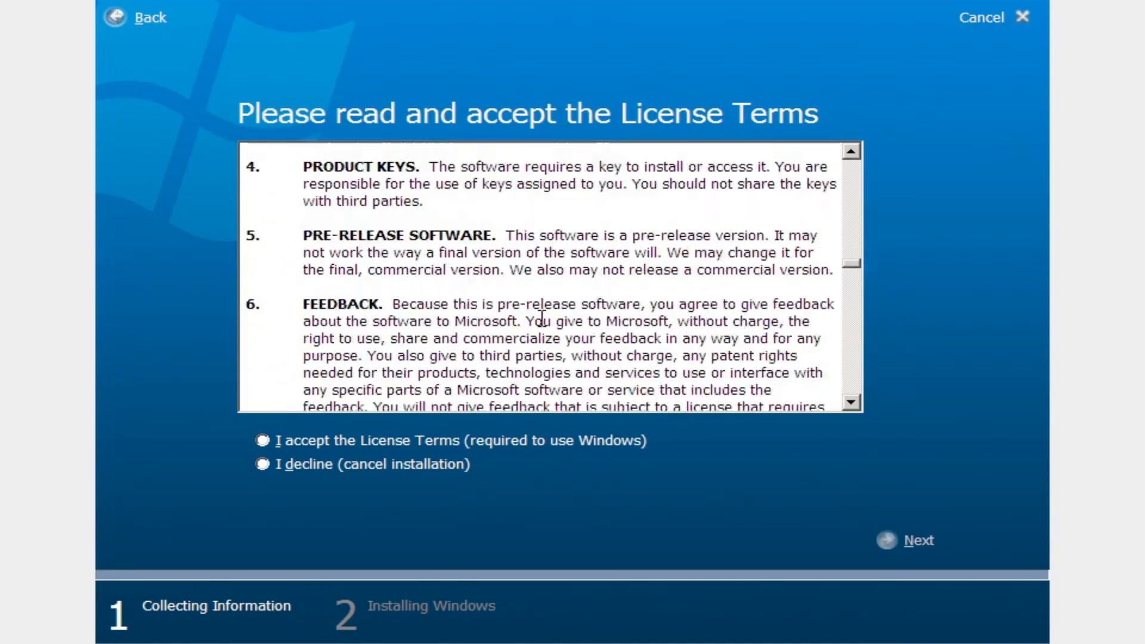
{"action": "scroll", "scroll_direction": "down", "scroll_amount": 3}
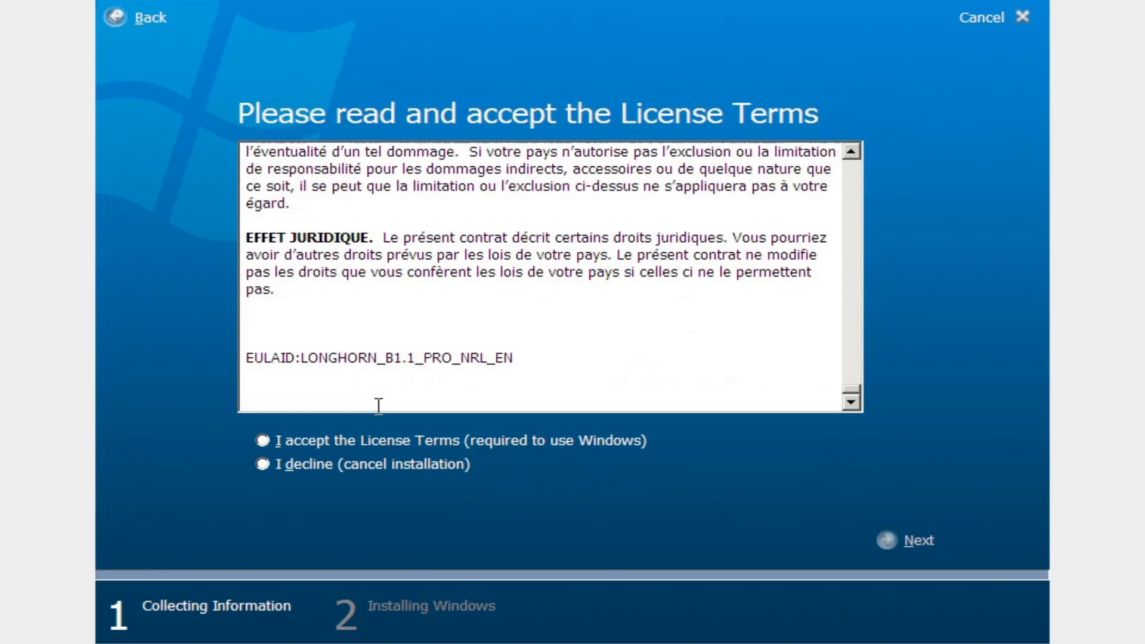
{"action": "left_click", "coordinate": [263, 440]}
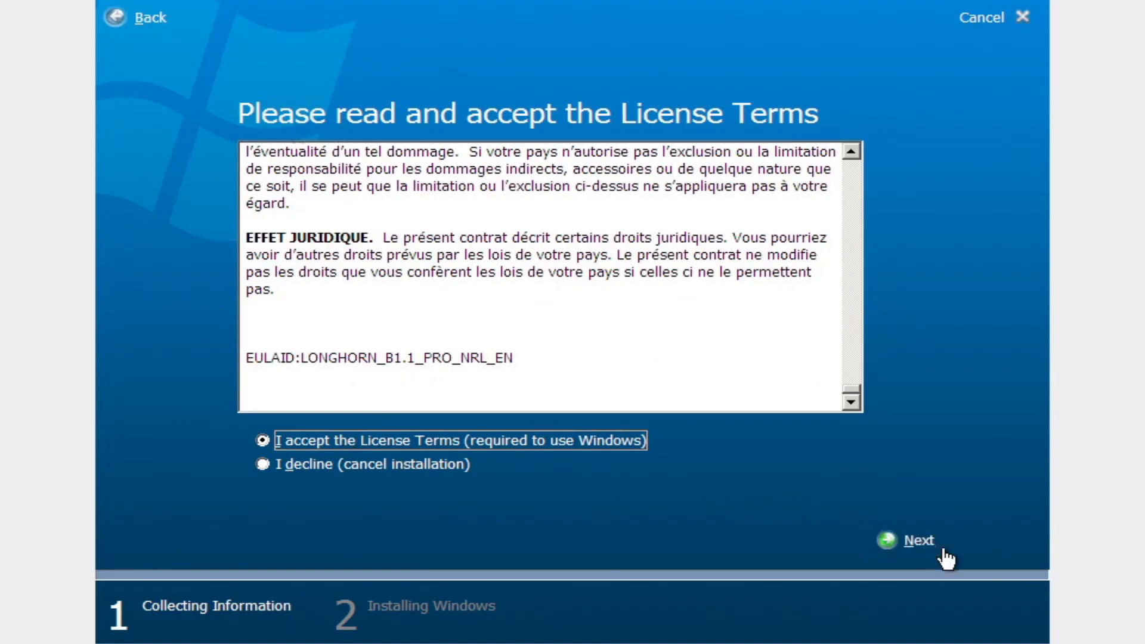
{"action": "left_click", "coordinate": [919, 539]}
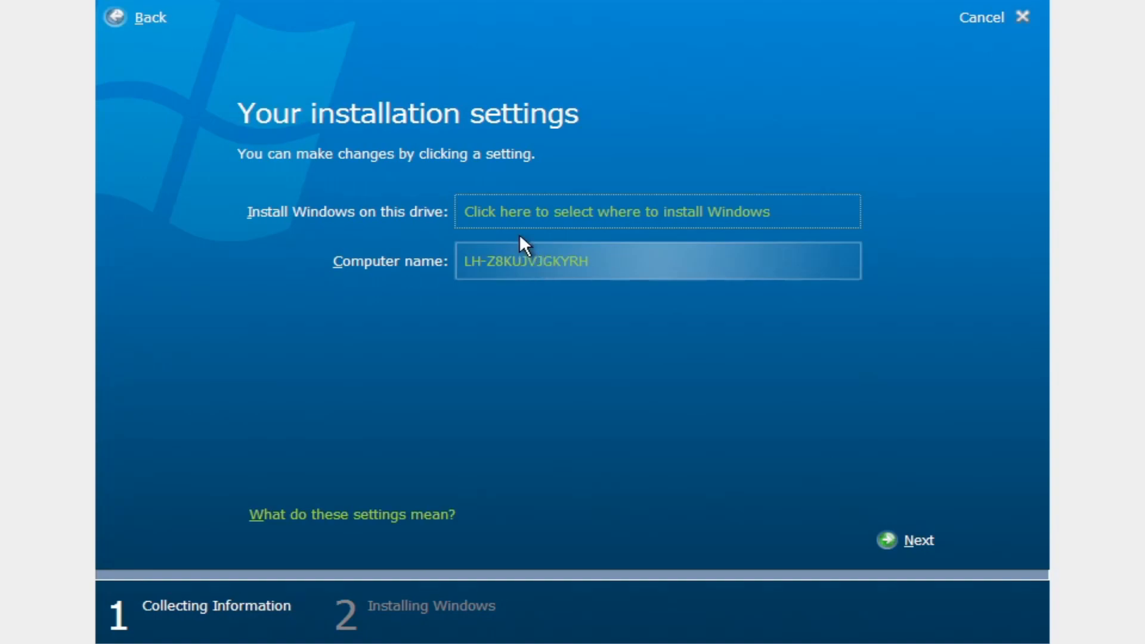
Step: Create a 25595 MB partition on Disk 0 and install Windows onto it
{"action": "left_click", "coordinate": [617, 212]}
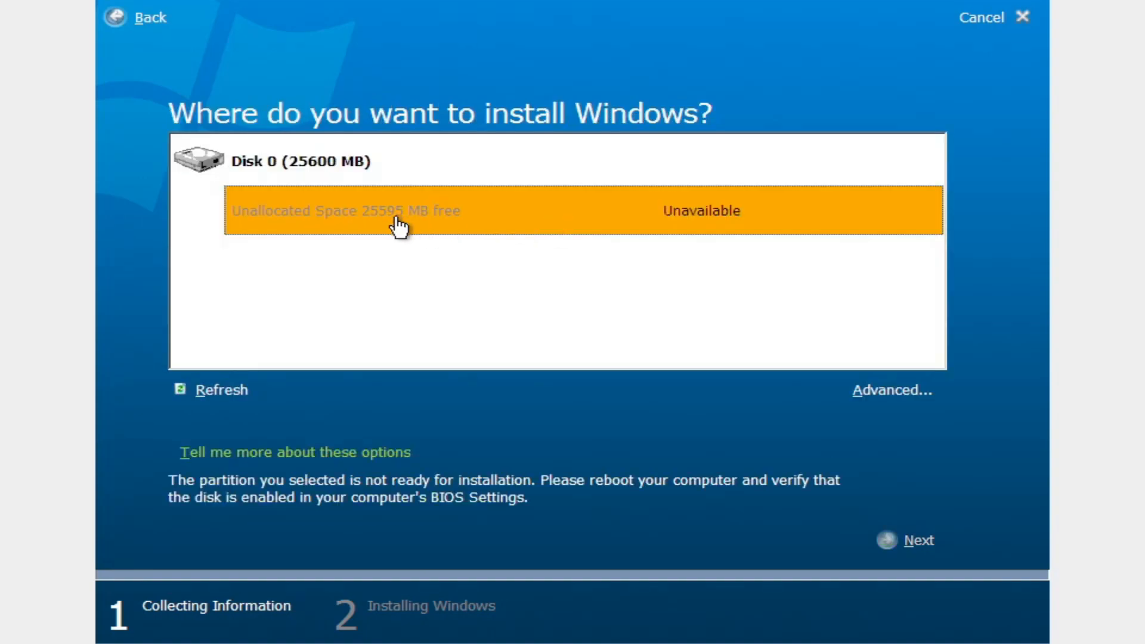
{"action": "mouse_move", "coordinate": [856, 448]}
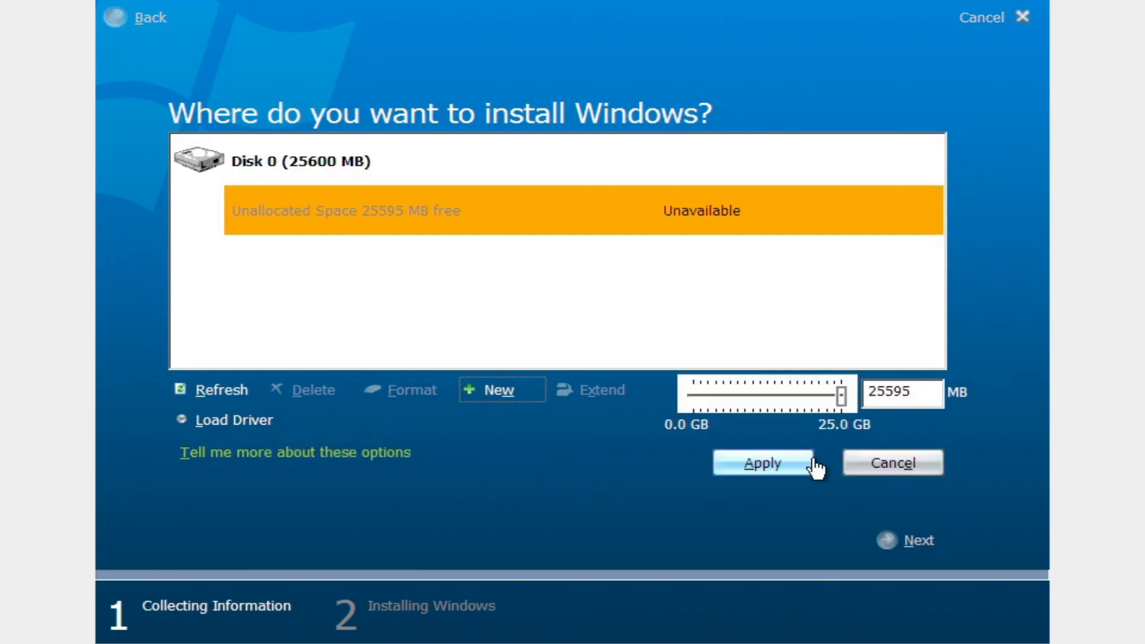
{"action": "left_click", "coordinate": [761, 463]}
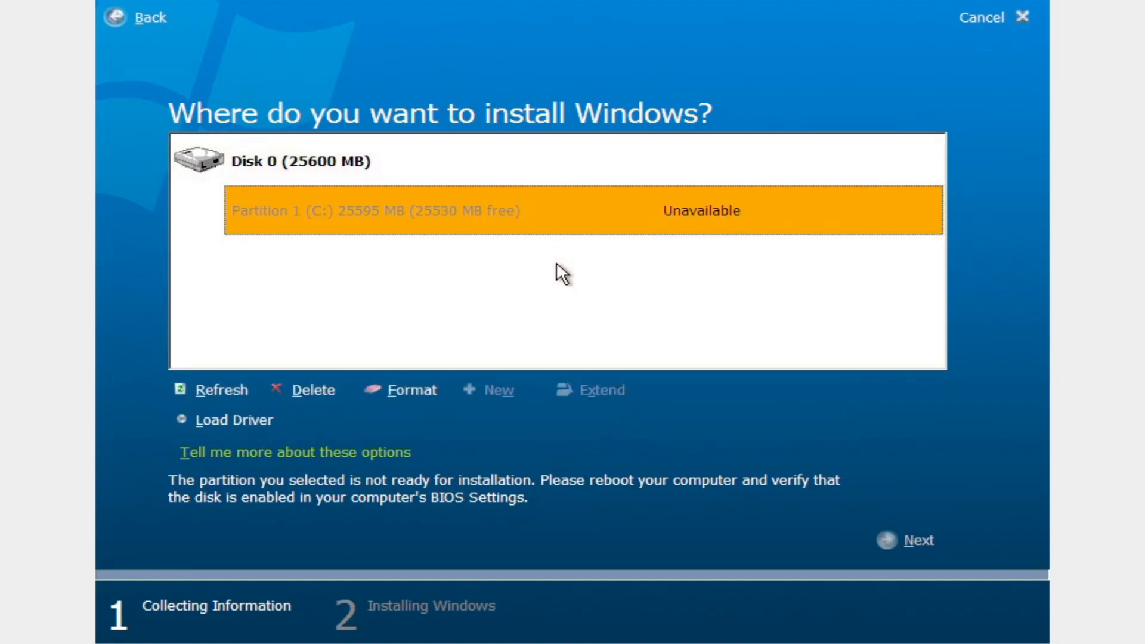
{"action": "mouse_move", "coordinate": [868, 537]}
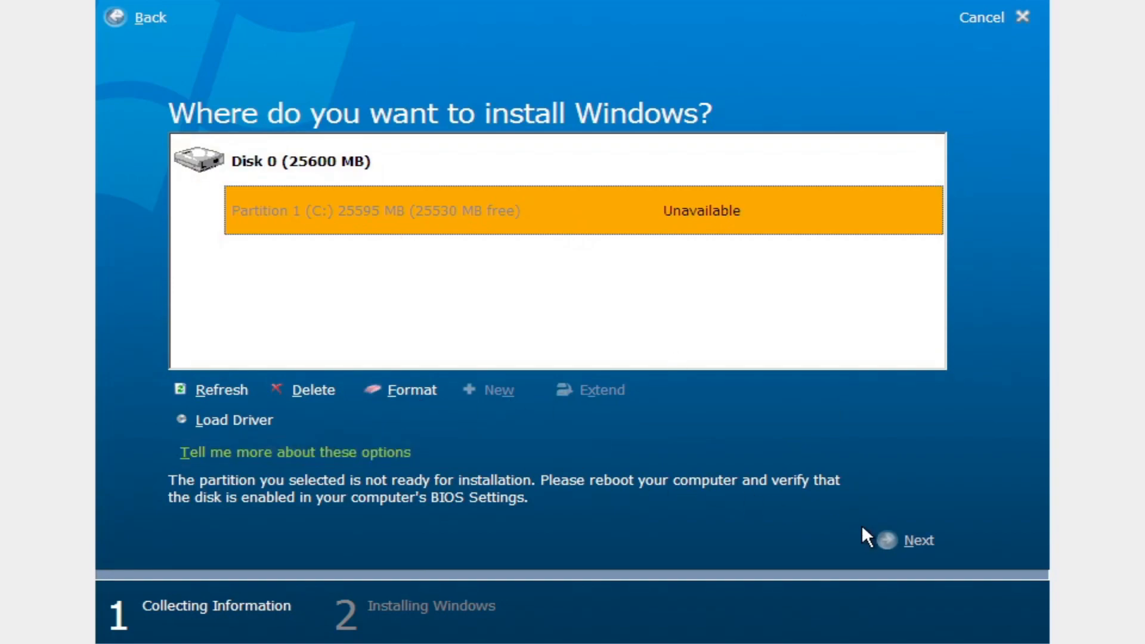
{"action": "mouse_move", "coordinate": [843, 514]}
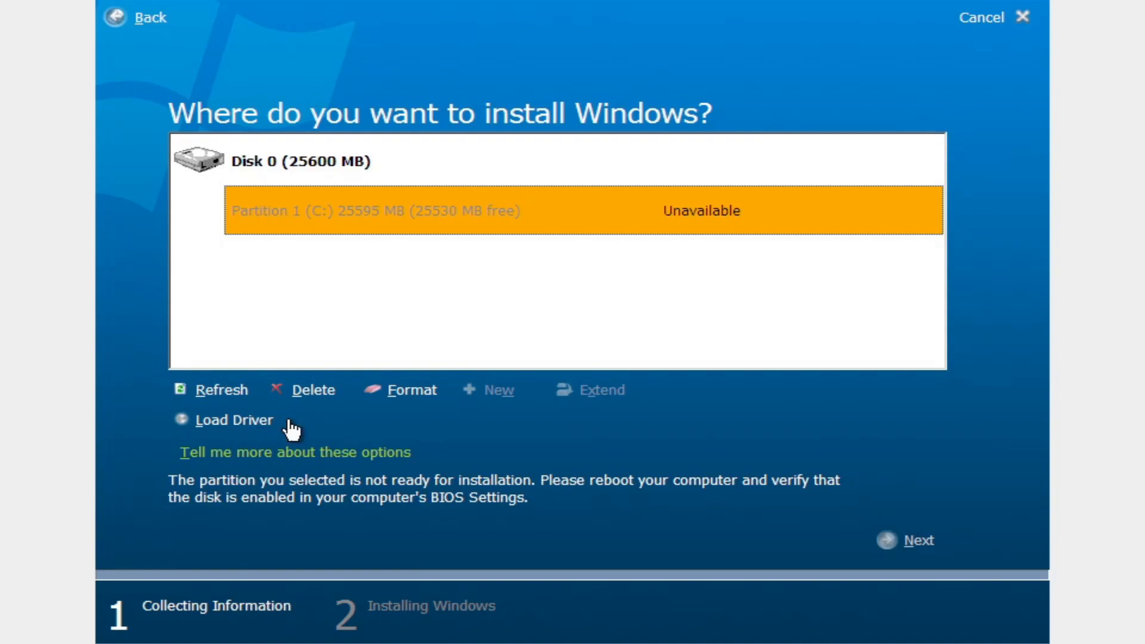
{"action": "mouse_move", "coordinate": [674, 506]}
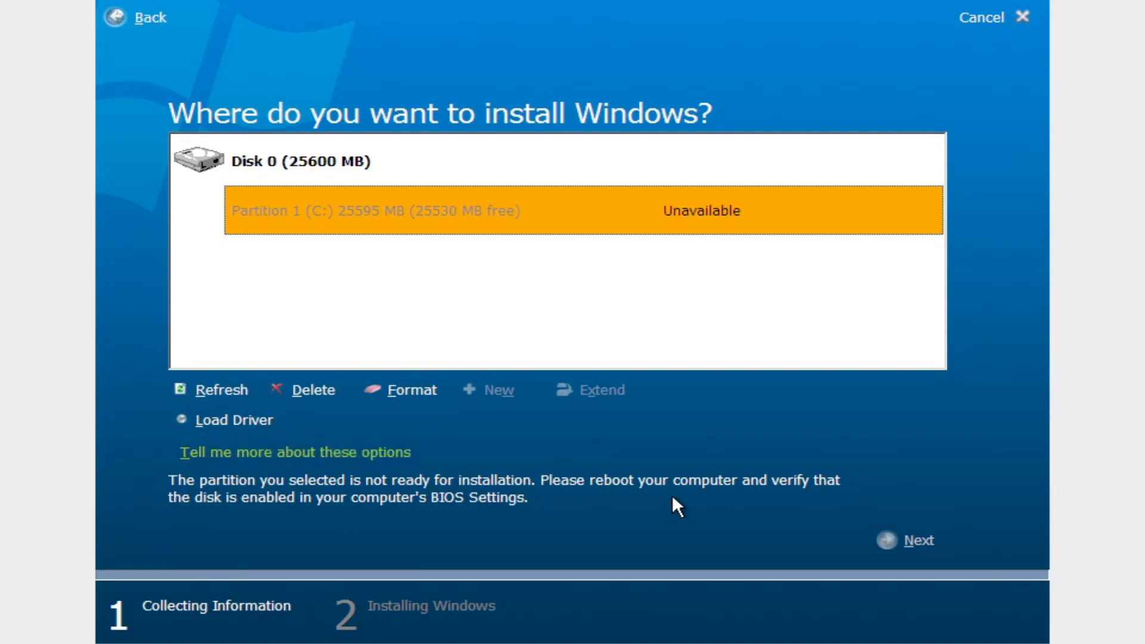
{"action": "left_click", "coordinate": [920, 540]}
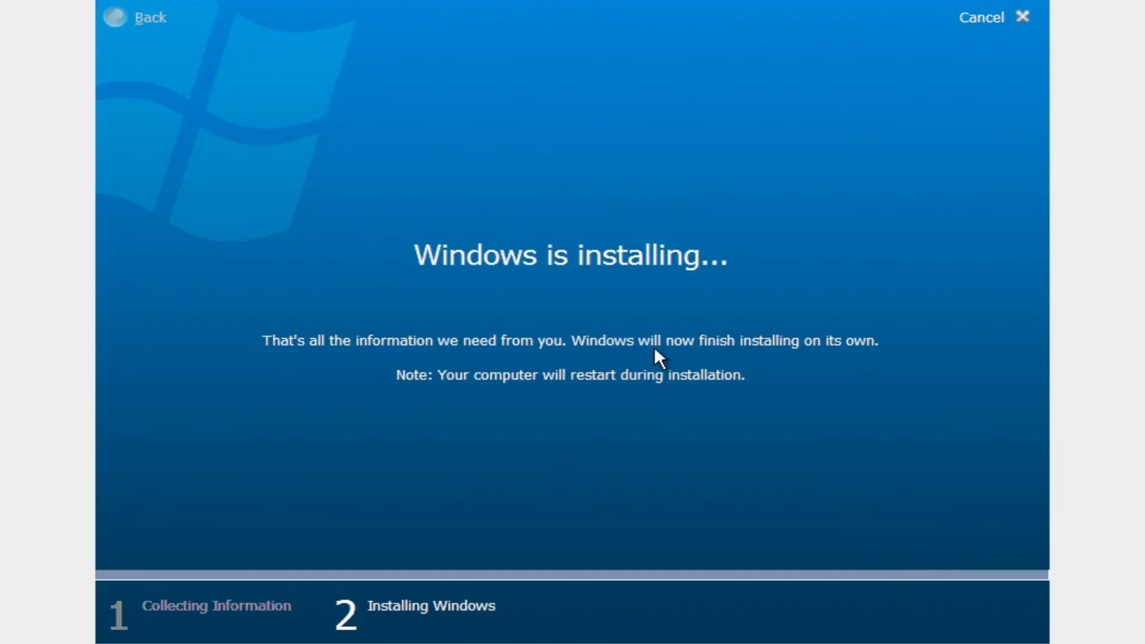
{"action": "mouse_move", "coordinate": [664, 355]}
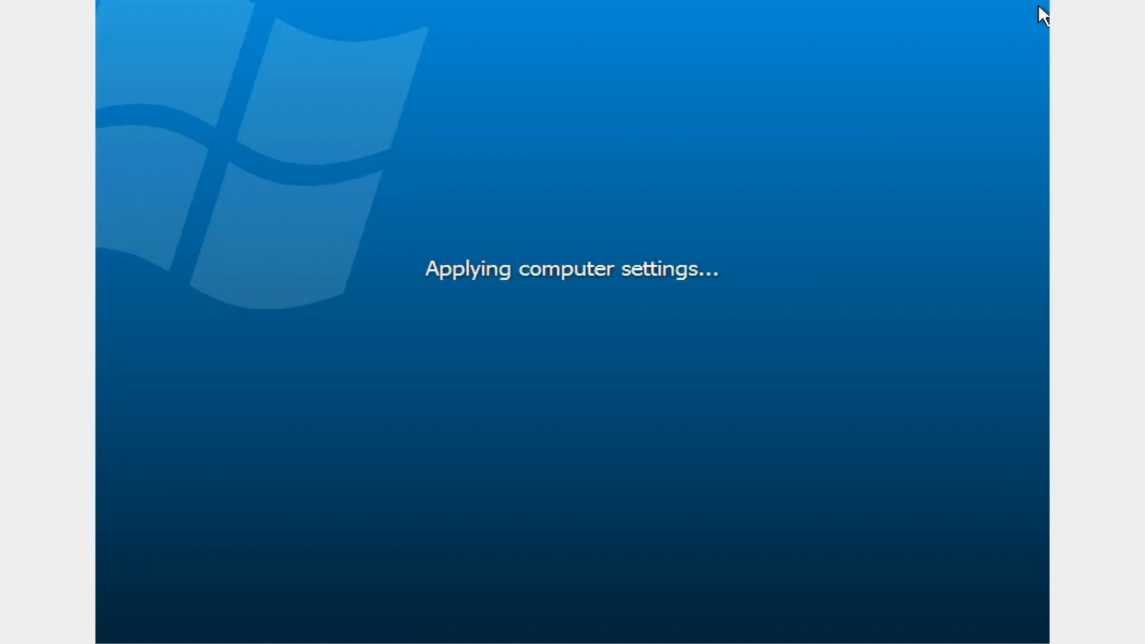
{"action": "mouse_move", "coordinate": [413, 276]}
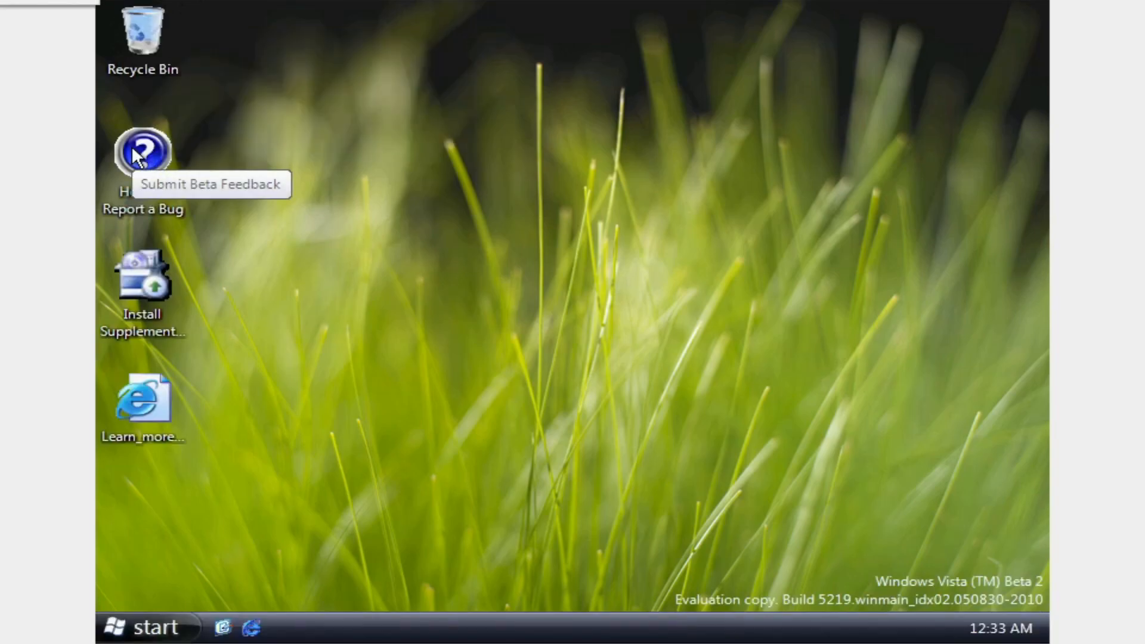
Step: Run the Supplemental Driver Pack installer and advance past its welcome page
{"action": "double_click", "coordinate": [143, 277]}
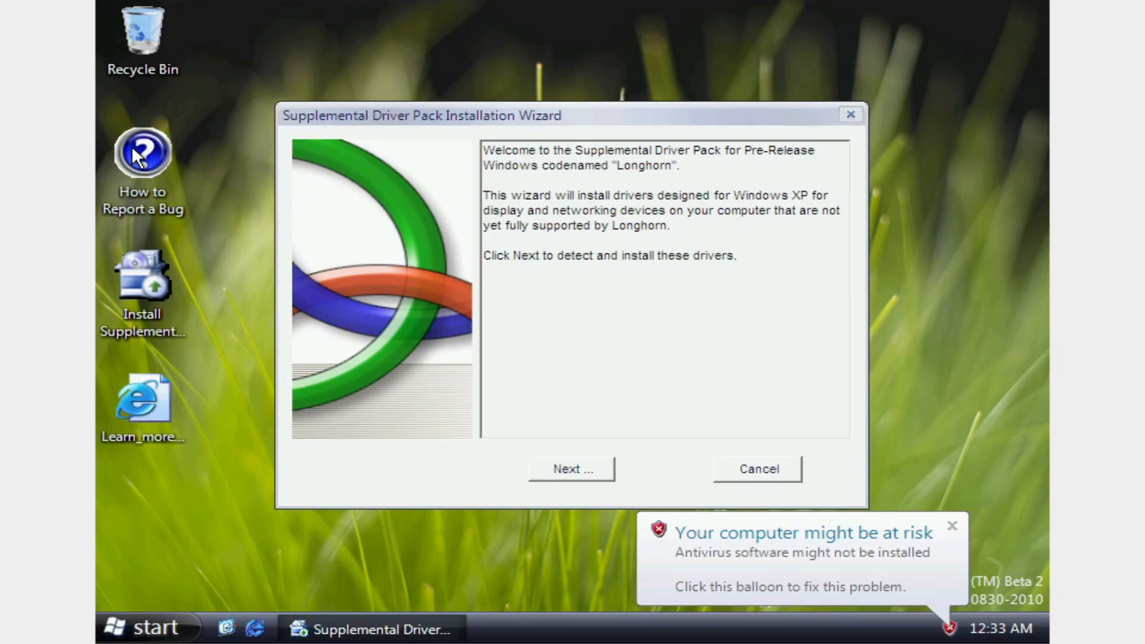
{"action": "mouse_move", "coordinate": [580, 185]}
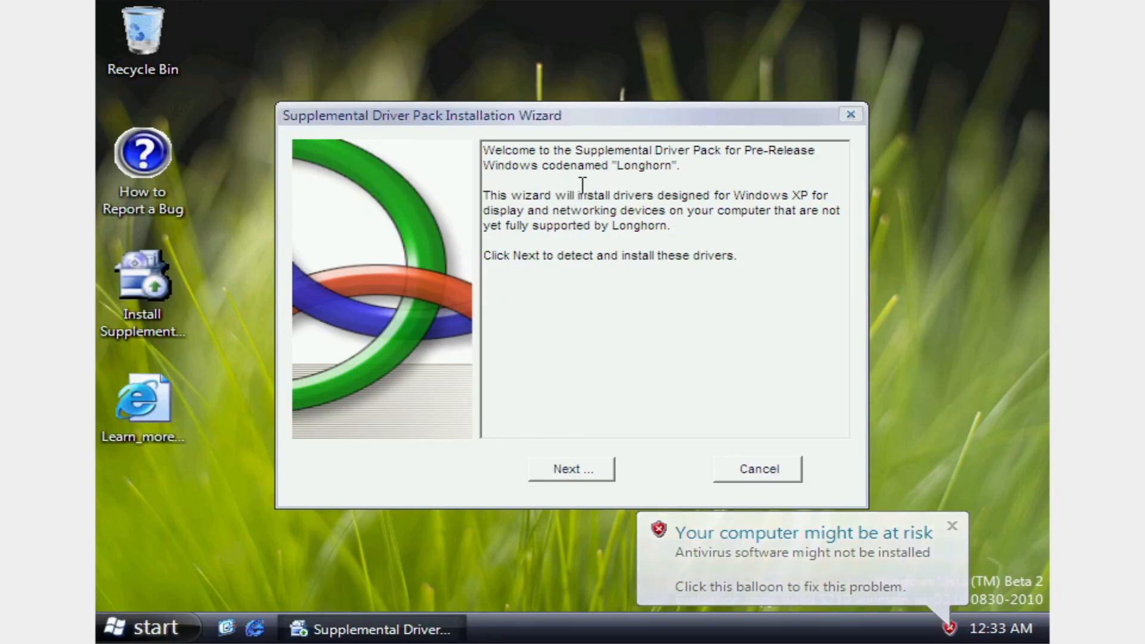
{"action": "mouse_move", "coordinate": [544, 153]}
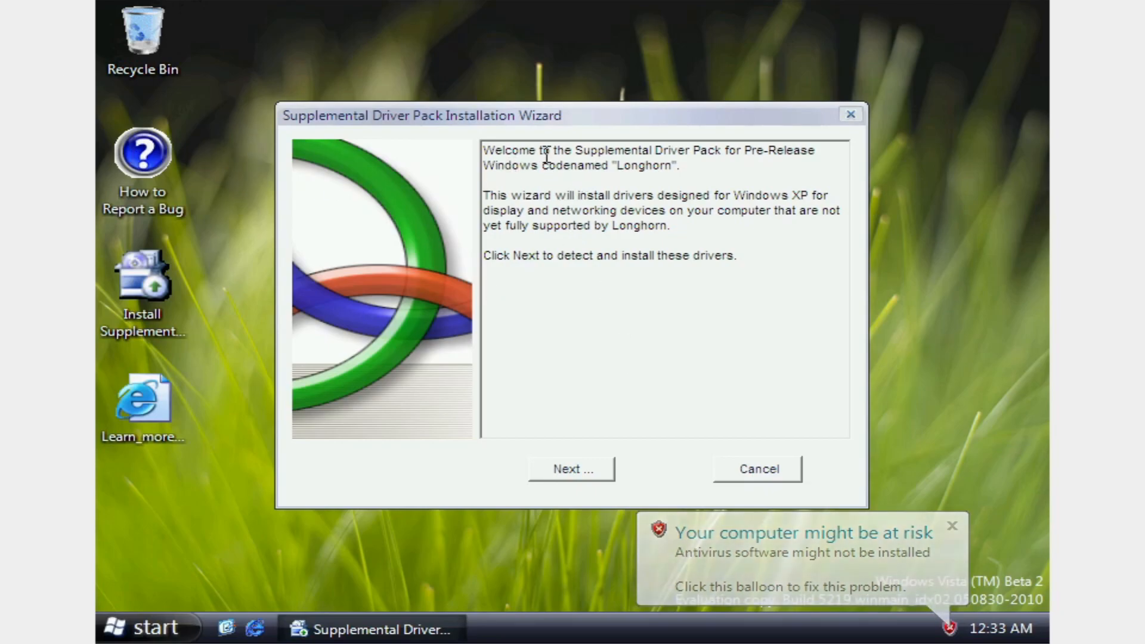
{"action": "mouse_move", "coordinate": [705, 168]}
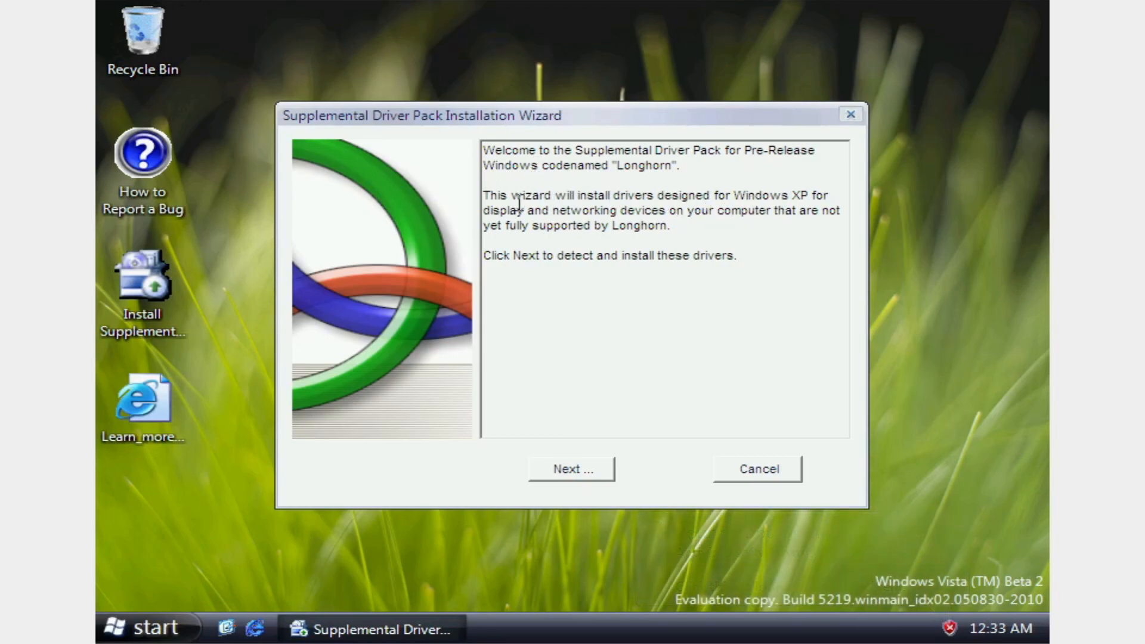
{"action": "mouse_move", "coordinate": [687, 234]}
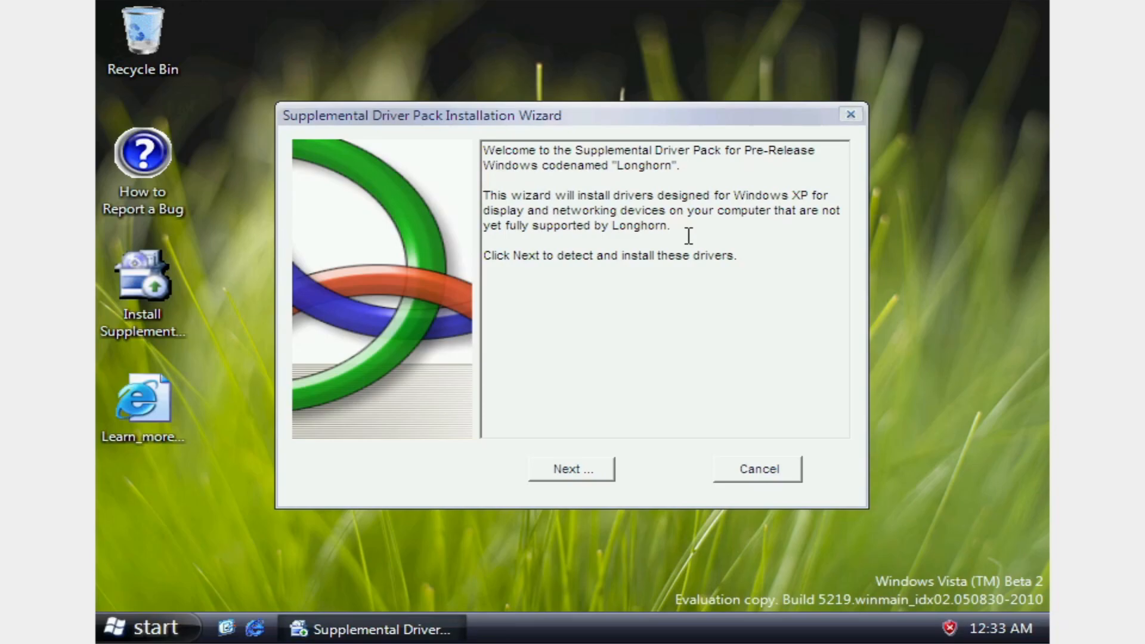
{"action": "mouse_move", "coordinate": [566, 244]}
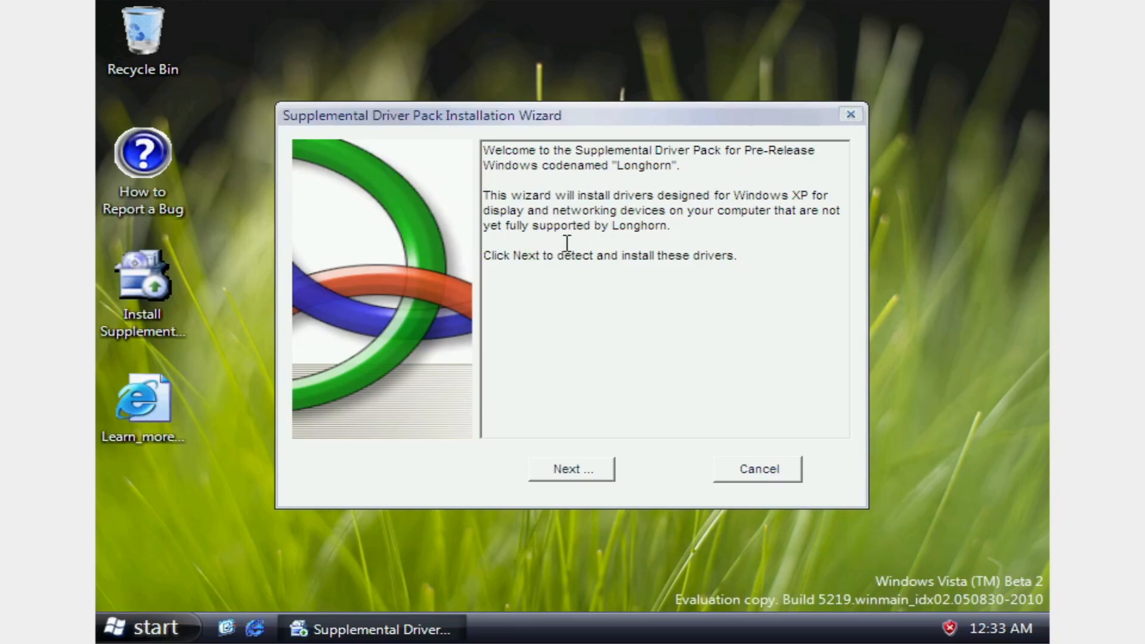
{"action": "mouse_move", "coordinate": [523, 306]}
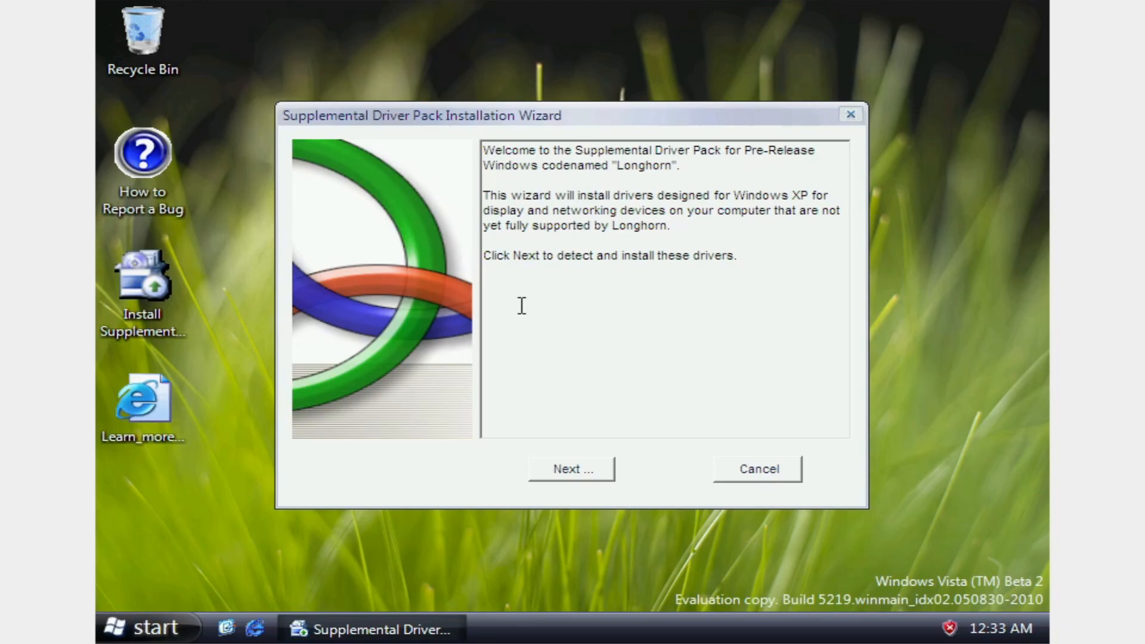
{"action": "left_click", "coordinate": [572, 469]}
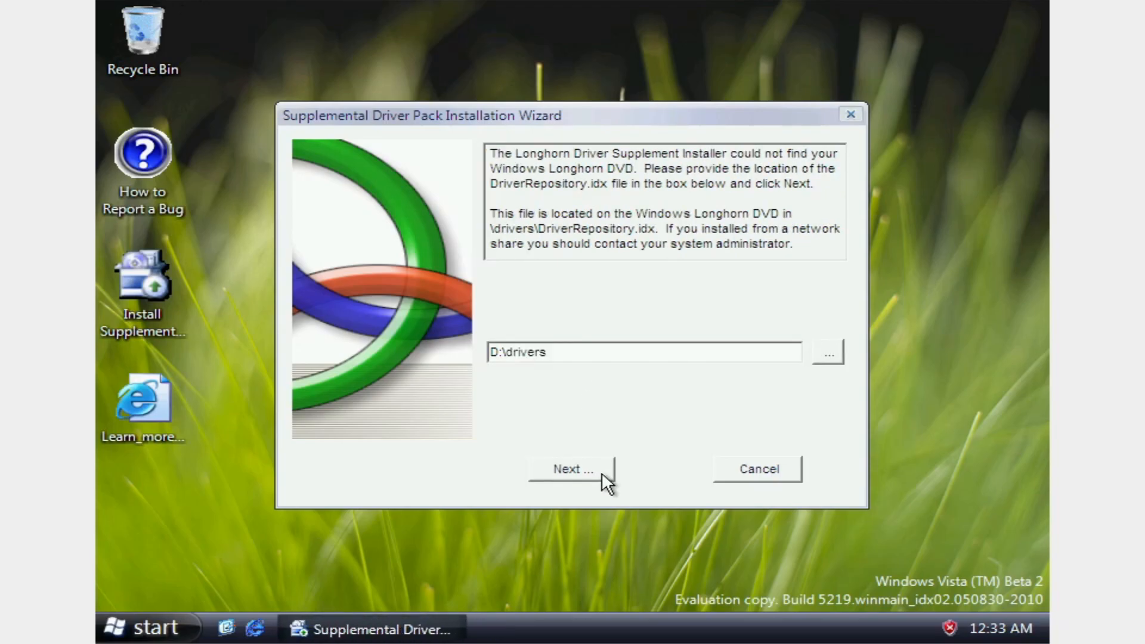
{"action": "mouse_move", "coordinate": [774, 476]}
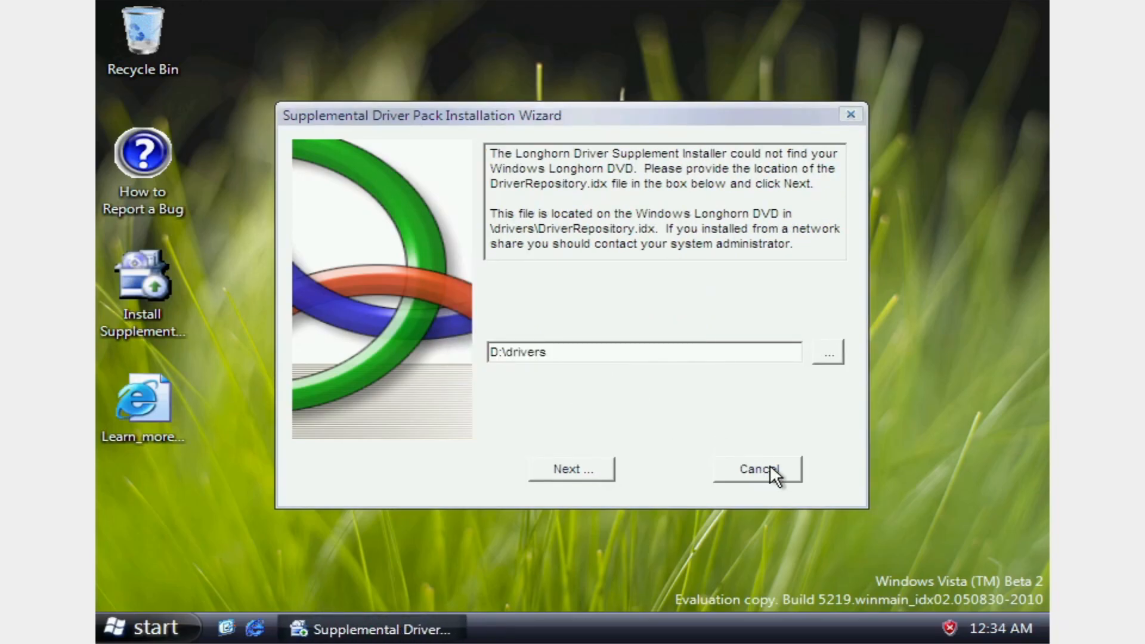
Step: Cancel the driver wizard and try both Guest Additions installers, dismissing each error
{"action": "left_click", "coordinate": [139, 627]}
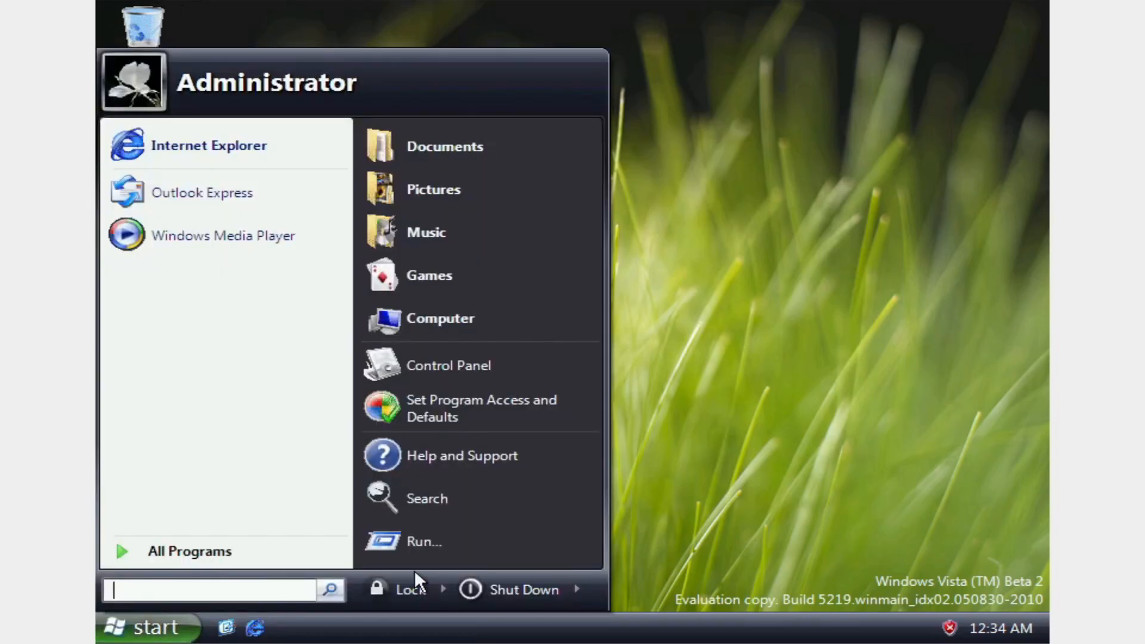
{"action": "left_click", "coordinate": [440, 318]}
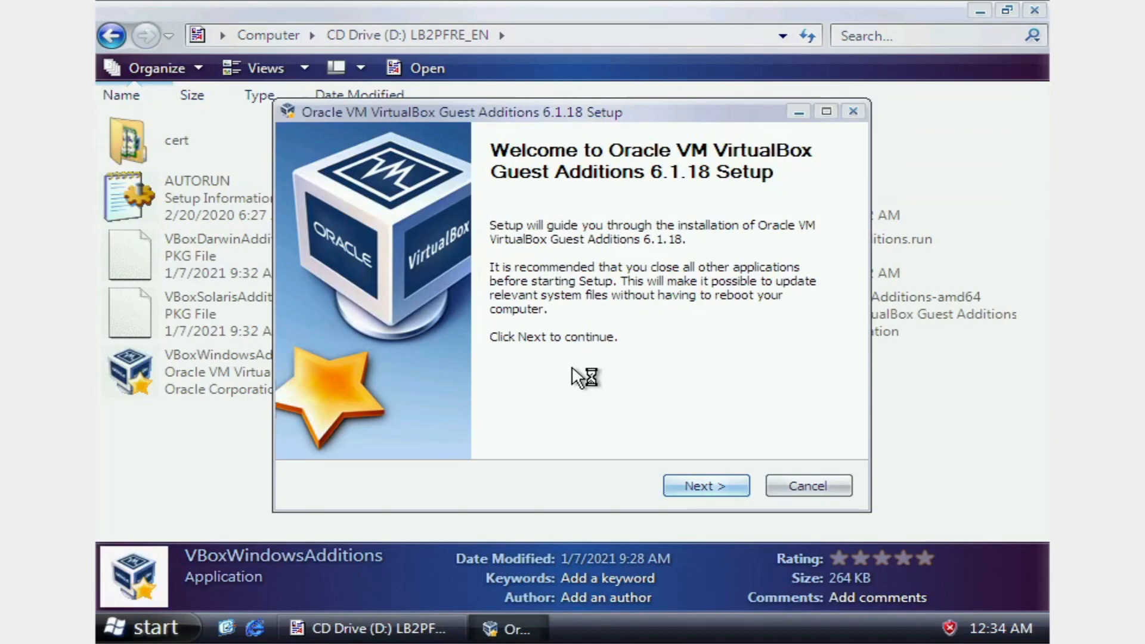
{"action": "left_click", "coordinate": [705, 486]}
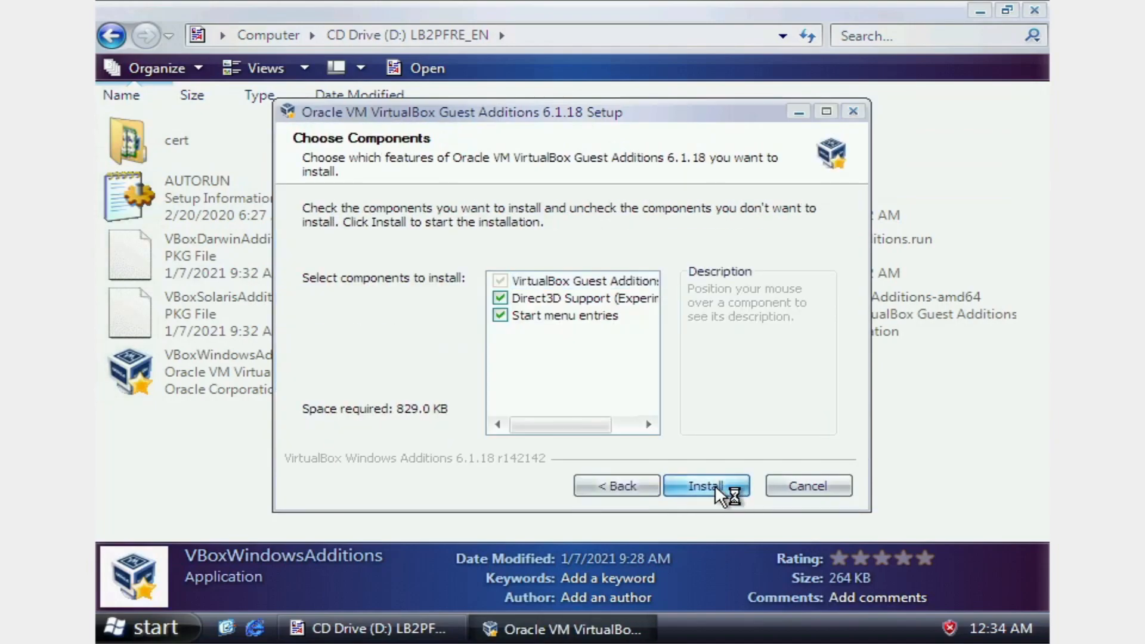
{"action": "left_click", "coordinate": [705, 486]}
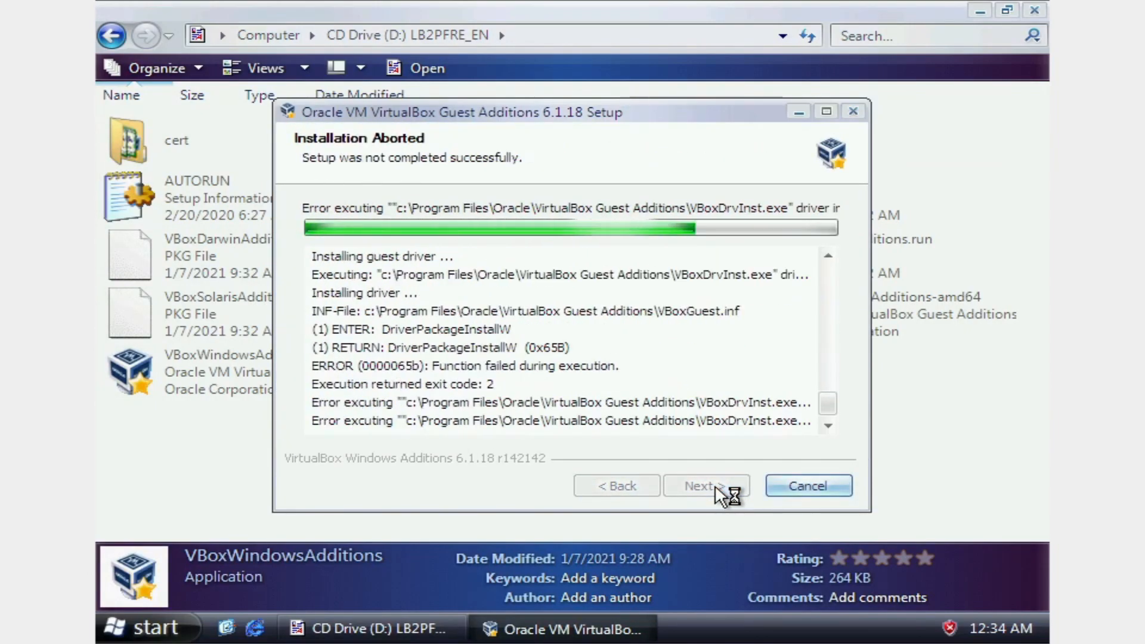
{"action": "left_click", "coordinate": [703, 486]}
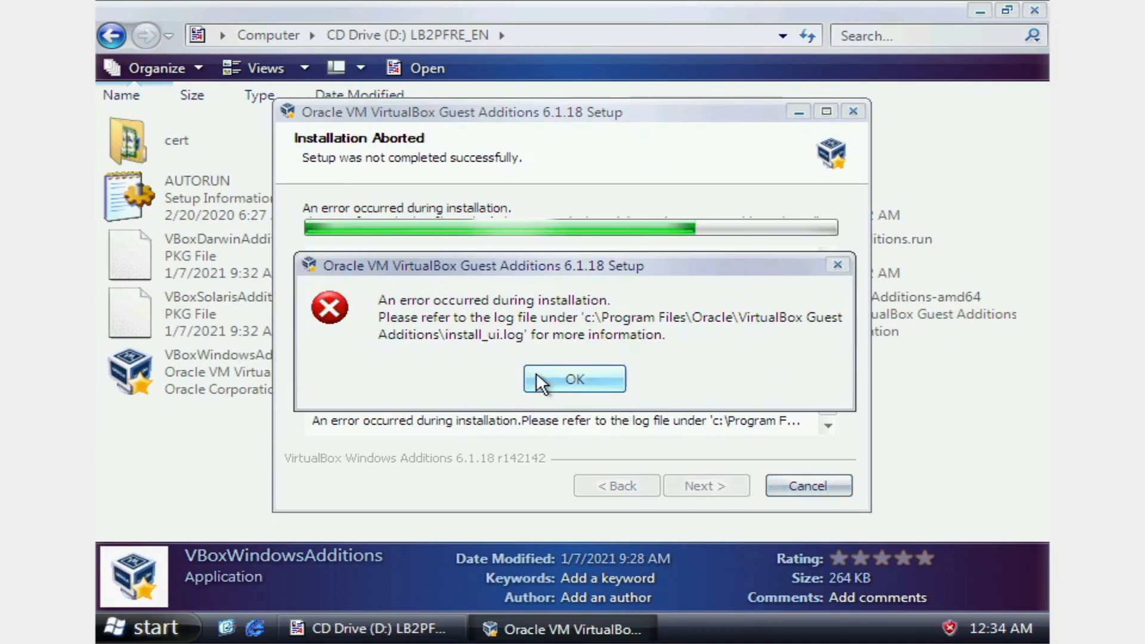
{"action": "left_click", "coordinate": [573, 379]}
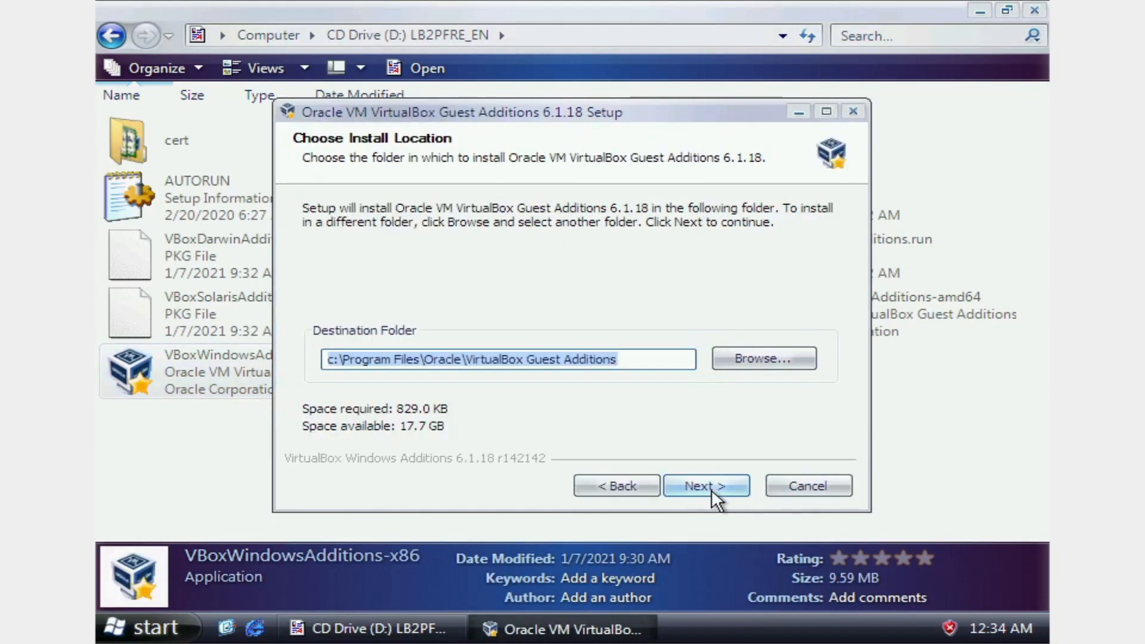
{"action": "left_click", "coordinate": [705, 485]}
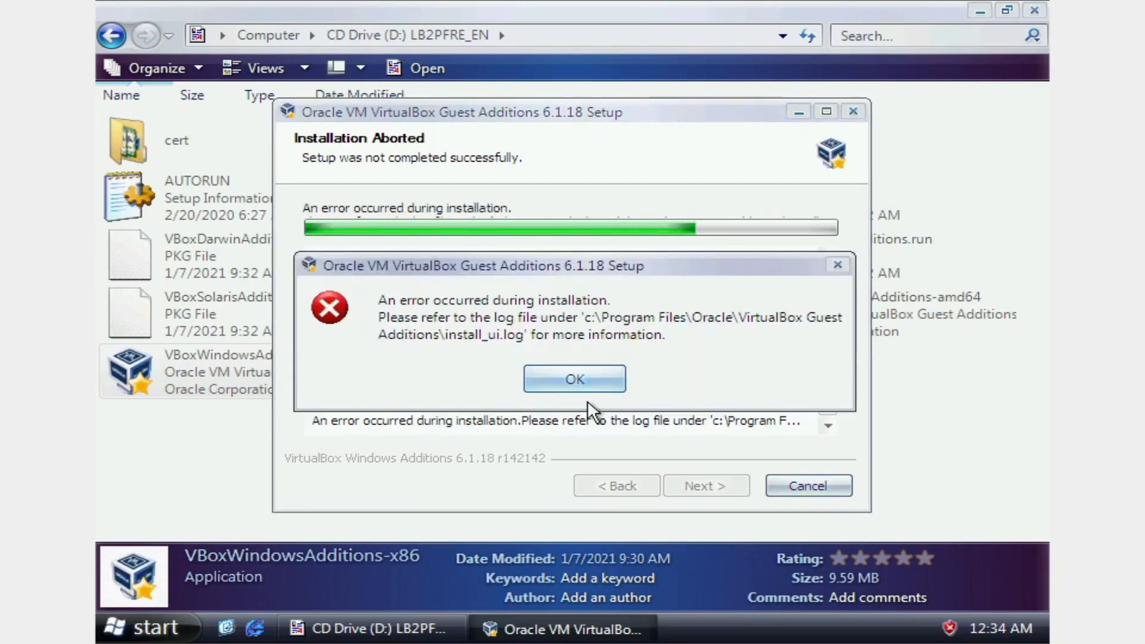
{"action": "left_click", "coordinate": [574, 378]}
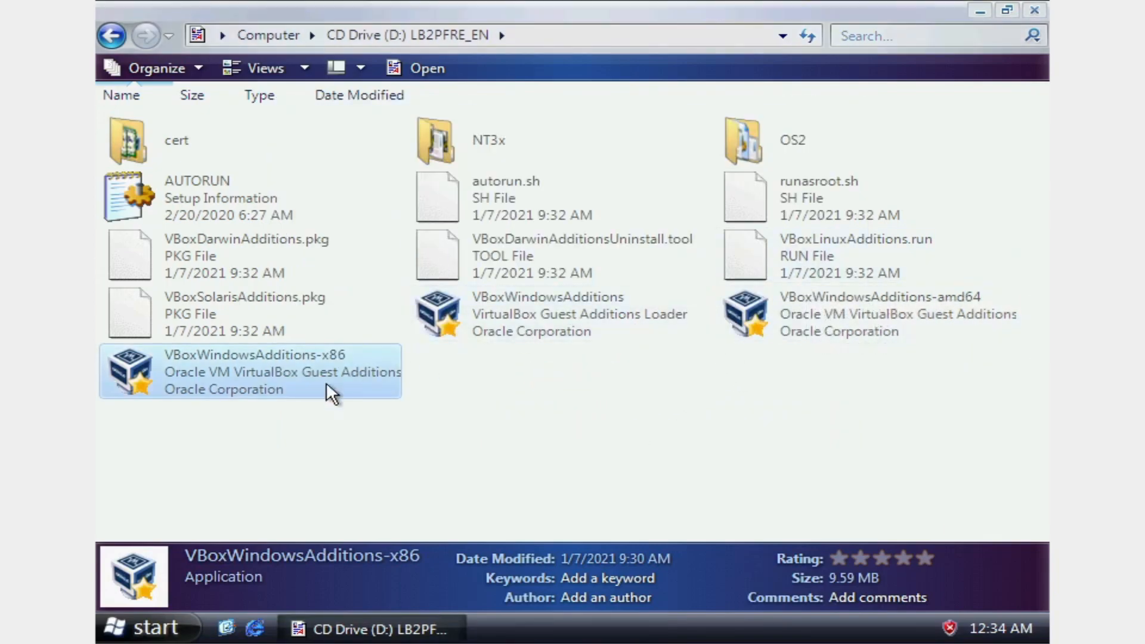
{"action": "mouse_move", "coordinate": [482, 340]}
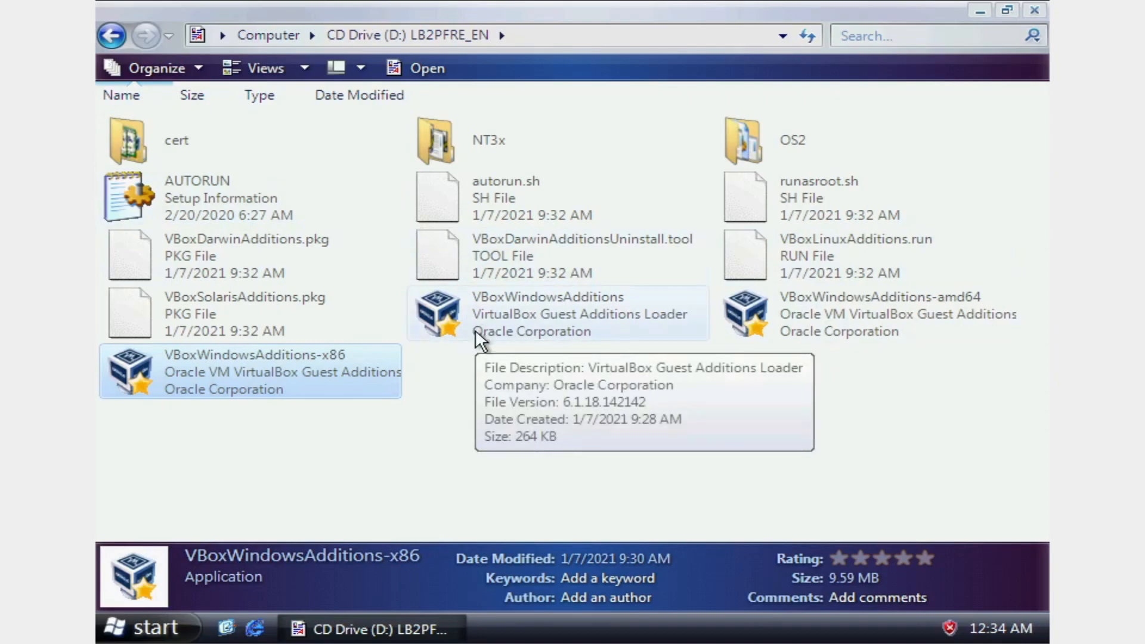
Step: Restart Vista from the Start menu's Shut Down arrow options
{"action": "left_click", "coordinate": [144, 628]}
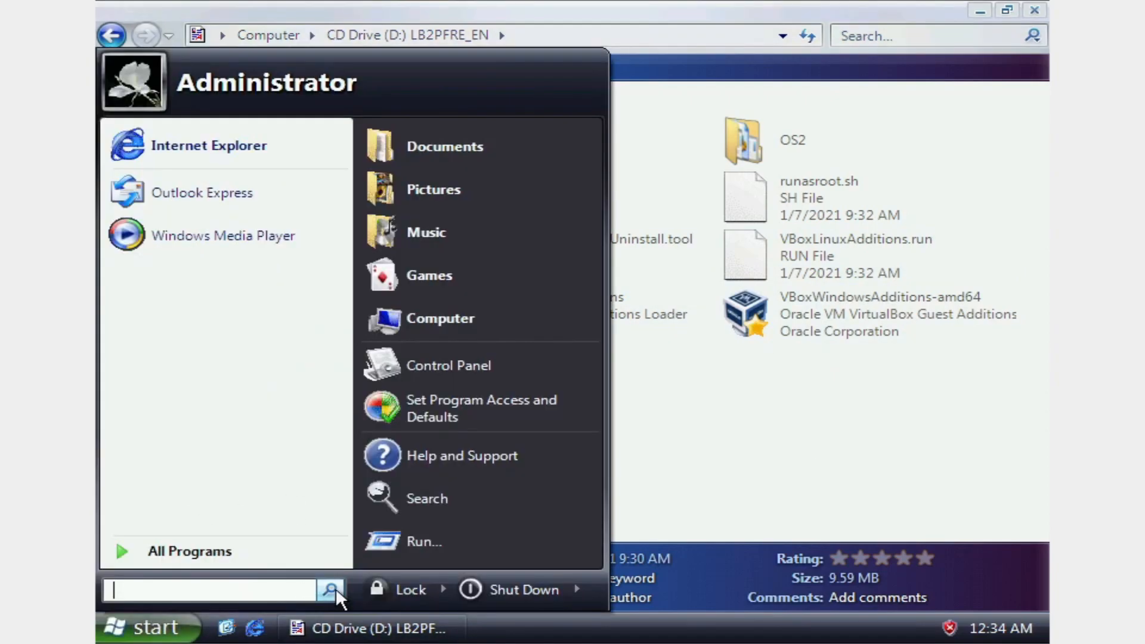
{"action": "left_click", "coordinate": [577, 589]}
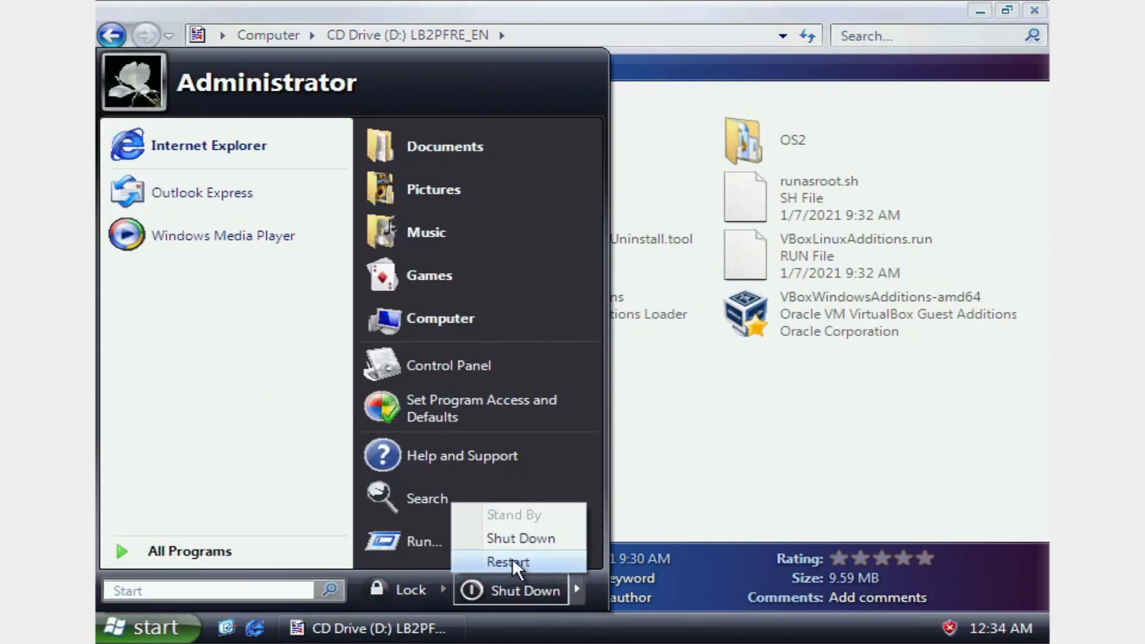
{"action": "left_click", "coordinate": [507, 562]}
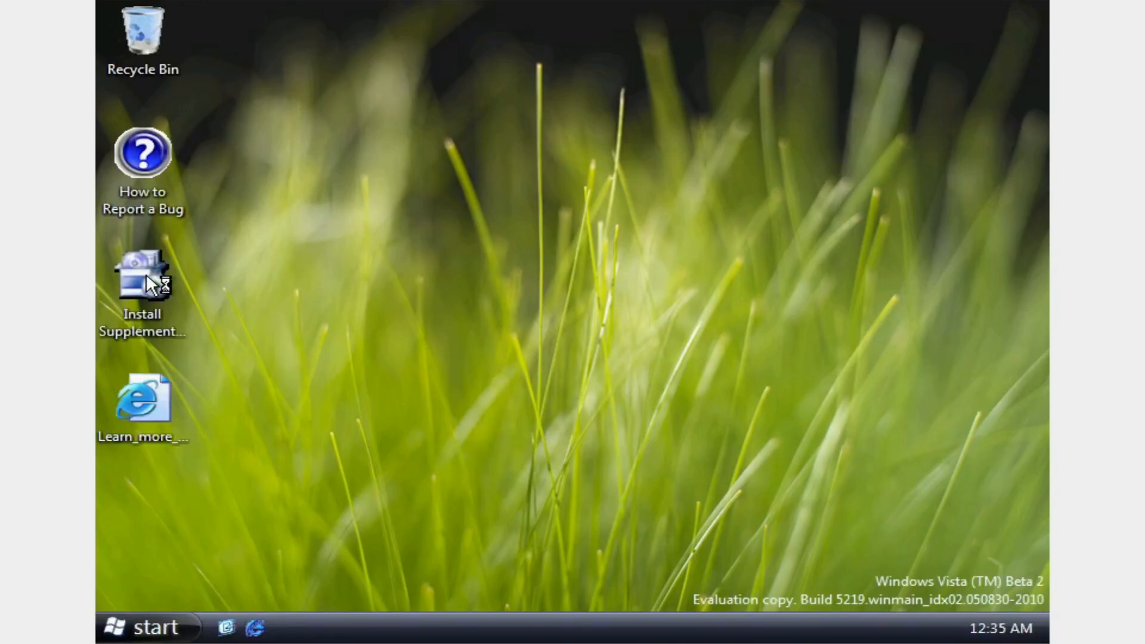
{"action": "mouse_move", "coordinate": [153, 636]}
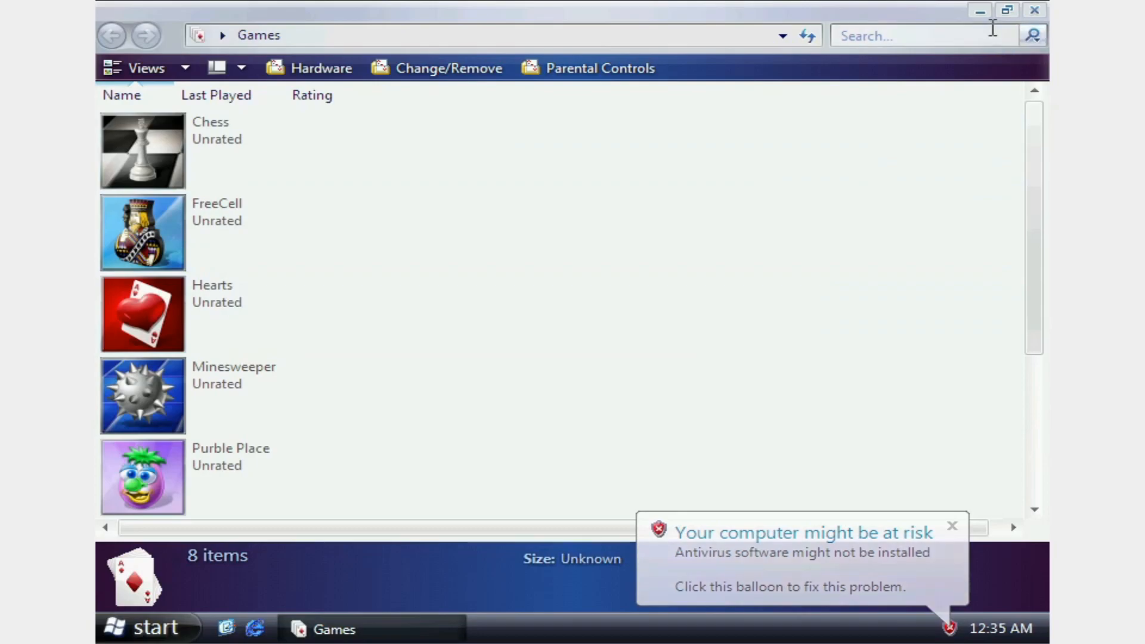
{"action": "double_click", "coordinate": [142, 396]}
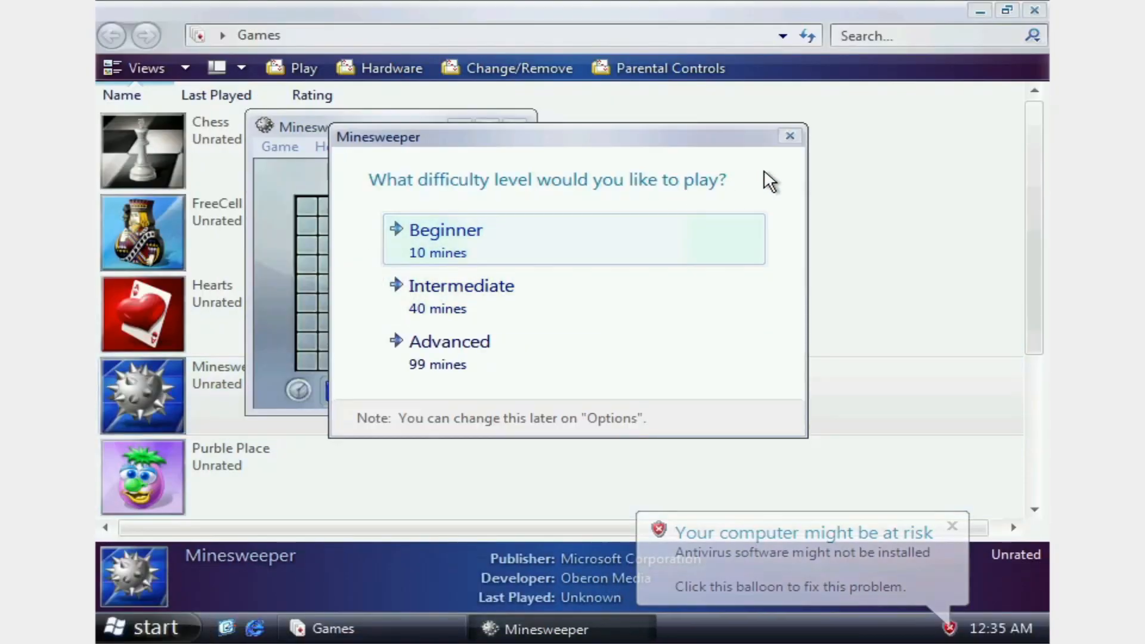
{"action": "left_click", "coordinate": [446, 229]}
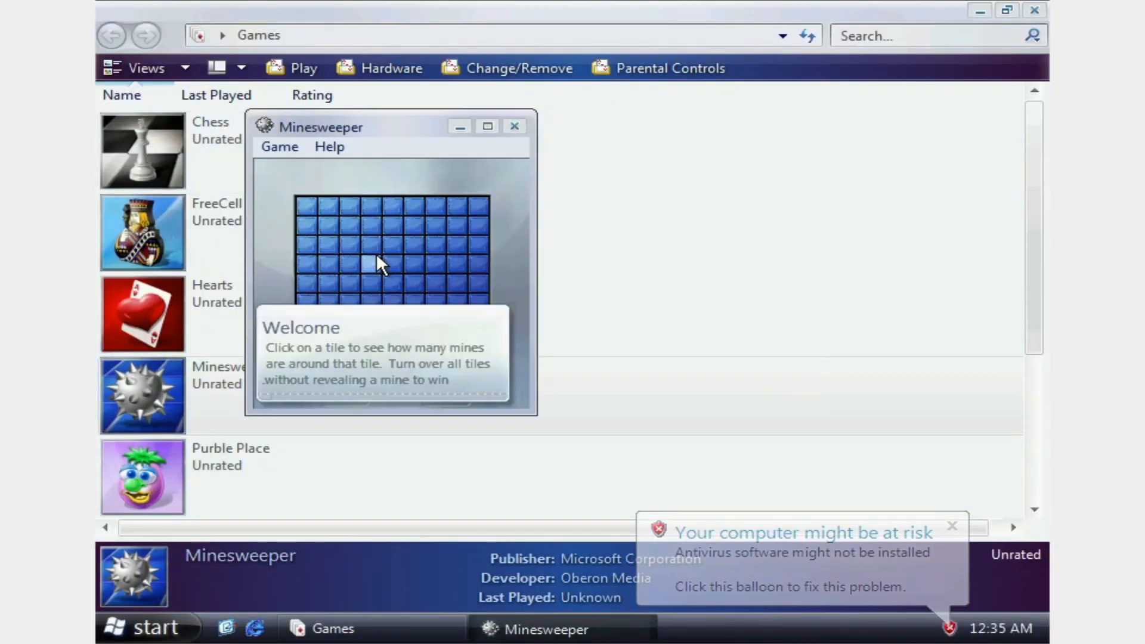
{"action": "left_click", "coordinate": [374, 263]}
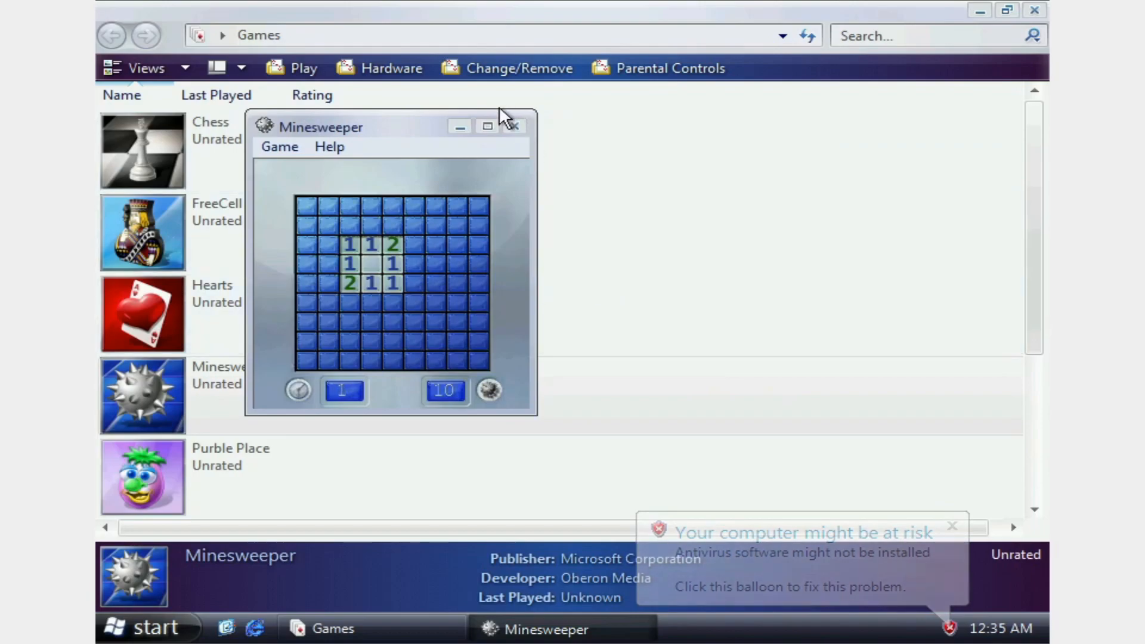
{"action": "left_click", "coordinate": [372, 343]}
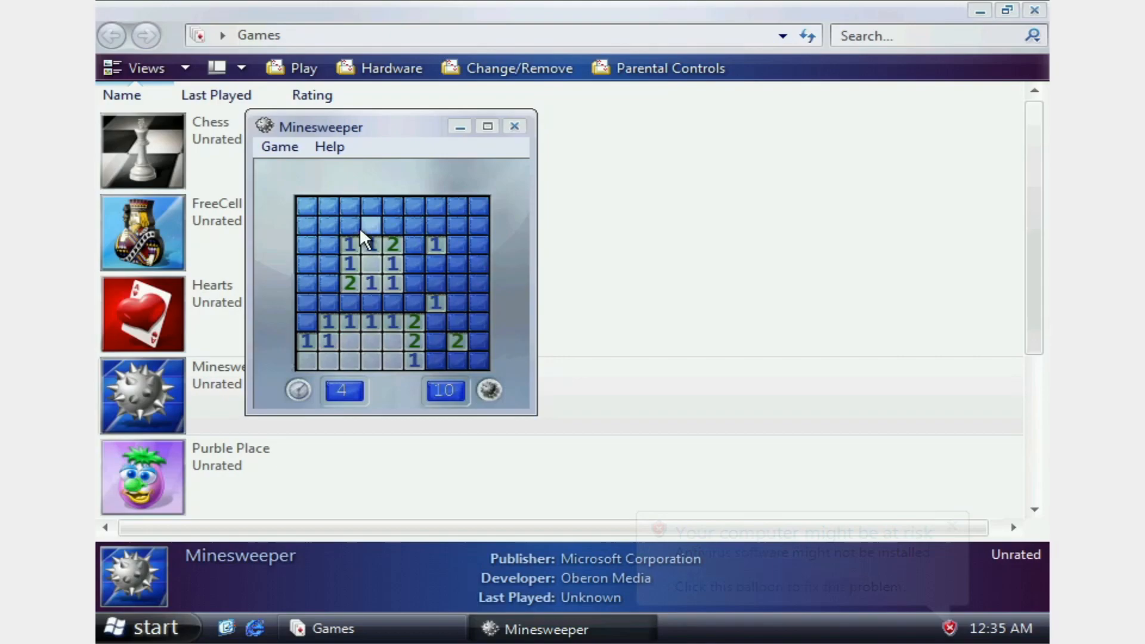
{"action": "left_click", "coordinate": [371, 227]}
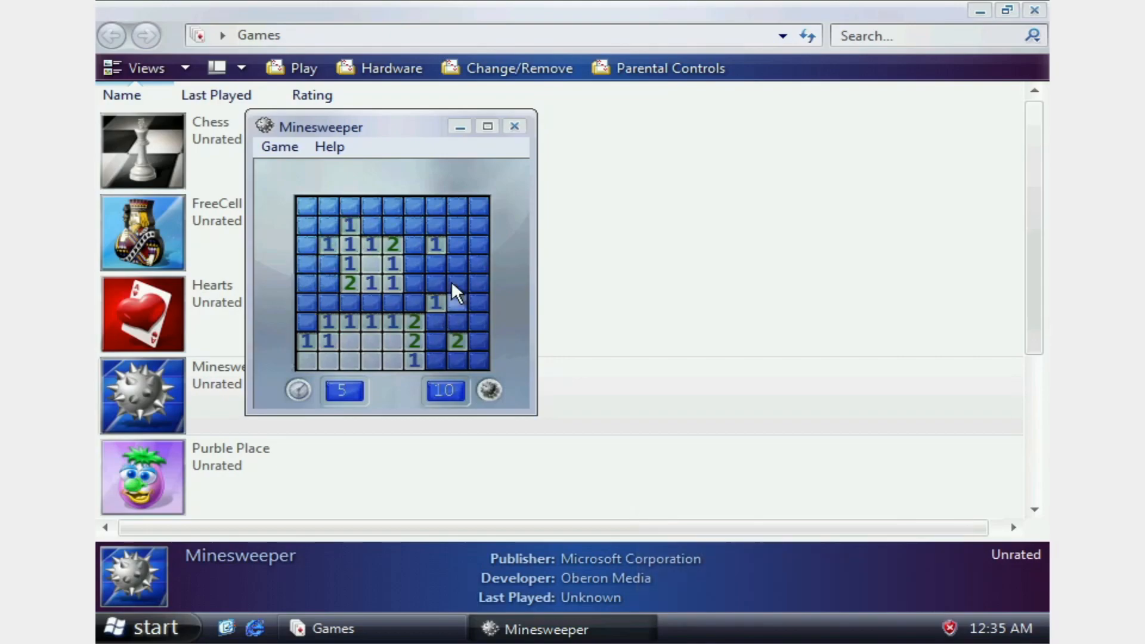
{"action": "left_click", "coordinate": [394, 303]}
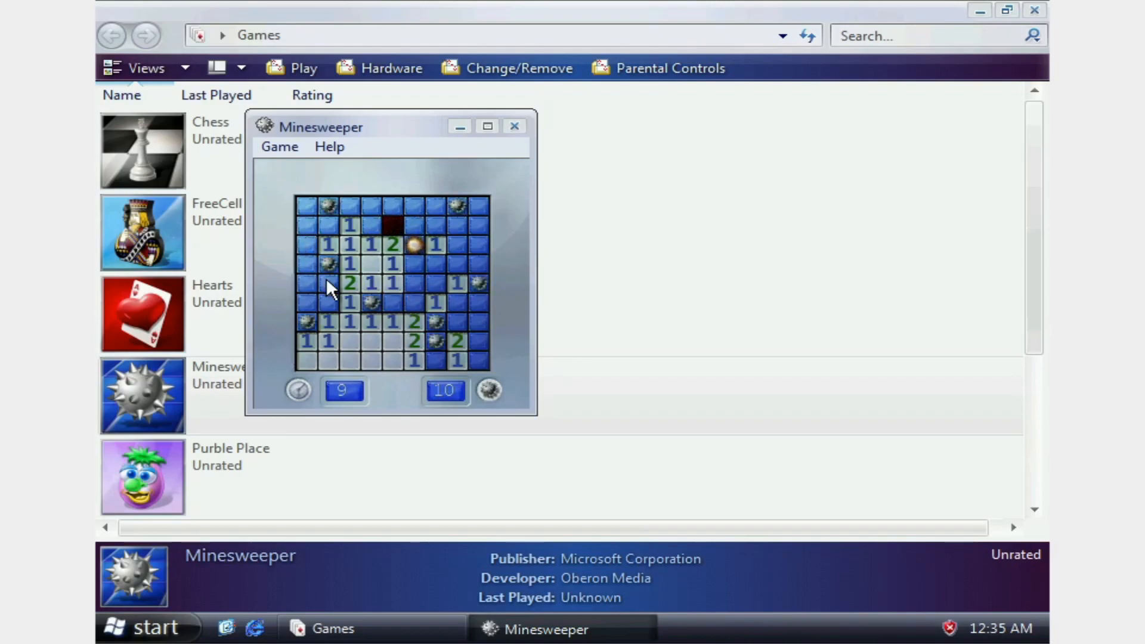
{"action": "left_click", "coordinate": [514, 126]}
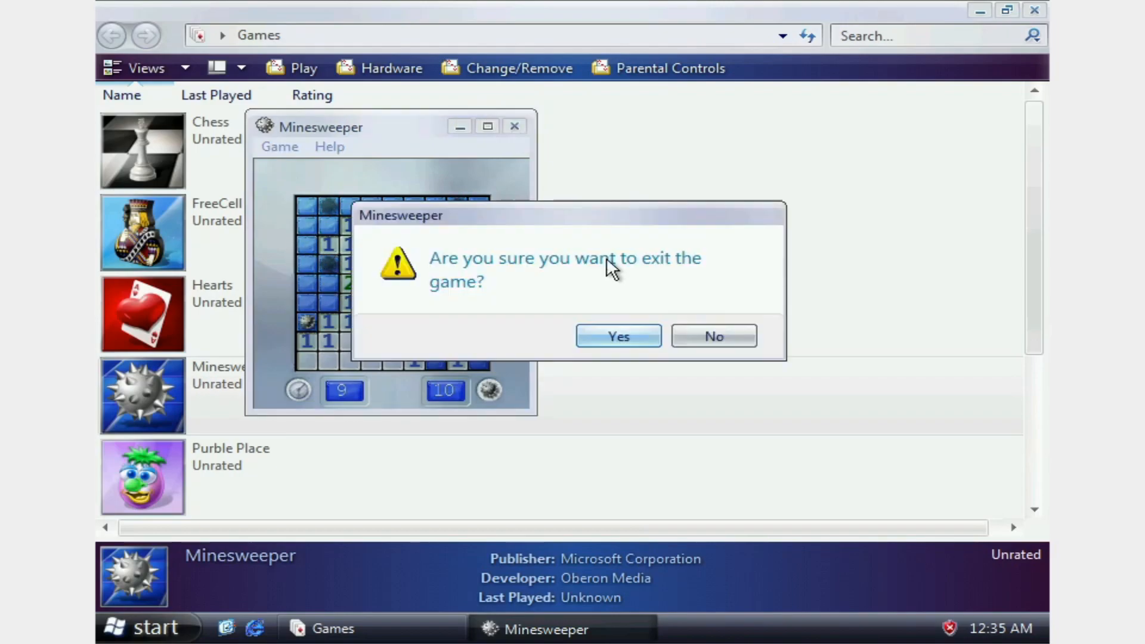
{"action": "left_click", "coordinate": [617, 335]}
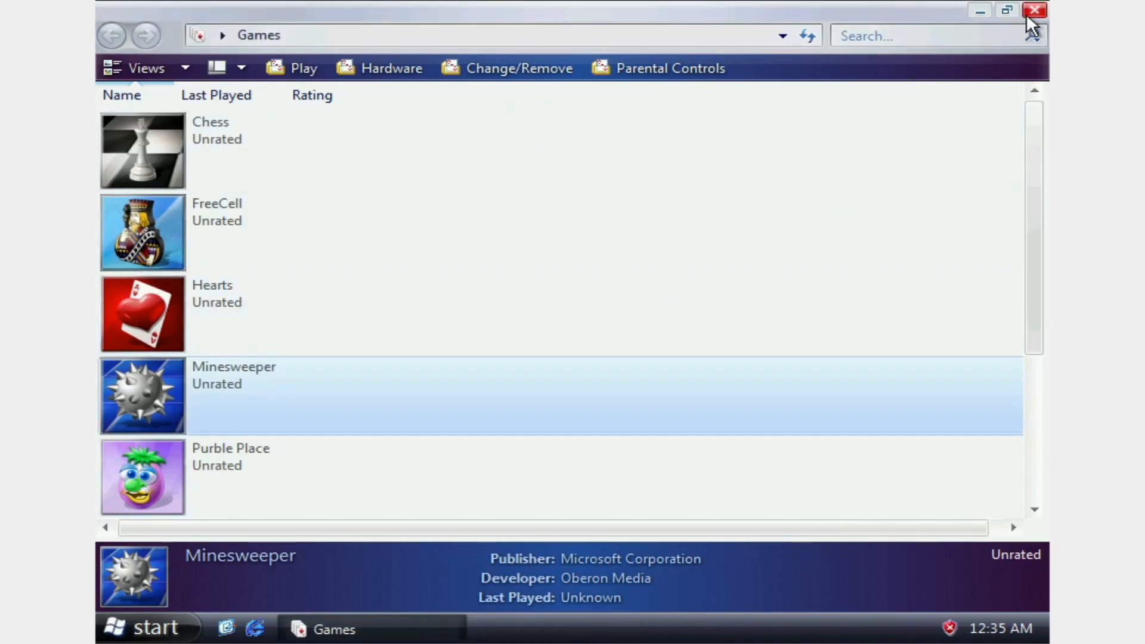
{"action": "left_click", "coordinate": [1034, 10]}
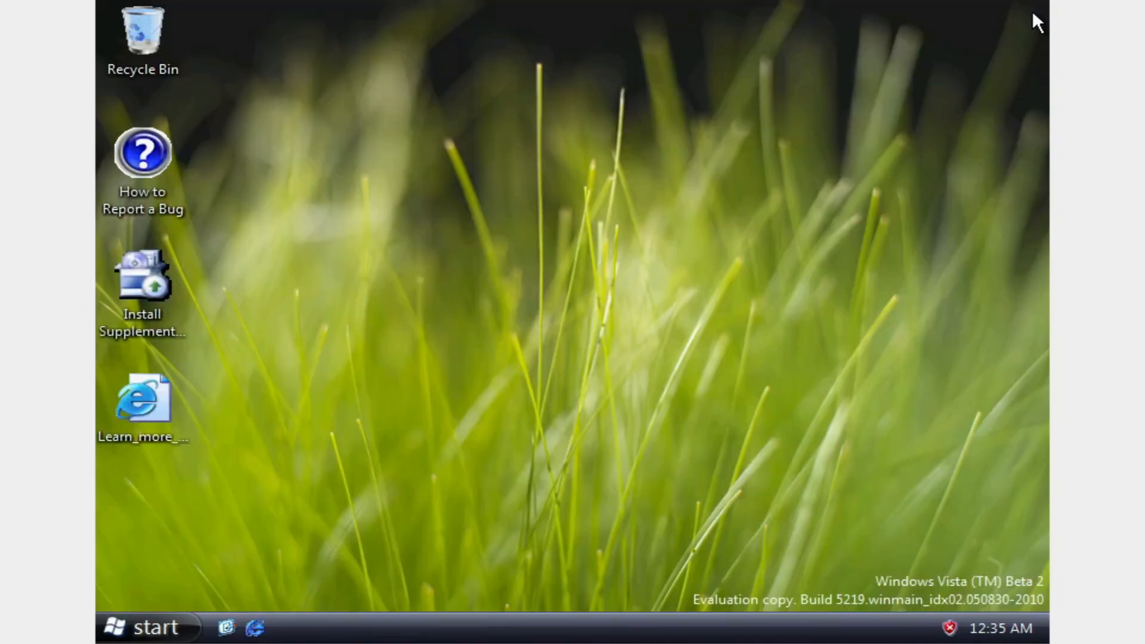
{"action": "mouse_move", "coordinate": [625, 601]}
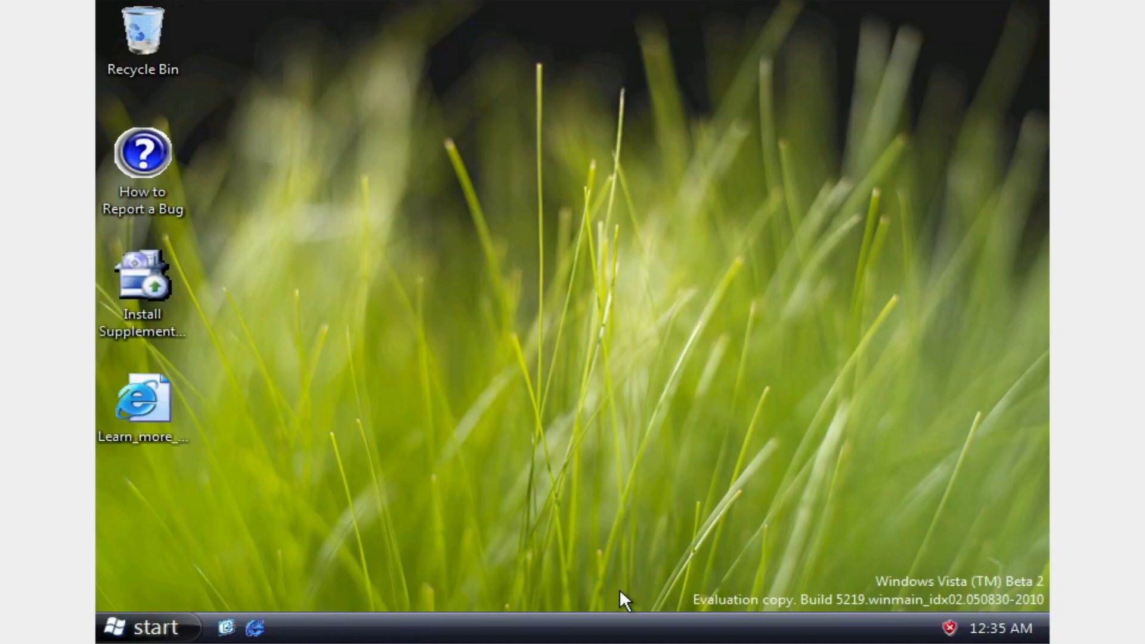
Step: Right-click the desktop, select the Recycle Bin, then open the Start menu
{"action": "right_click", "coordinate": [953, 628]}
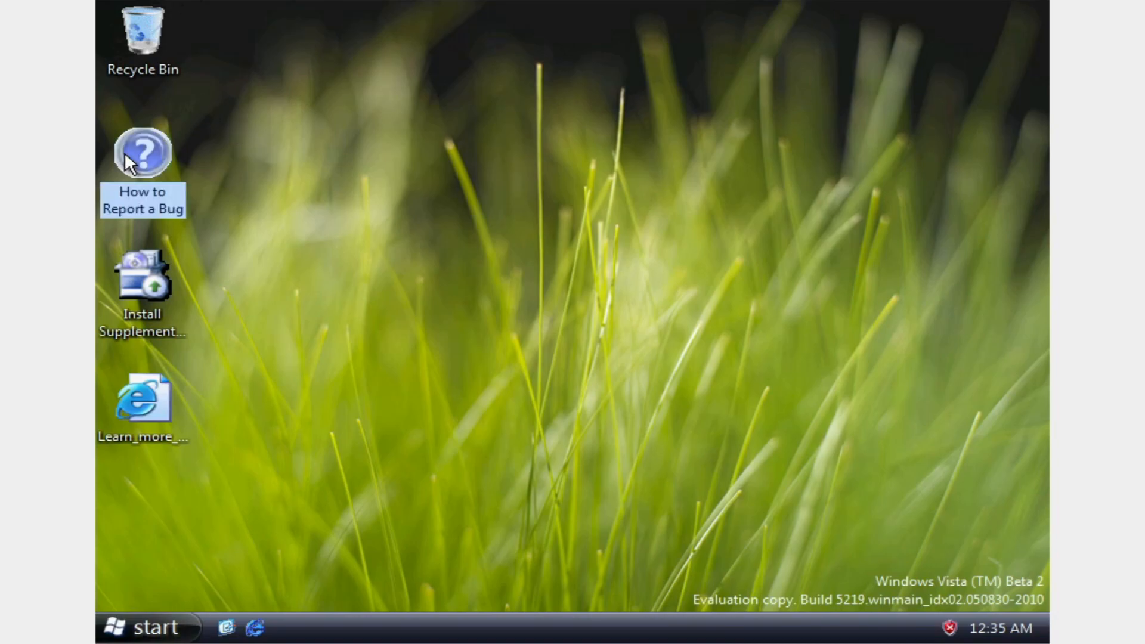
{"action": "mouse_move", "coordinate": [250, 94]}
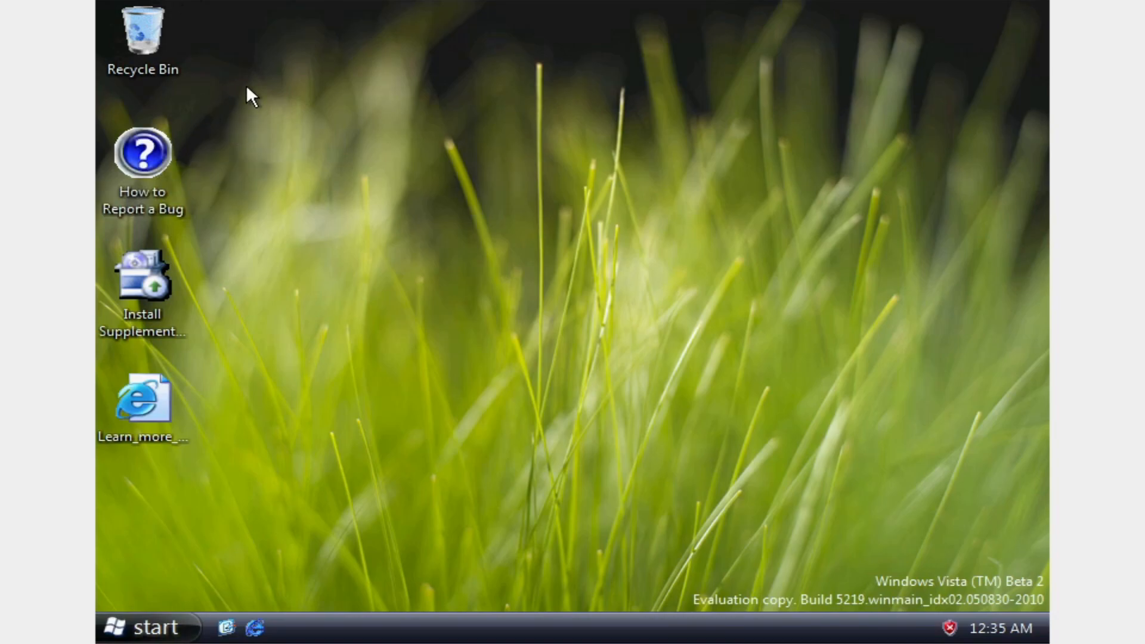
{"action": "left_click", "coordinate": [142, 33]}
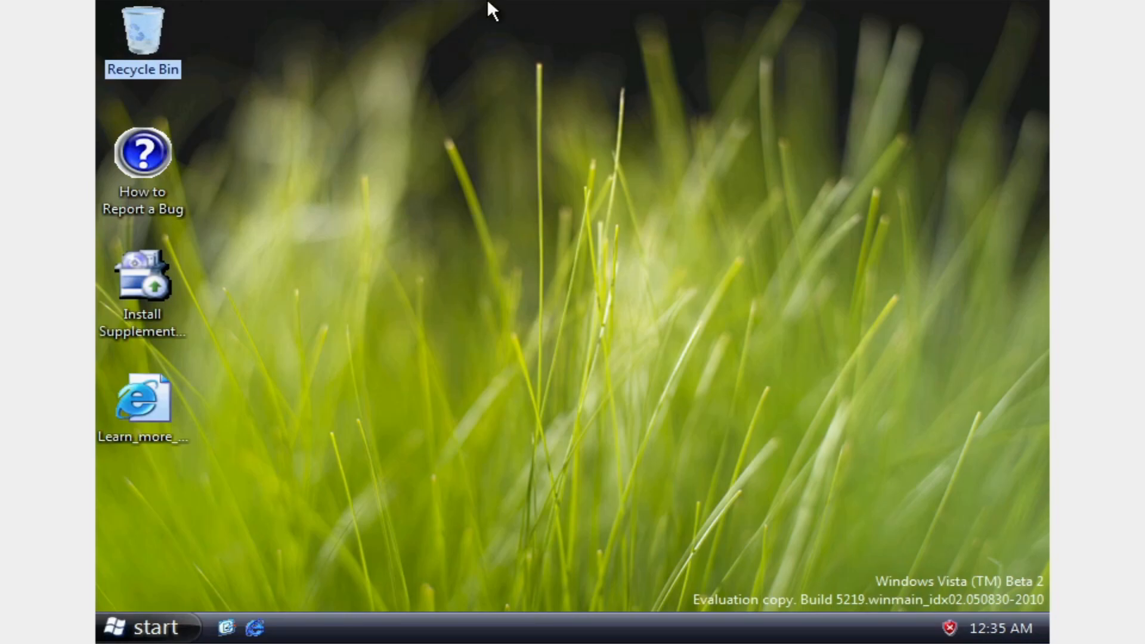
{"action": "mouse_move", "coordinate": [135, 58]}
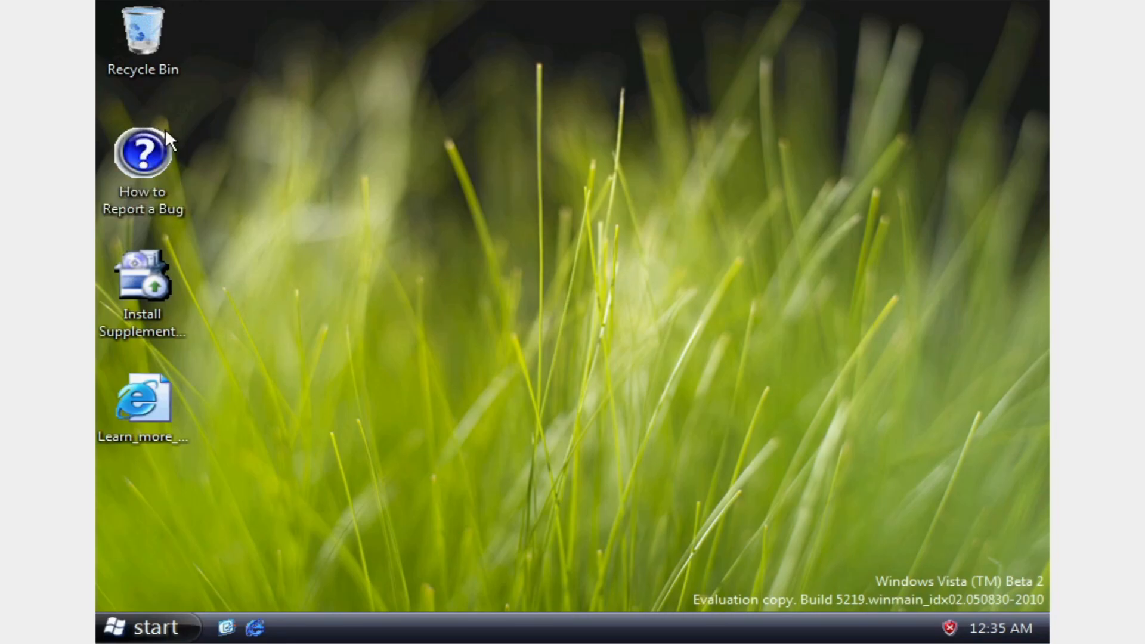
{"action": "mouse_move", "coordinate": [201, 179]}
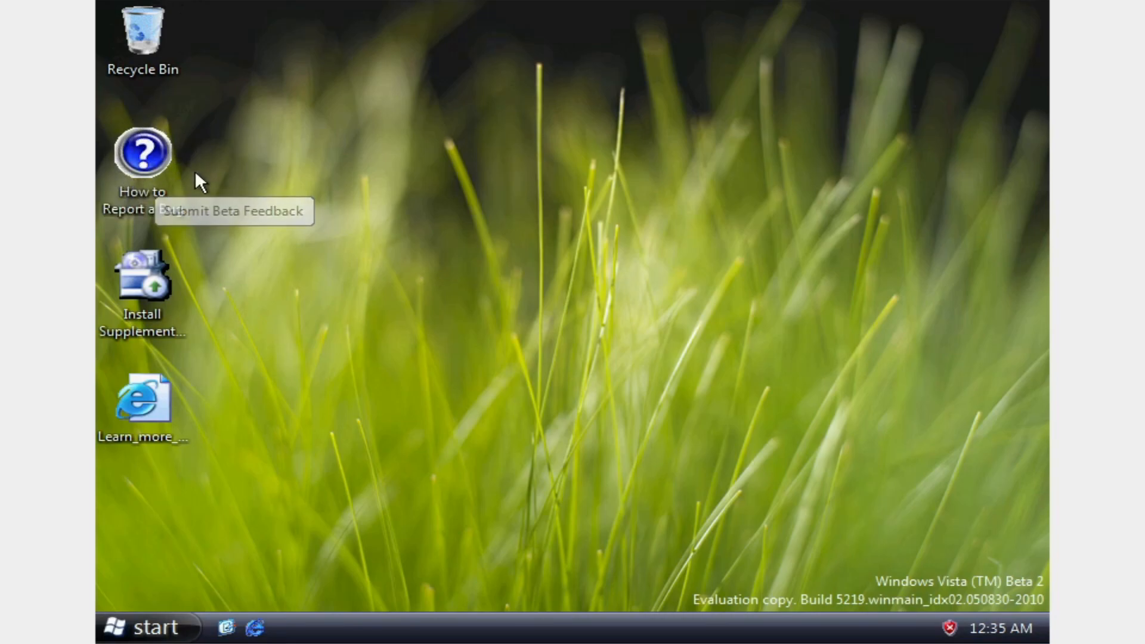
{"action": "mouse_move", "coordinate": [151, 429]}
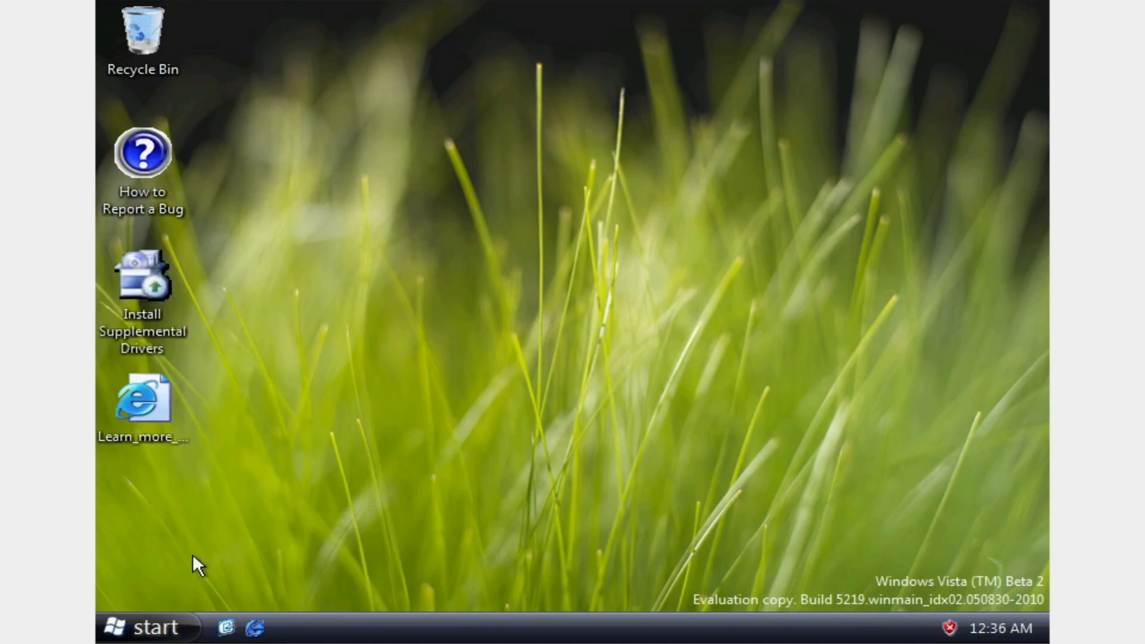
{"action": "left_click", "coordinate": [146, 628]}
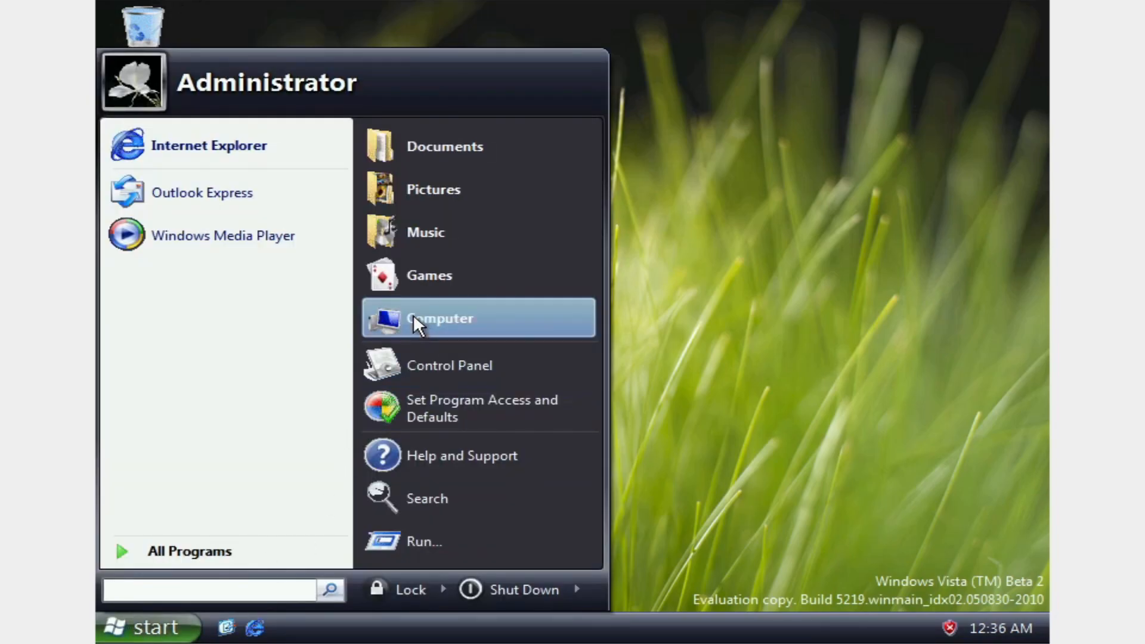
Step: Launch Windows Media Player 10 and complete its Next and Finish setup pages
{"action": "left_click", "coordinate": [223, 235]}
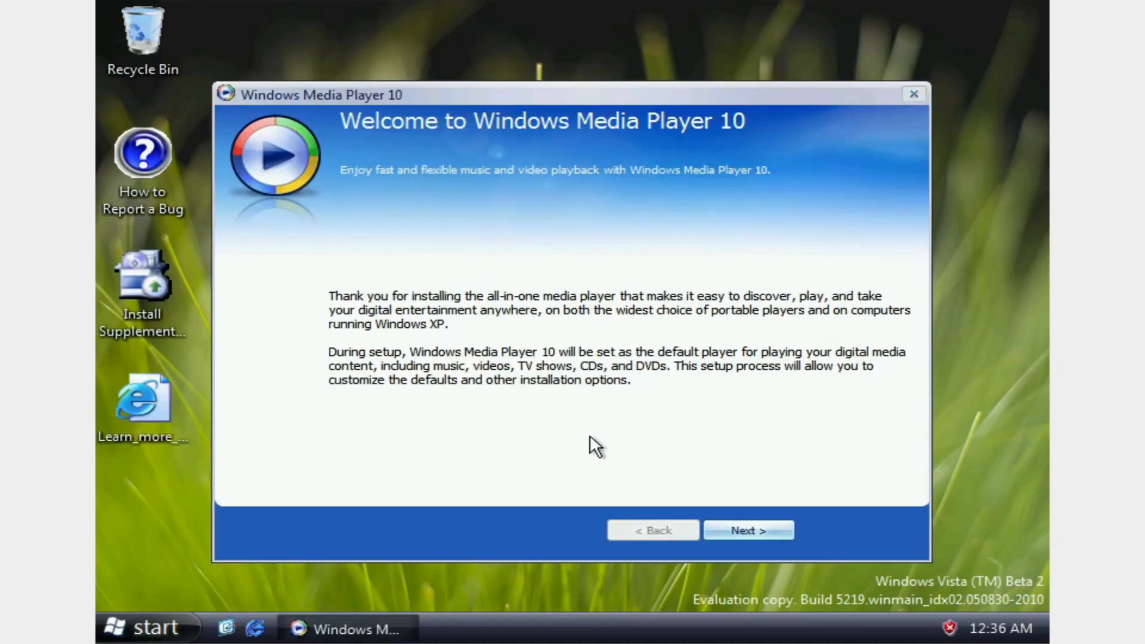
{"action": "left_click", "coordinate": [747, 531]}
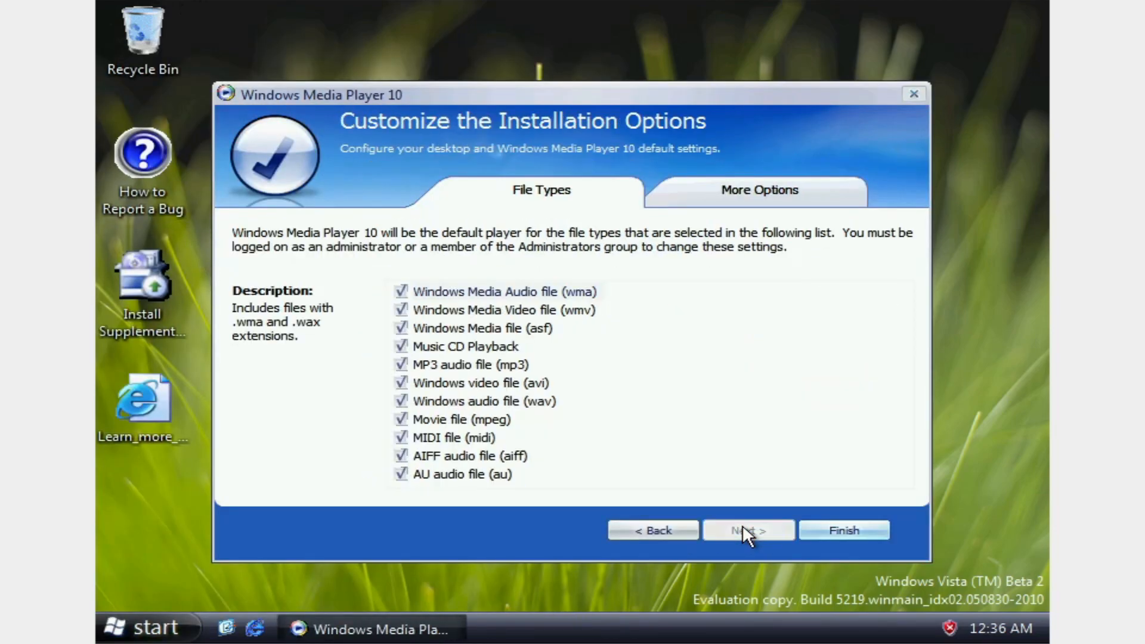
{"action": "left_click", "coordinate": [844, 531]}
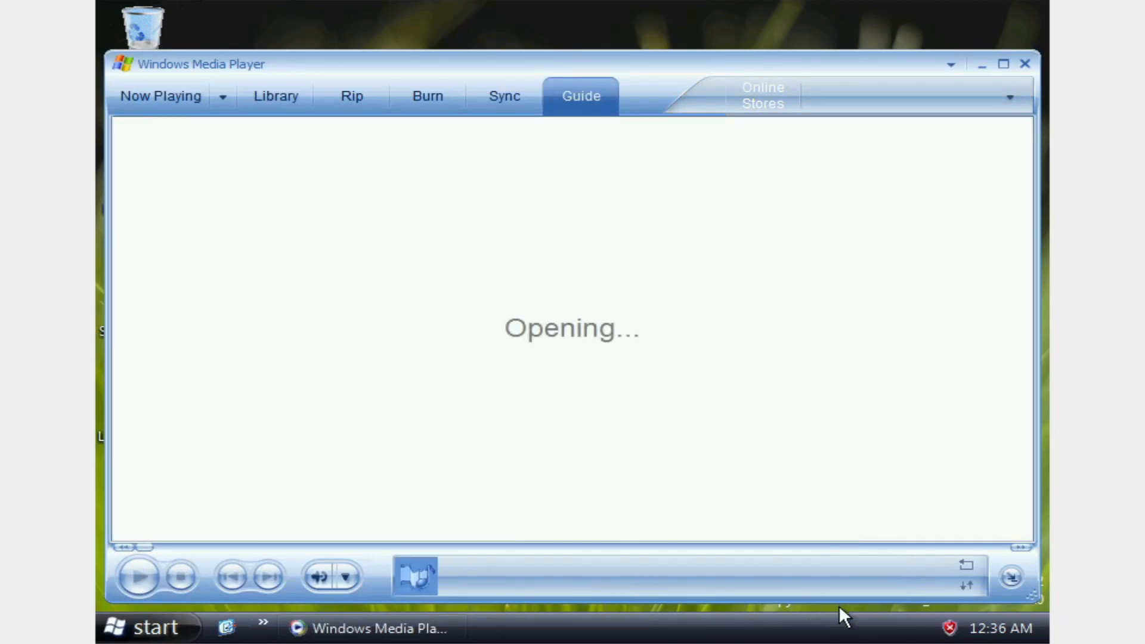
{"action": "type", "text": "vol"}
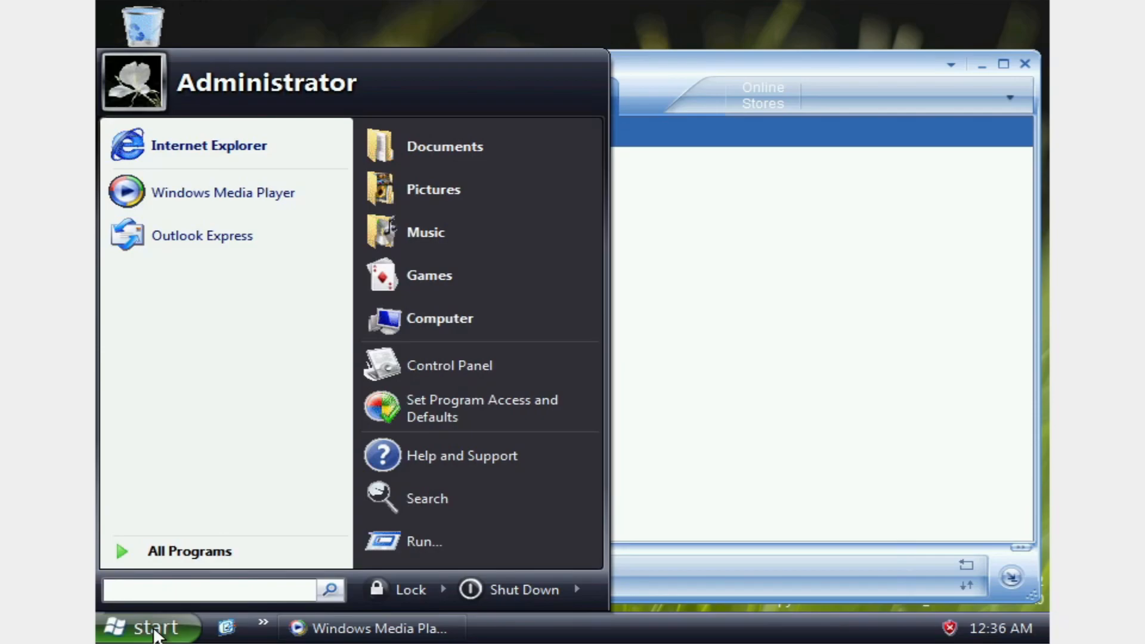
Step: From Control Panel's Sounds and Audio Devices, choose a different sound scheme and answer the save prompt
{"action": "left_click", "coordinate": [449, 365]}
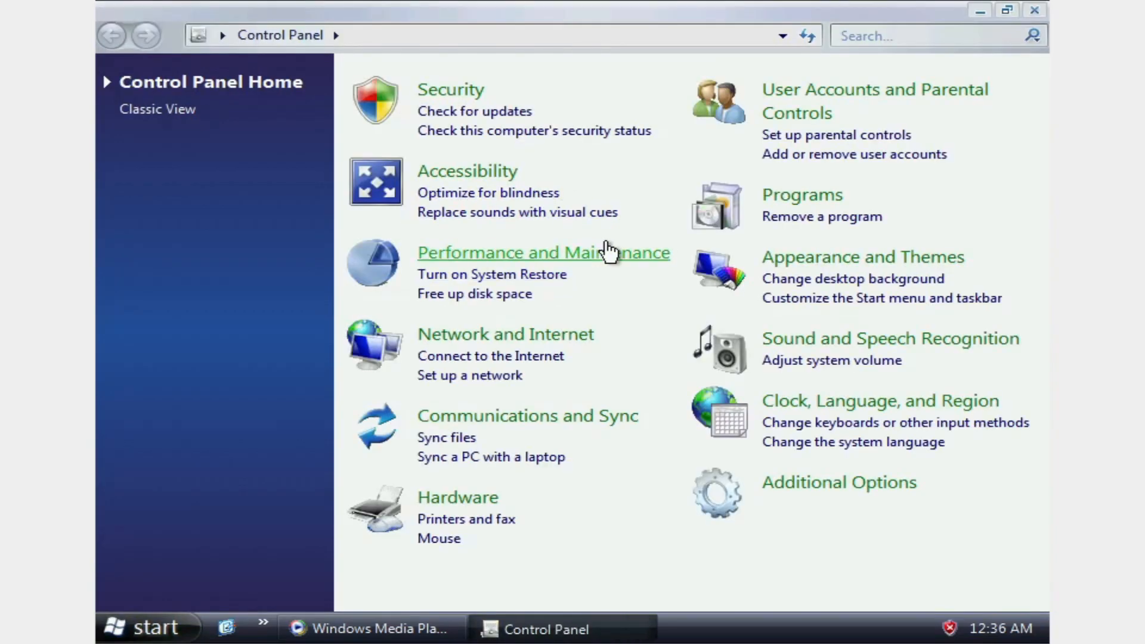
{"action": "left_click", "coordinate": [891, 338]}
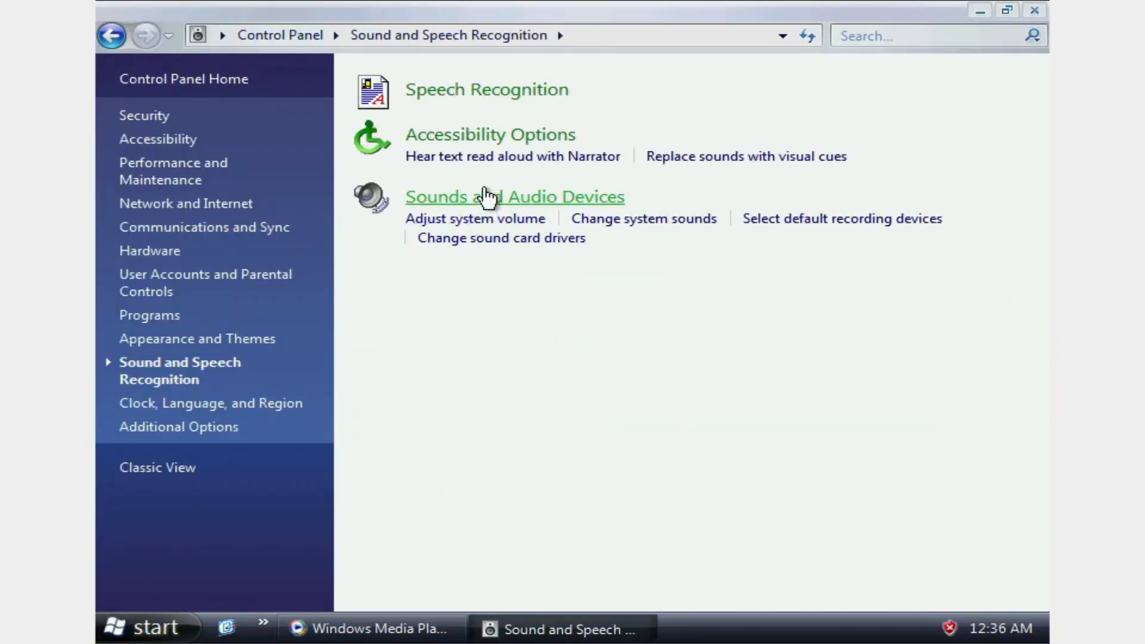
{"action": "left_click", "coordinate": [514, 196]}
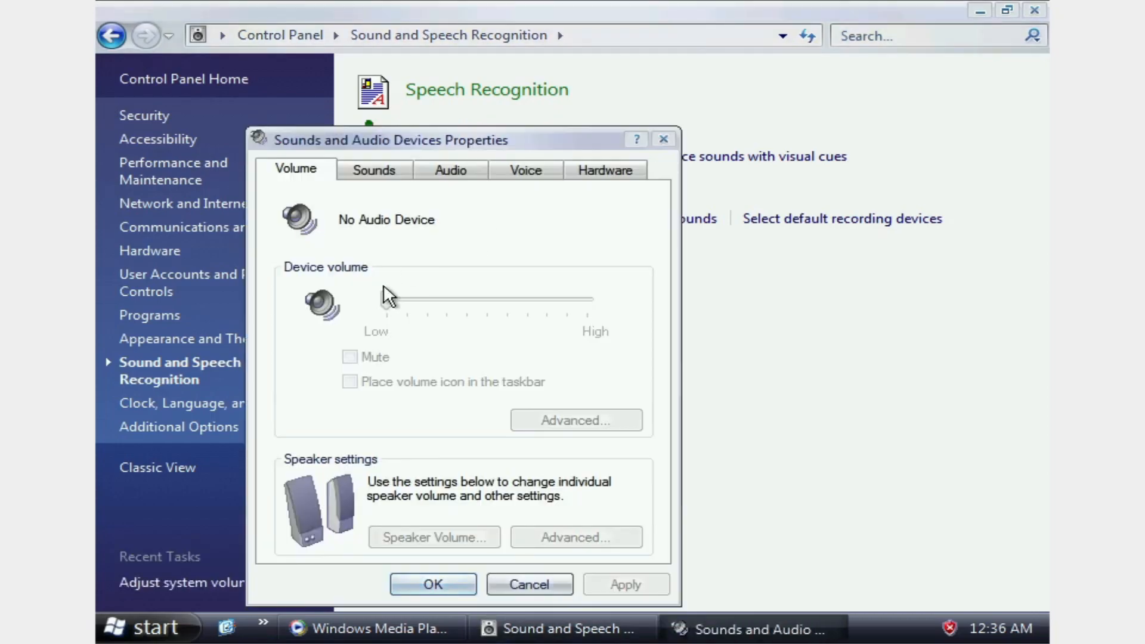
{"action": "left_click", "coordinate": [373, 169]}
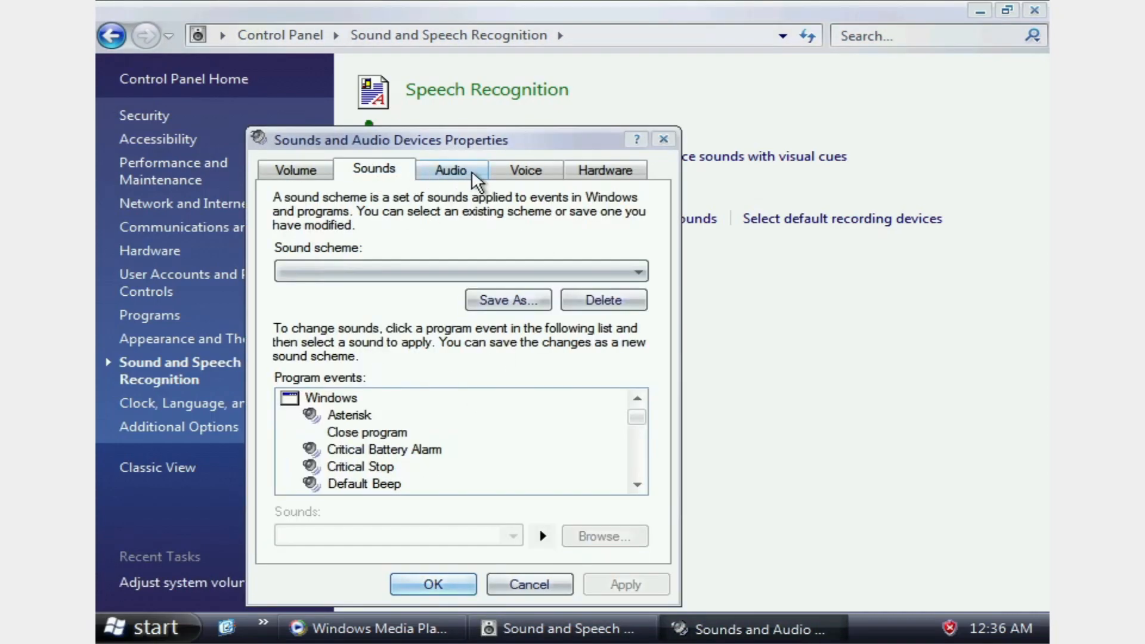
{"action": "left_click", "coordinate": [635, 271]}
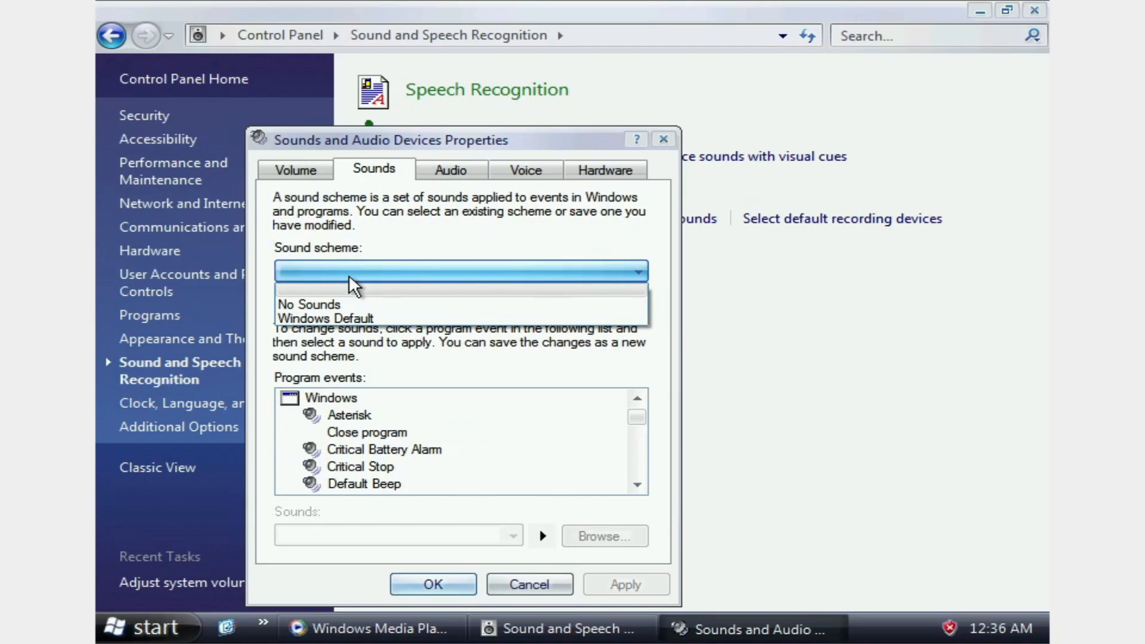
{"action": "left_click", "coordinate": [308, 303]}
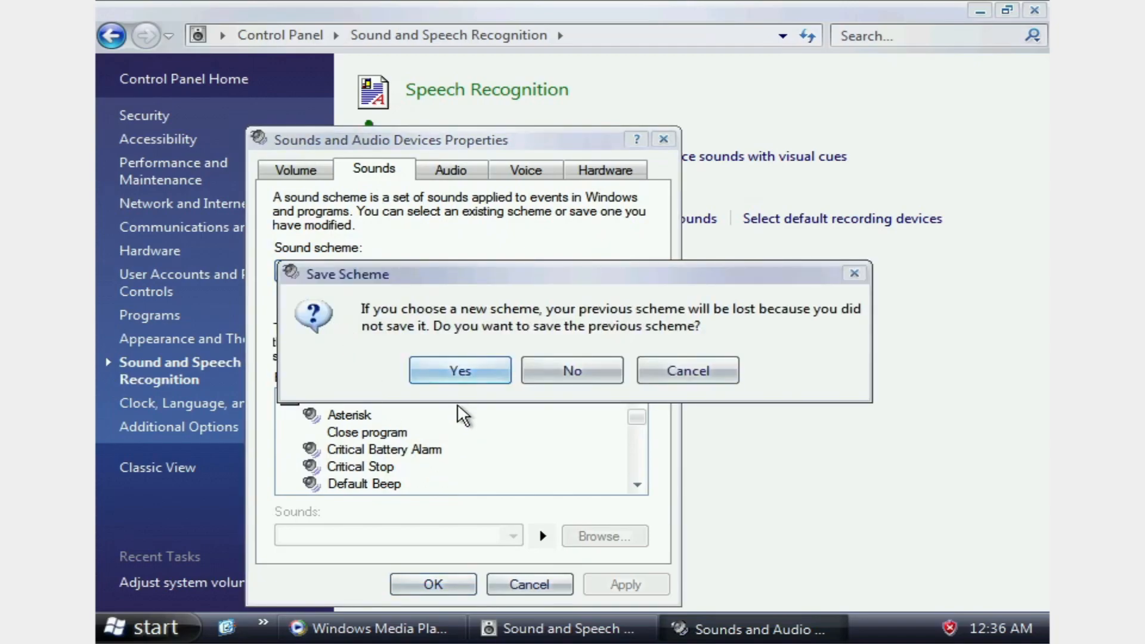
{"action": "left_click", "coordinate": [571, 371]}
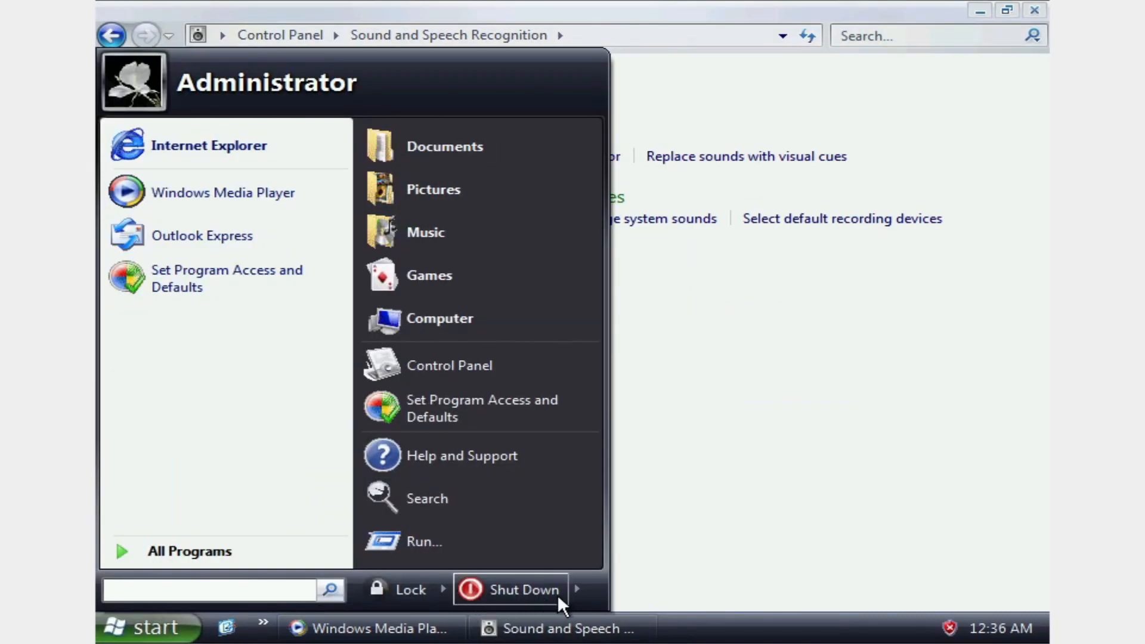
Step: Restart Vista, accept the Safe Mode warning, and open the Start menu
{"action": "left_click", "coordinate": [576, 589]}
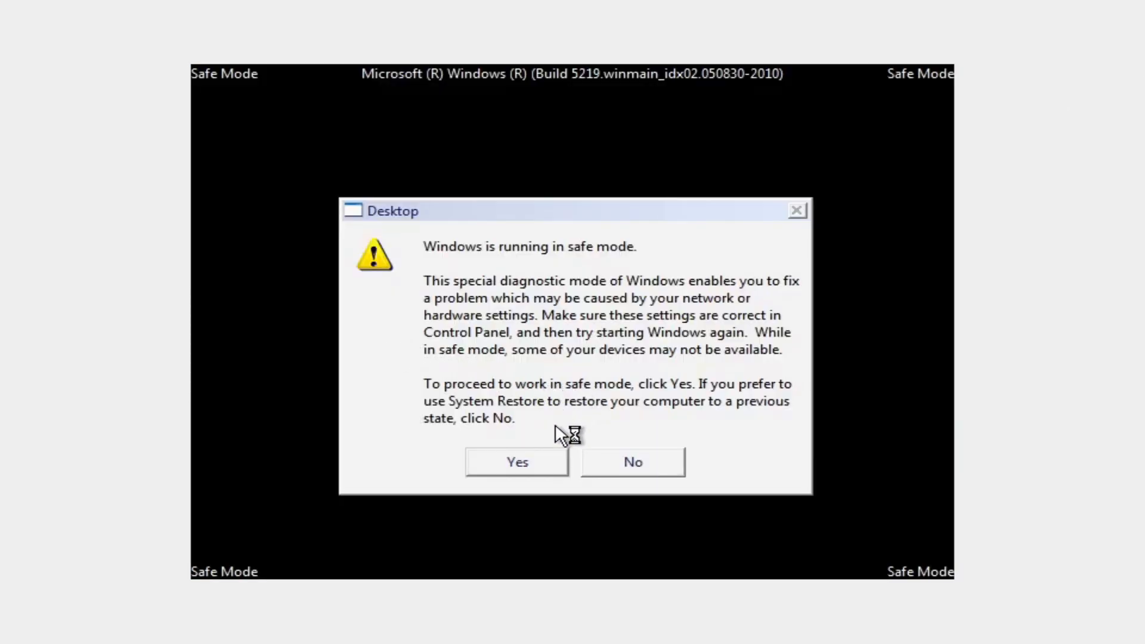
{"action": "left_click", "coordinate": [516, 462]}
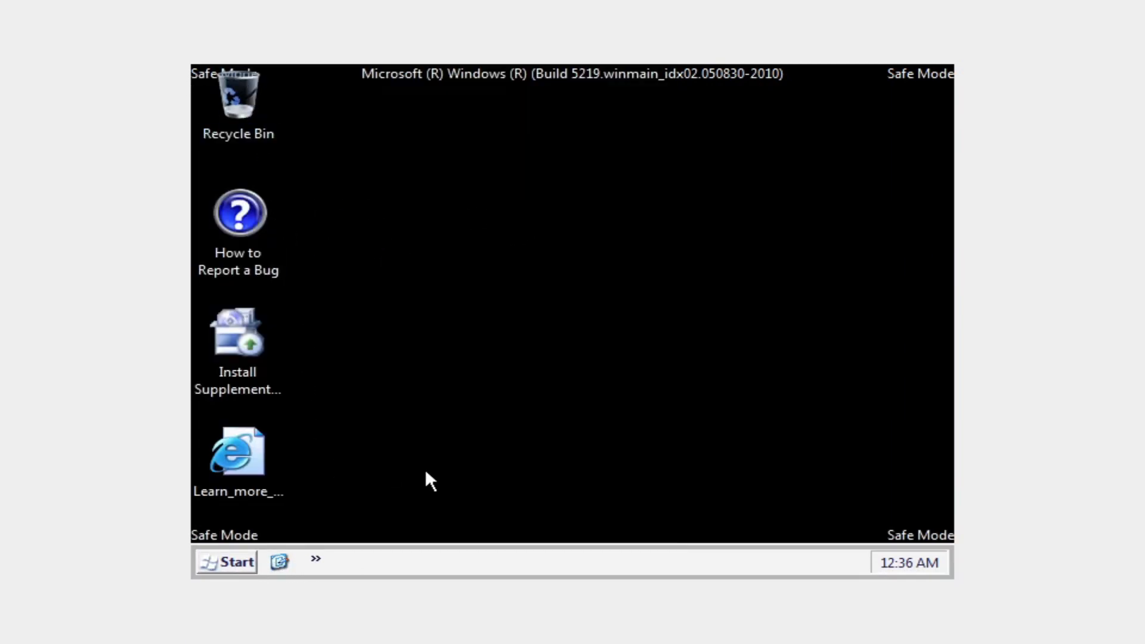
{"action": "left_click", "coordinate": [226, 562]}
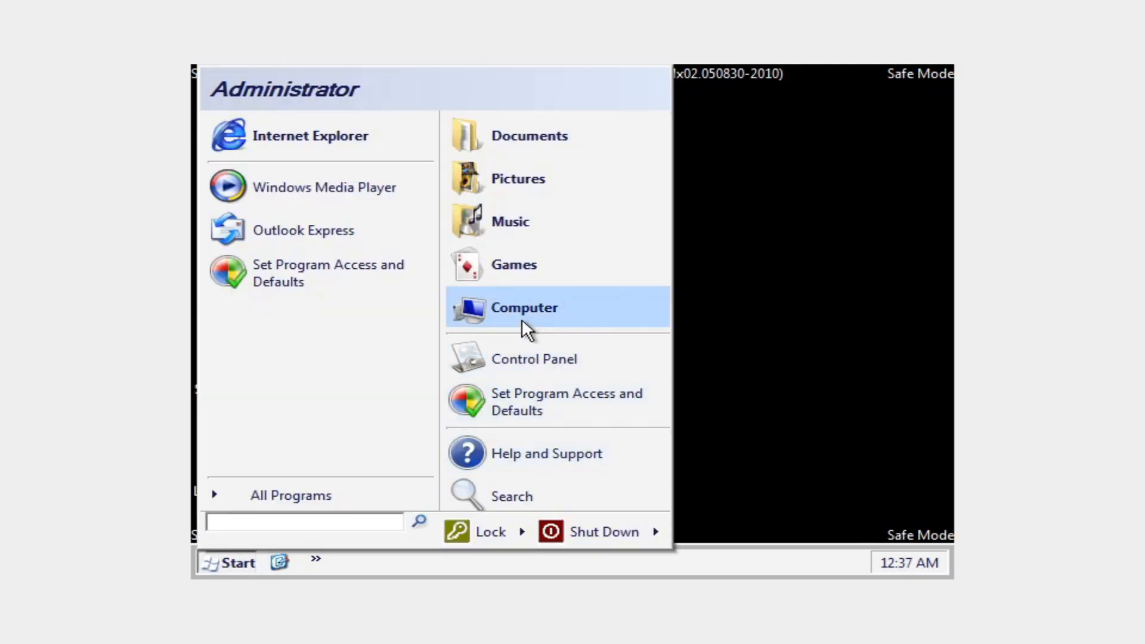
Step: Run Guest Additions setup from the VBox_GAs CD through Install, then cancel the aborted install
{"action": "left_click", "coordinate": [524, 308]}
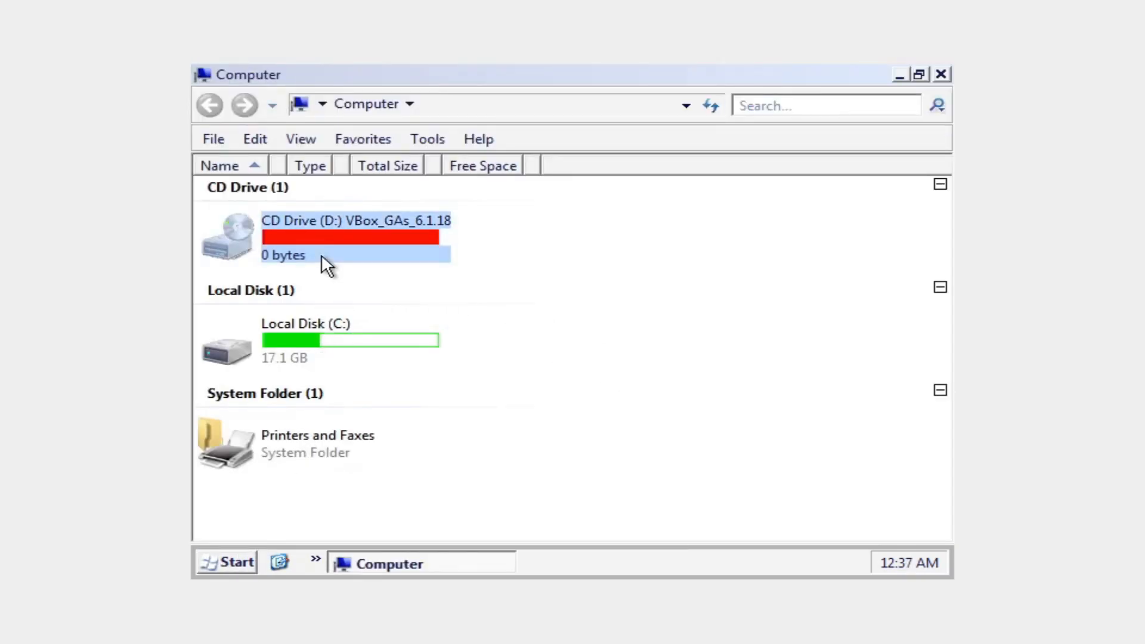
{"action": "double_click", "coordinate": [353, 221]}
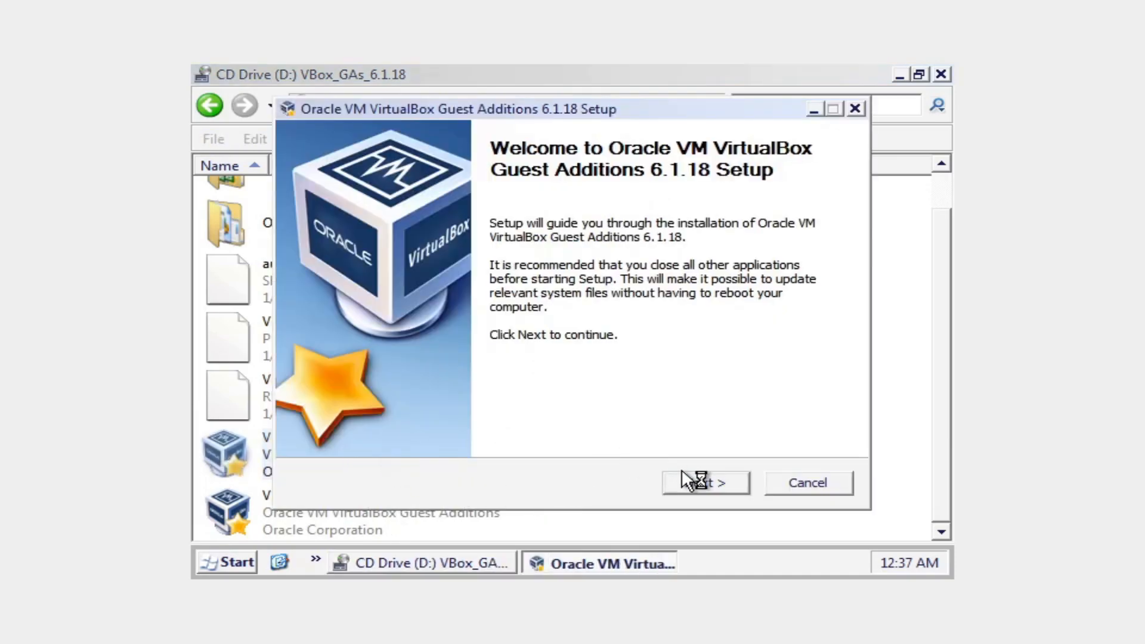
{"action": "left_click", "coordinate": [703, 483]}
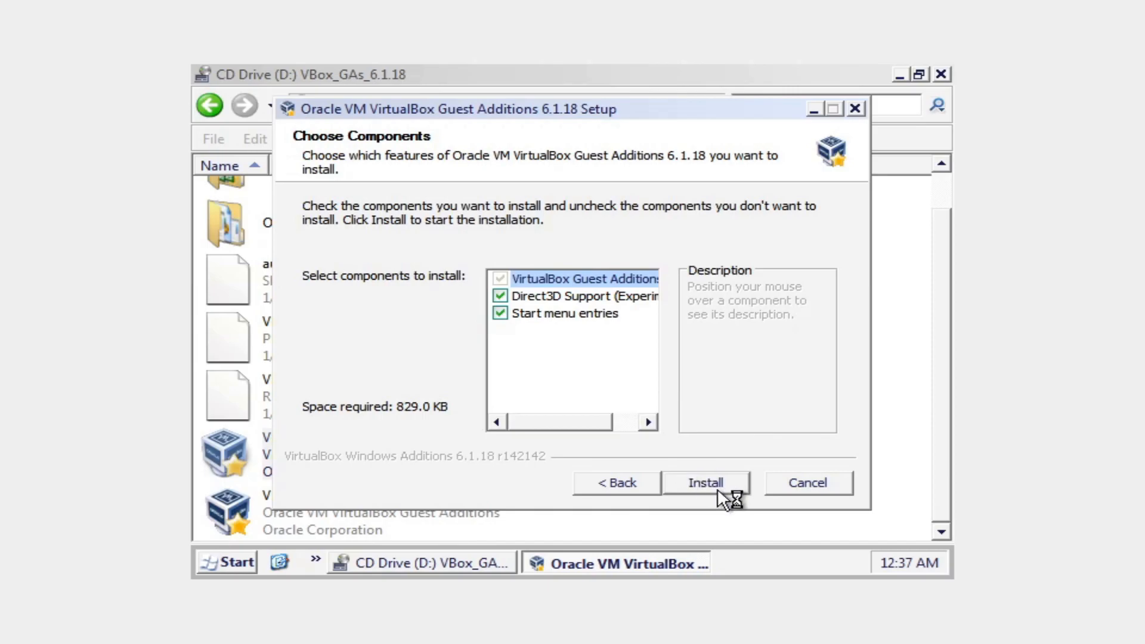
{"action": "mouse_move", "coordinate": [559, 292]}
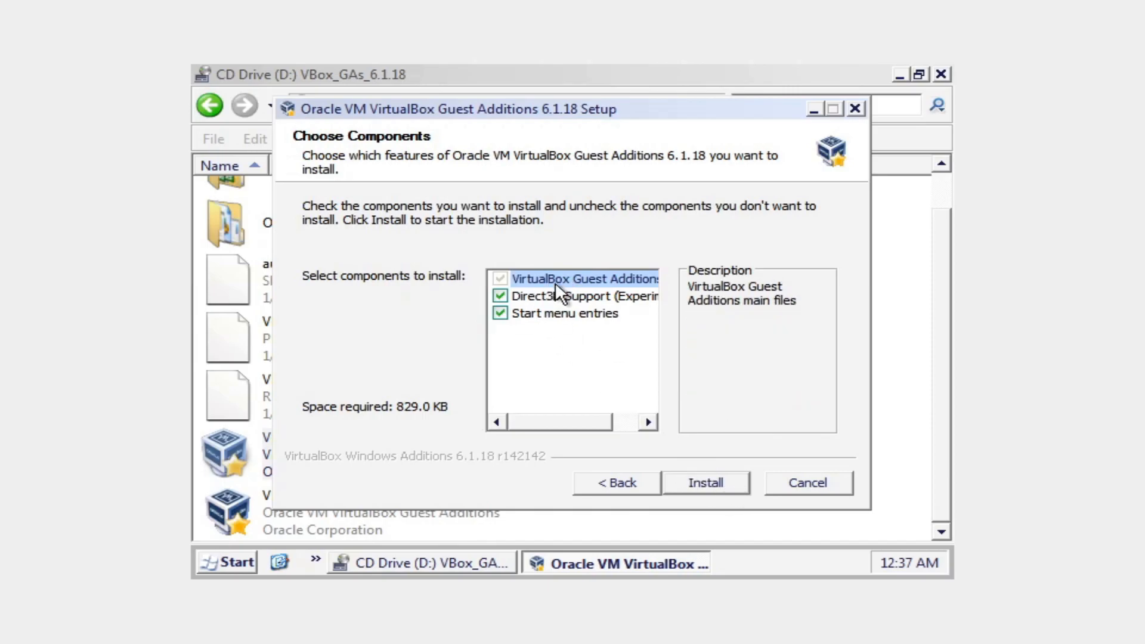
{"action": "left_click", "coordinate": [704, 482]}
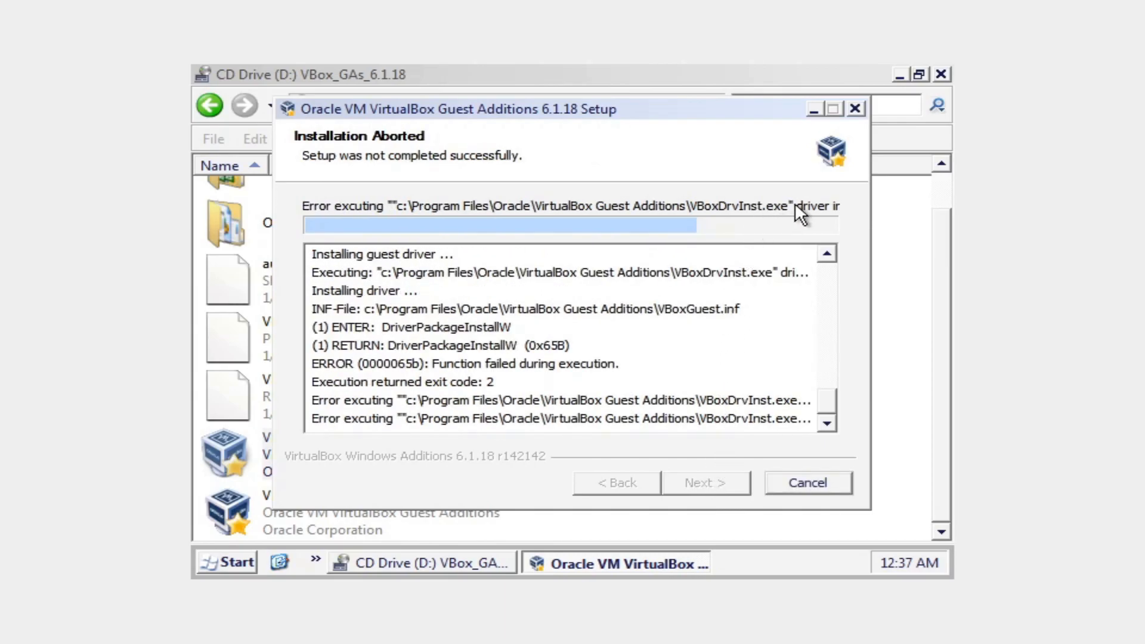
{"action": "mouse_move", "coordinate": [416, 215]}
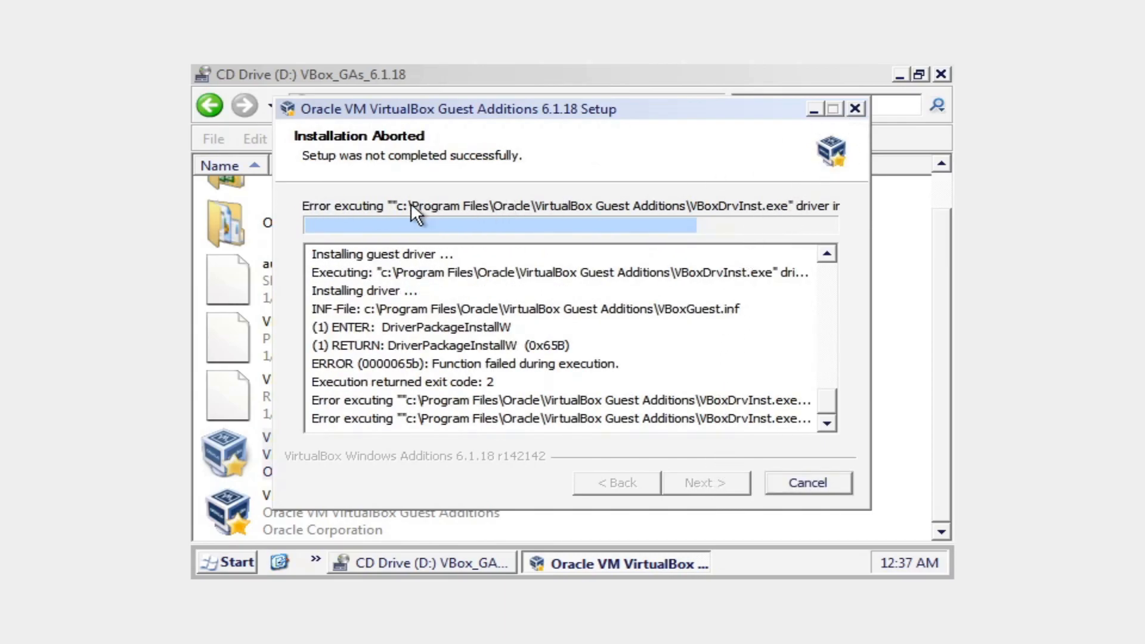
{"action": "left_click", "coordinate": [807, 482]}
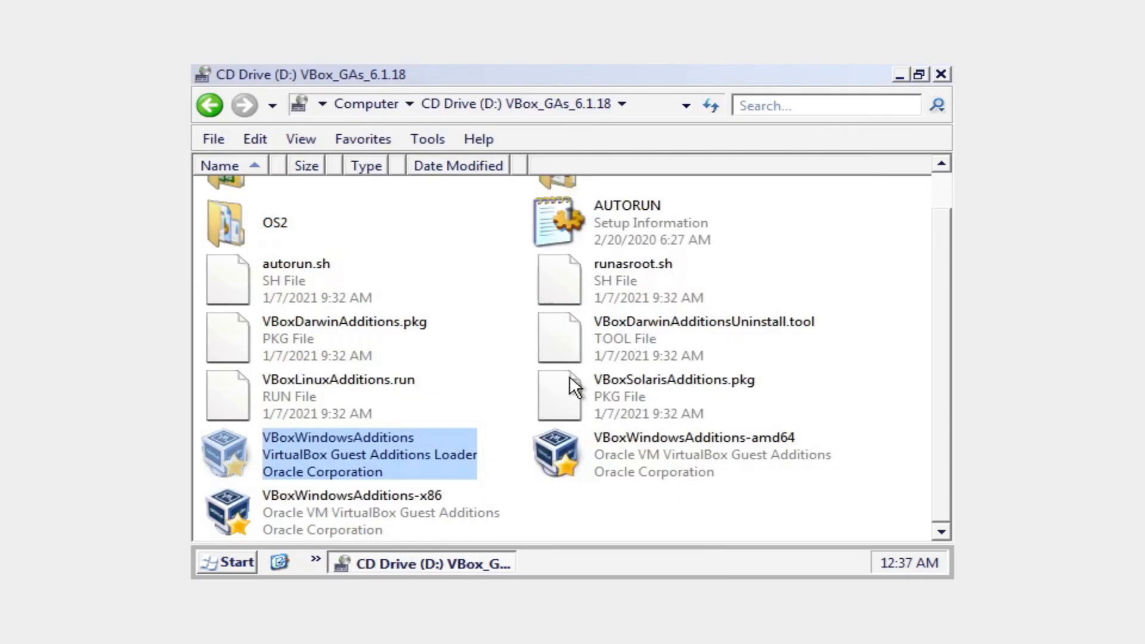
Step: Retry the Guest Additions install, dismiss its error, and give the x86 installer Windows XP compatibility
{"action": "right_click", "coordinate": [347, 453]}
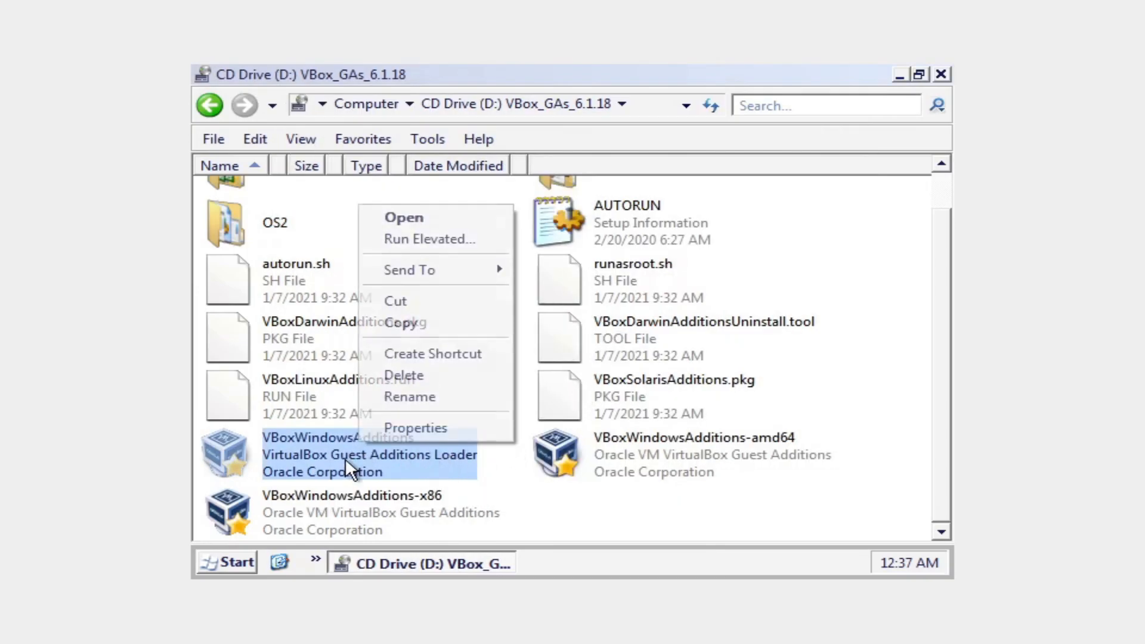
{"action": "left_click", "coordinate": [415, 427]}
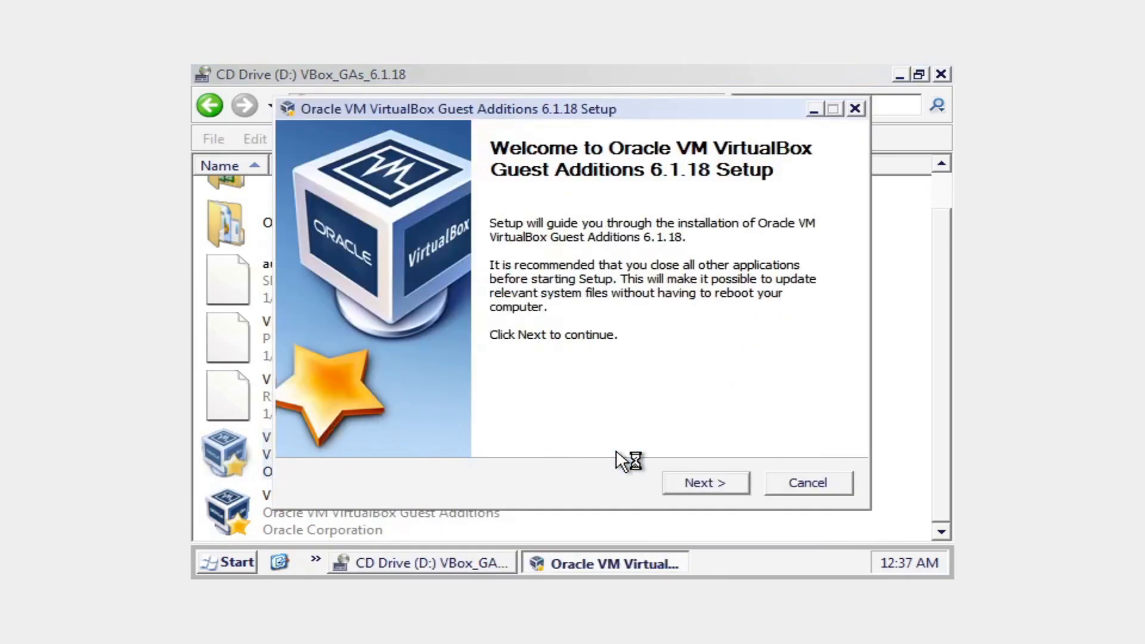
{"action": "left_click", "coordinate": [704, 482]}
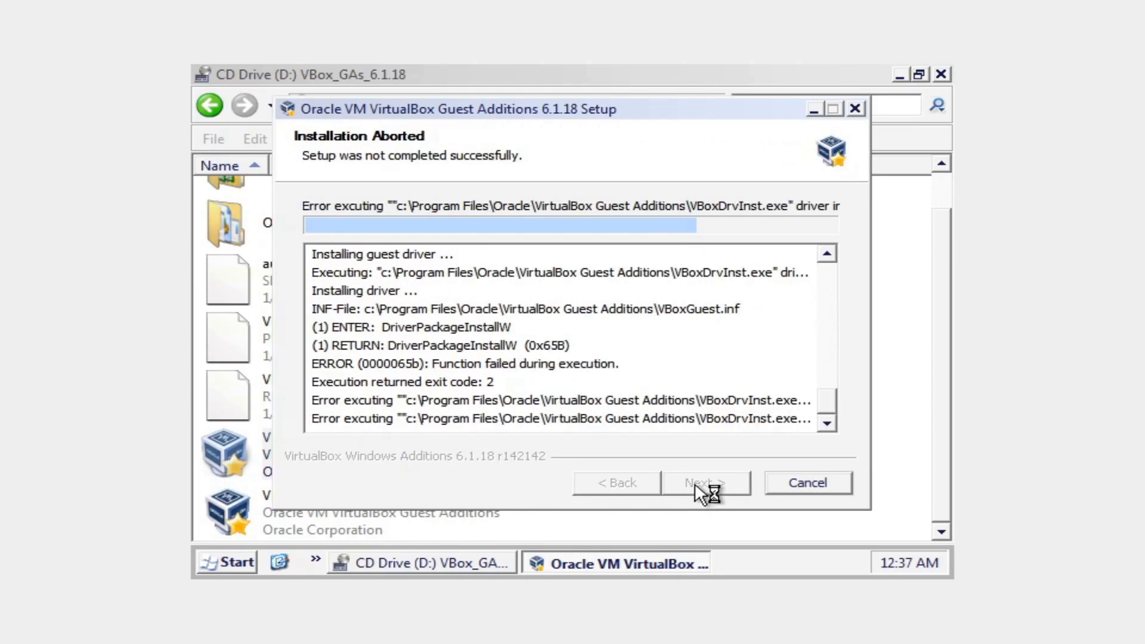
{"action": "mouse_move", "coordinate": [411, 265]}
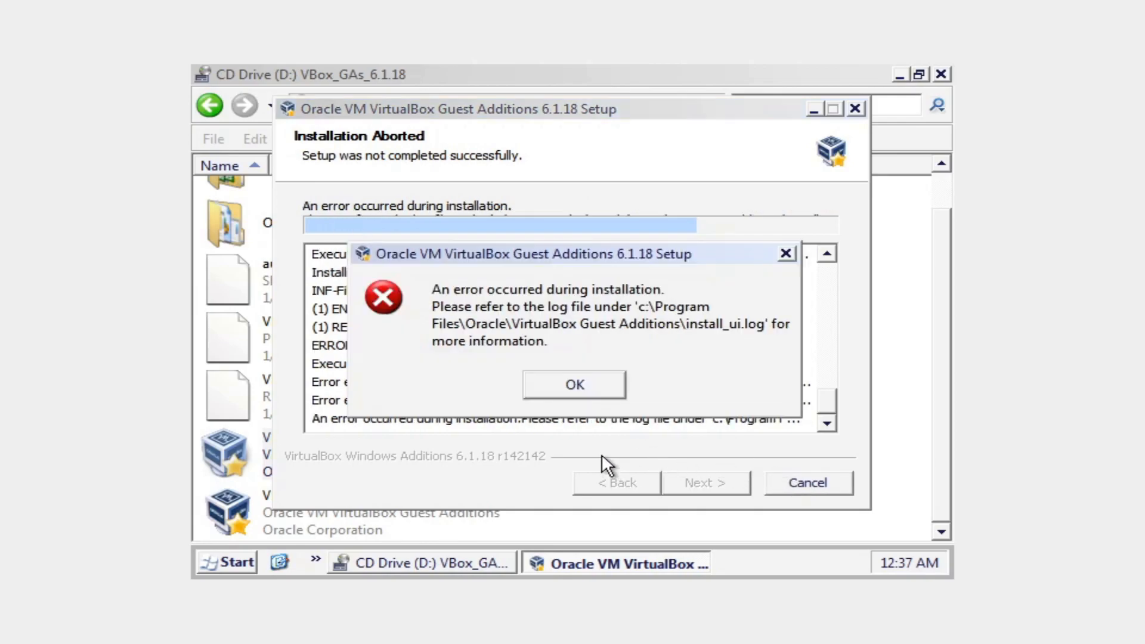
{"action": "left_click", "coordinate": [574, 385]}
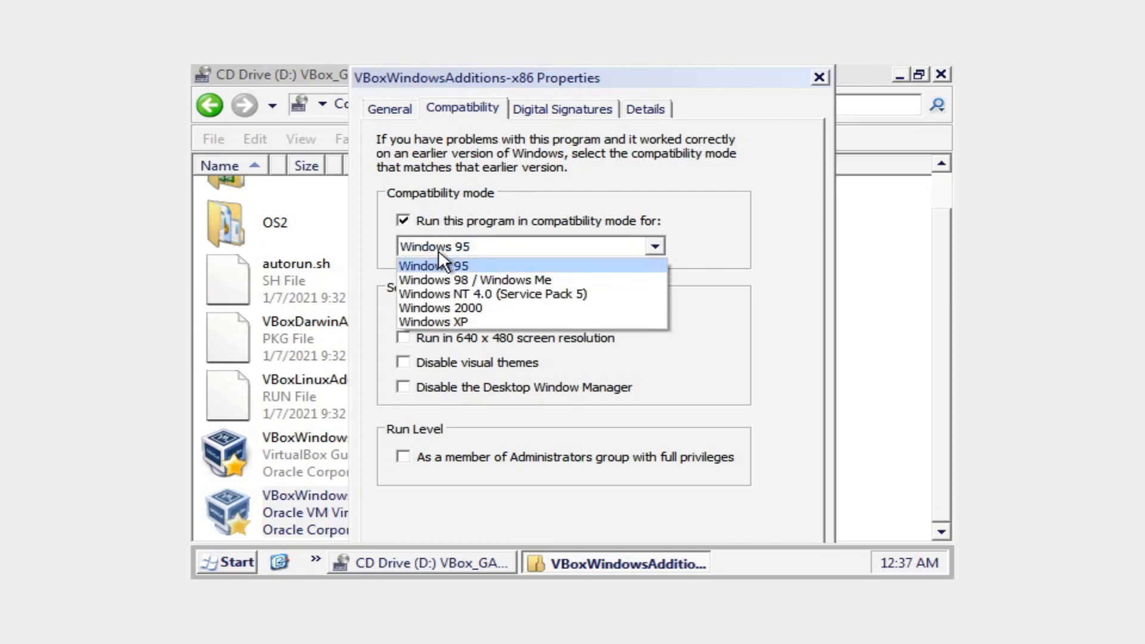
{"action": "mouse_move", "coordinate": [432, 323]}
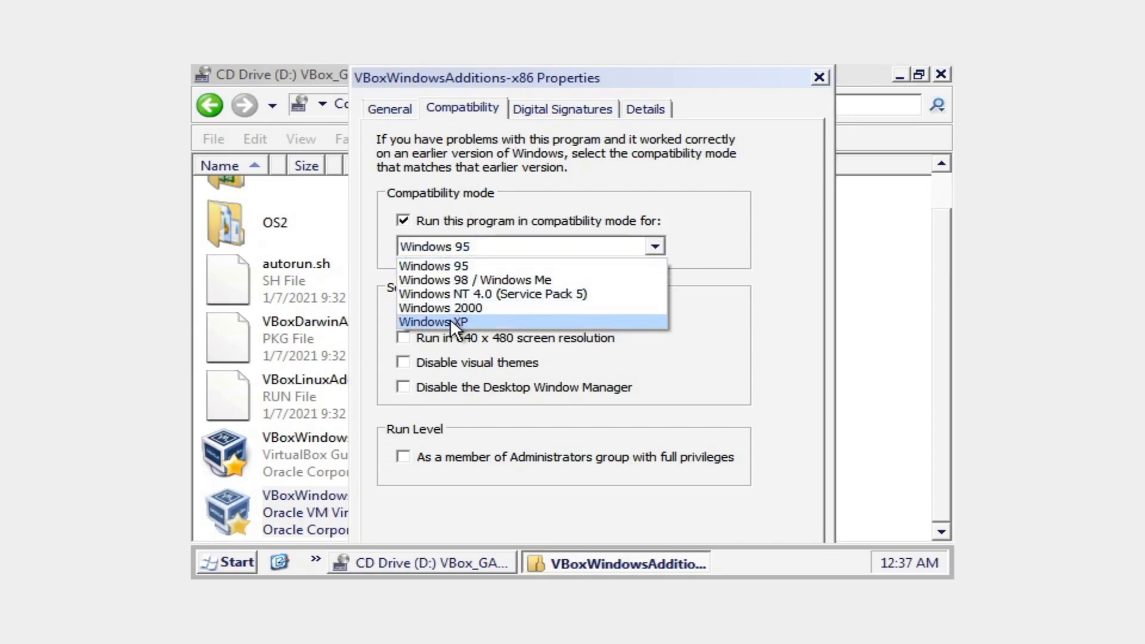
{"action": "left_click", "coordinate": [432, 322]}
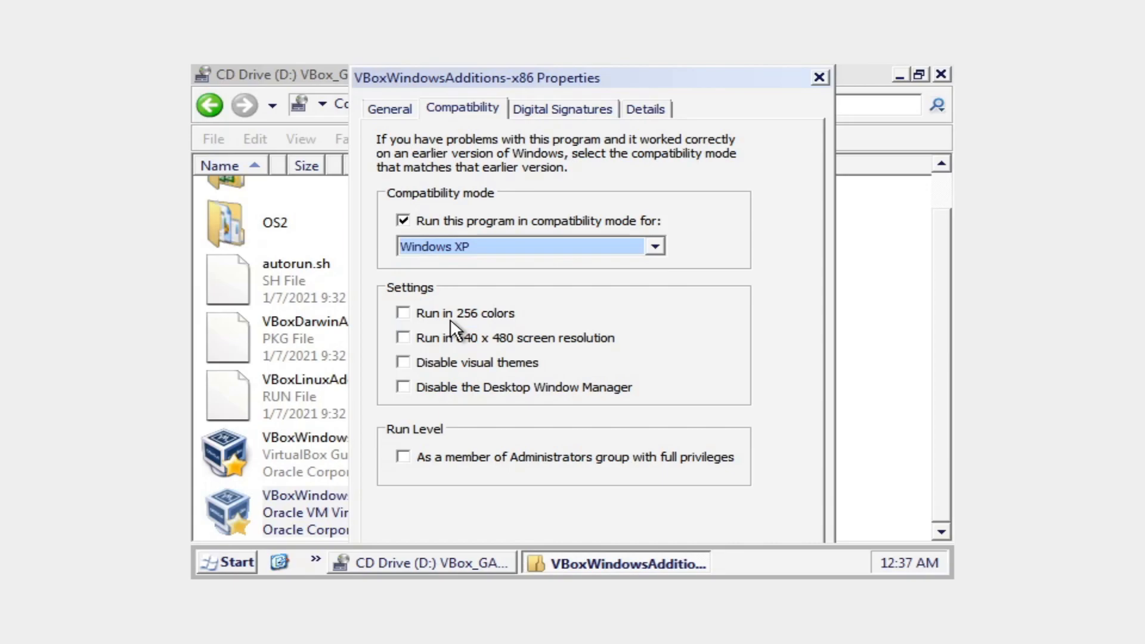
{"action": "left_click", "coordinate": [819, 77]}
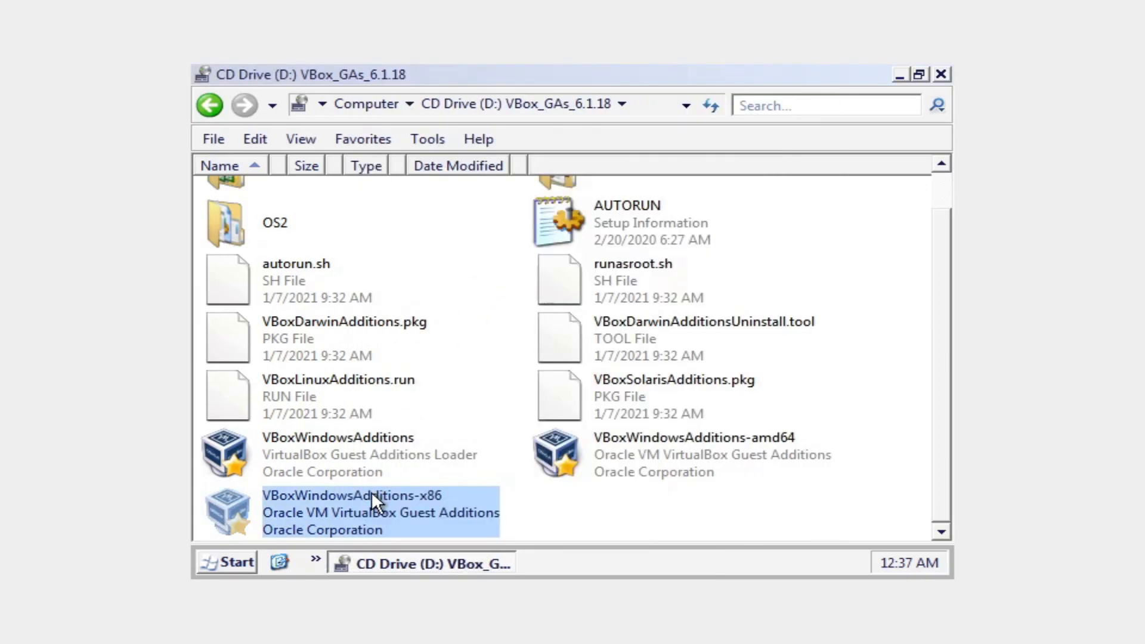
{"action": "double_click", "coordinate": [350, 495]}
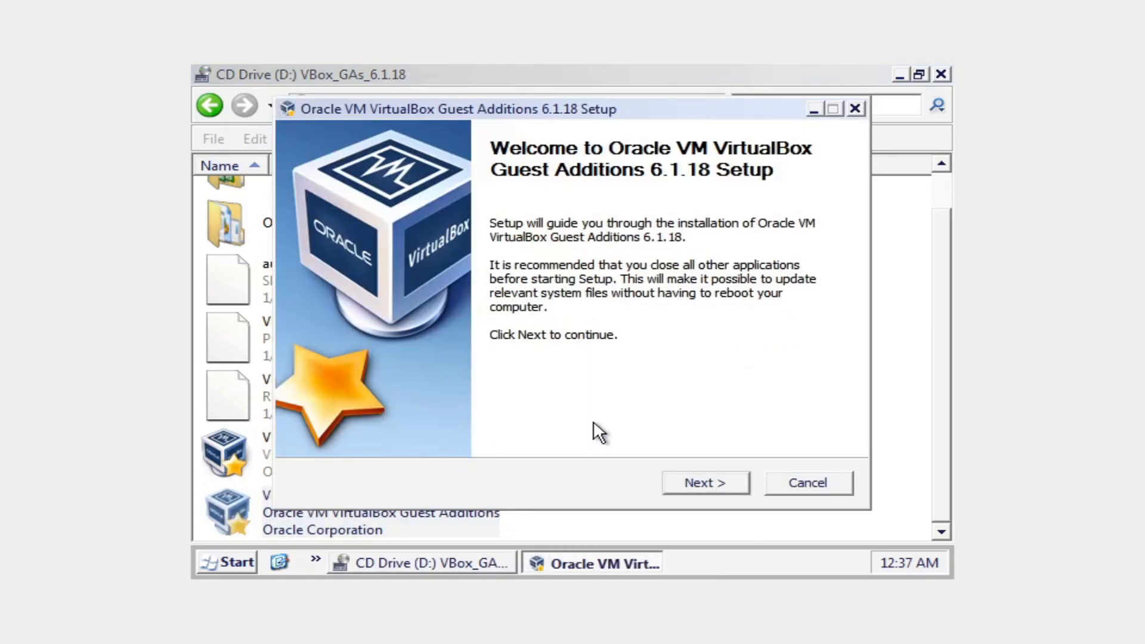
{"action": "left_click", "coordinate": [704, 482]}
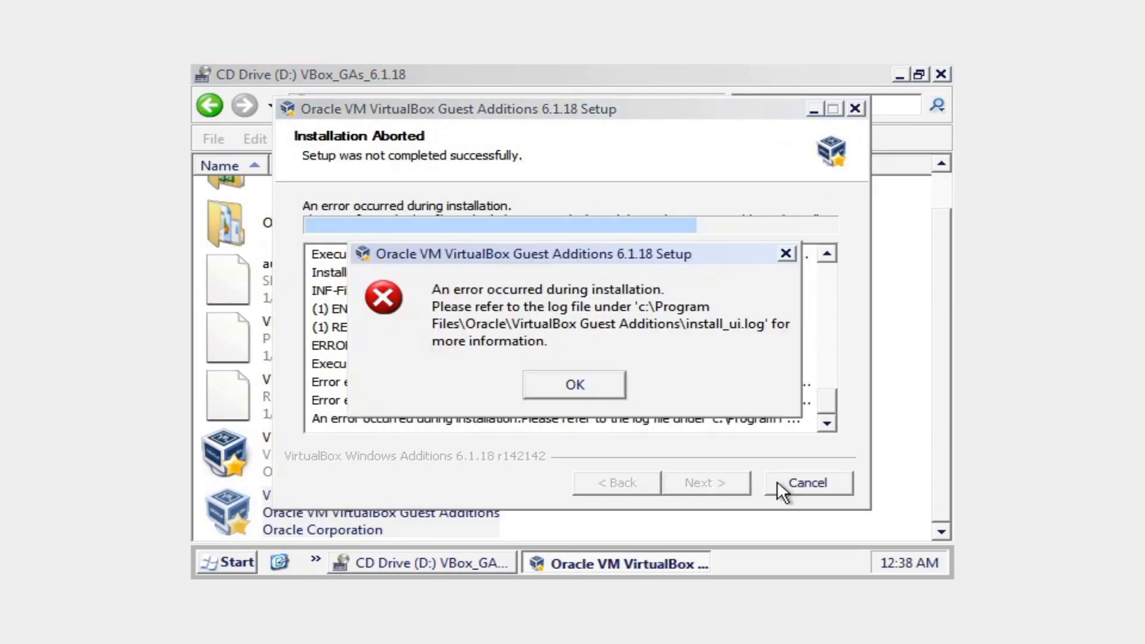
{"action": "left_click", "coordinate": [573, 384]}
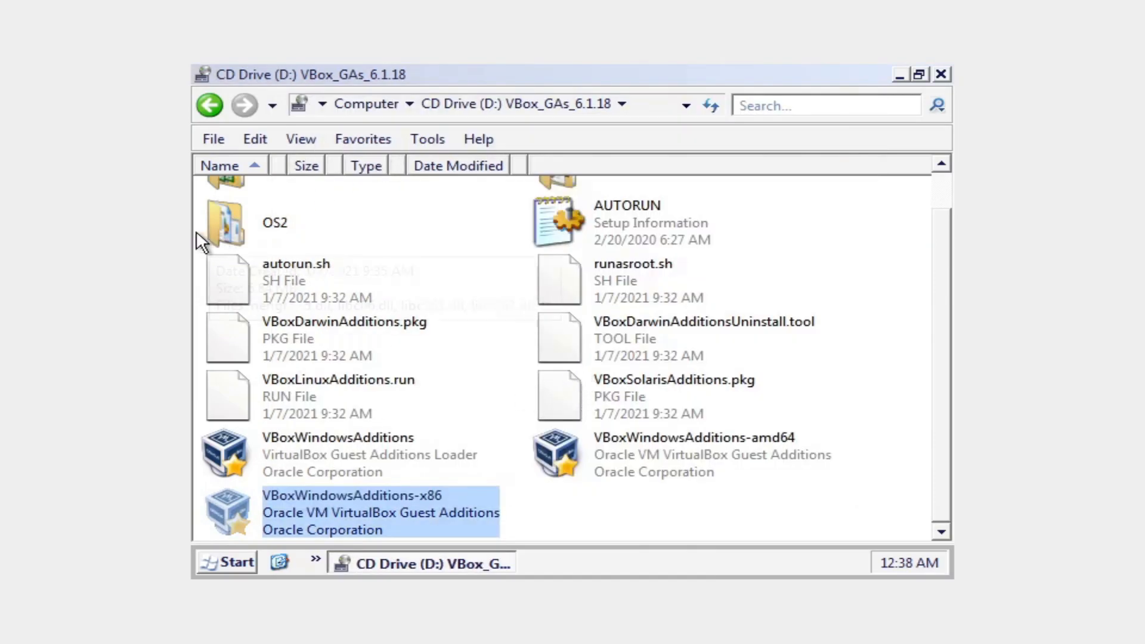
{"action": "scroll", "scroll_direction": "up", "scroll_amount": 3}
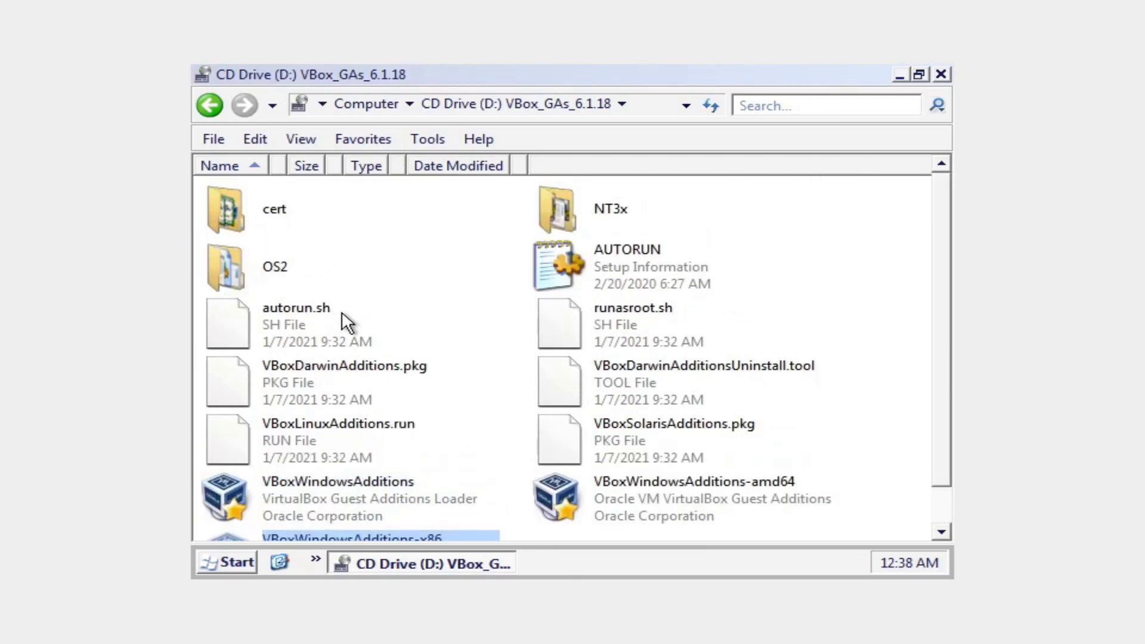
{"action": "mouse_move", "coordinate": [343, 289]}
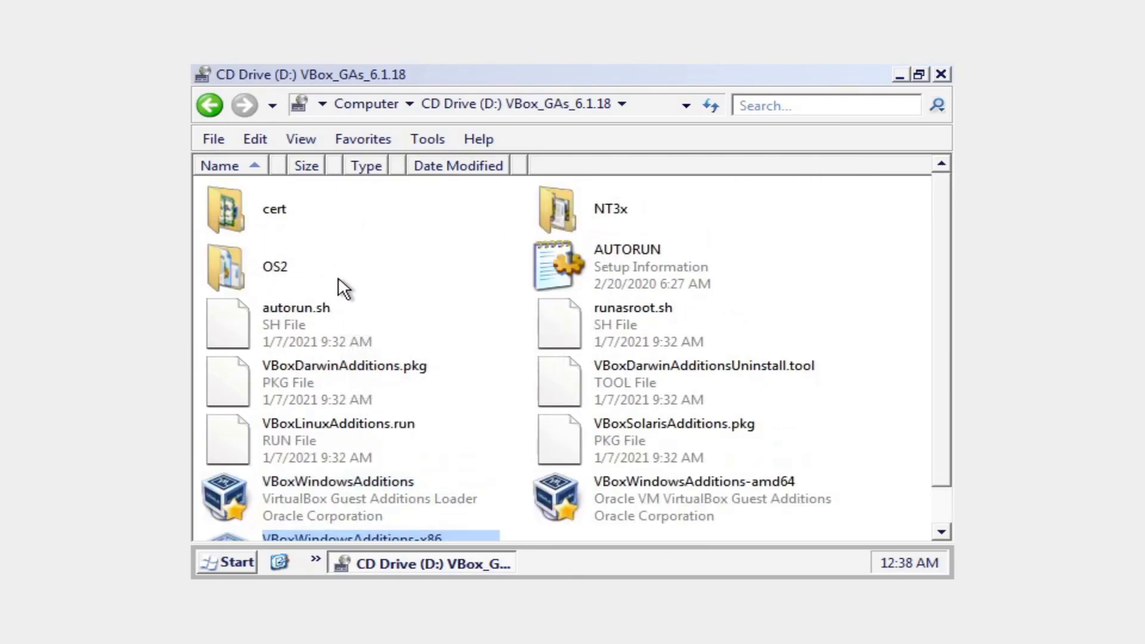
{"action": "mouse_move", "coordinate": [276, 281]}
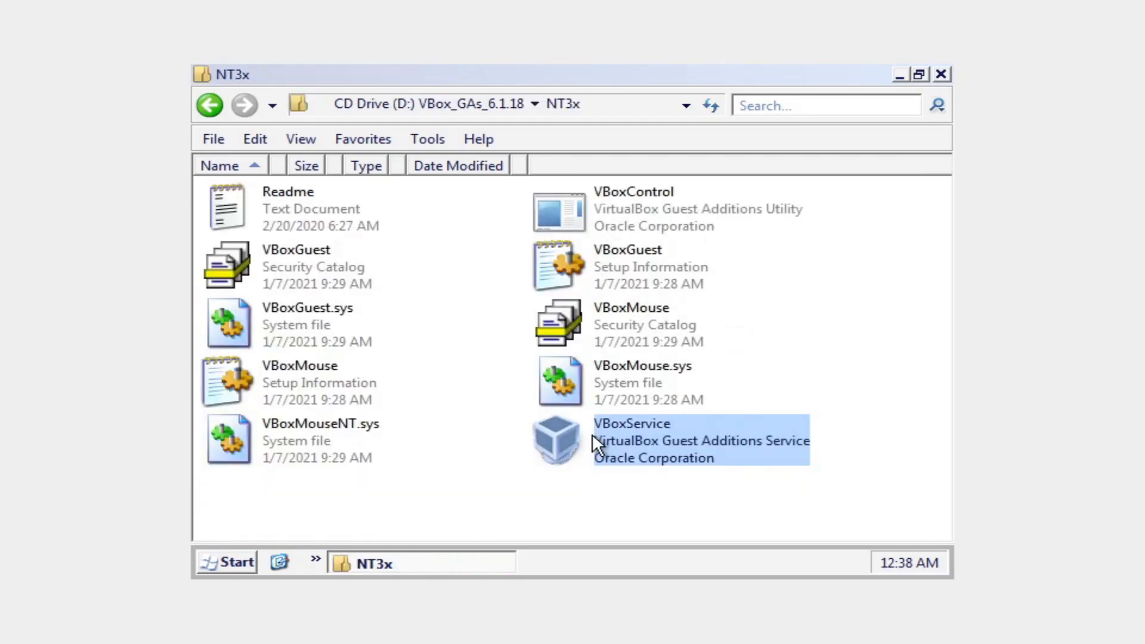
{"action": "mouse_move", "coordinate": [340, 257]}
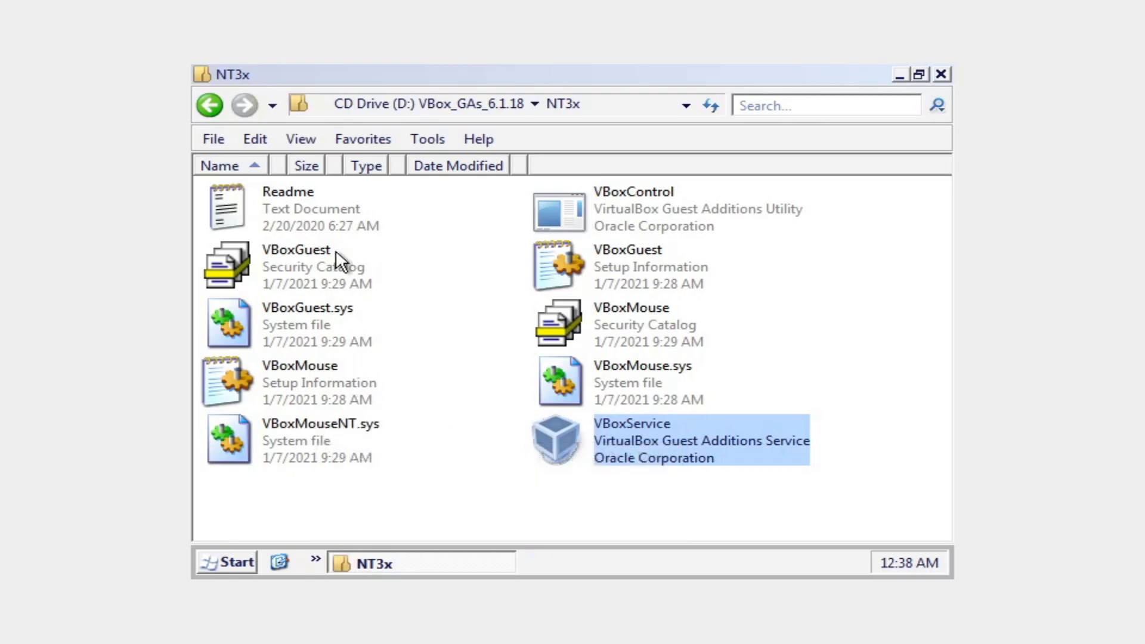
Step: Open the NT3x VBoxGuest security catalog, see the invalid certificate, and close it
{"action": "double_click", "coordinate": [296, 249]}
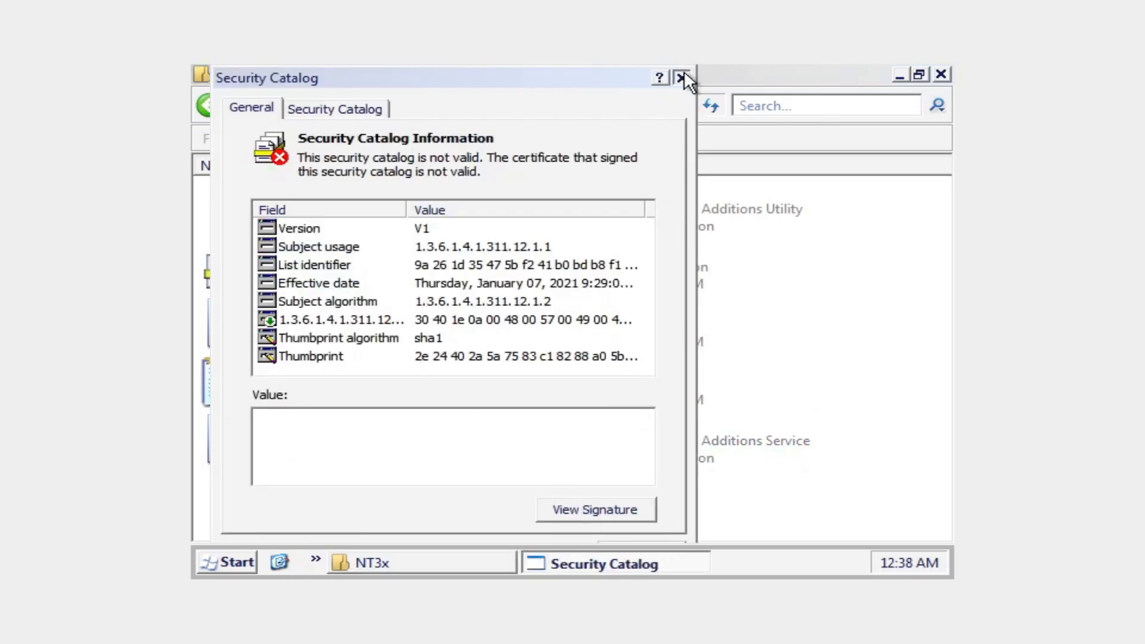
{"action": "left_click", "coordinate": [683, 78]}
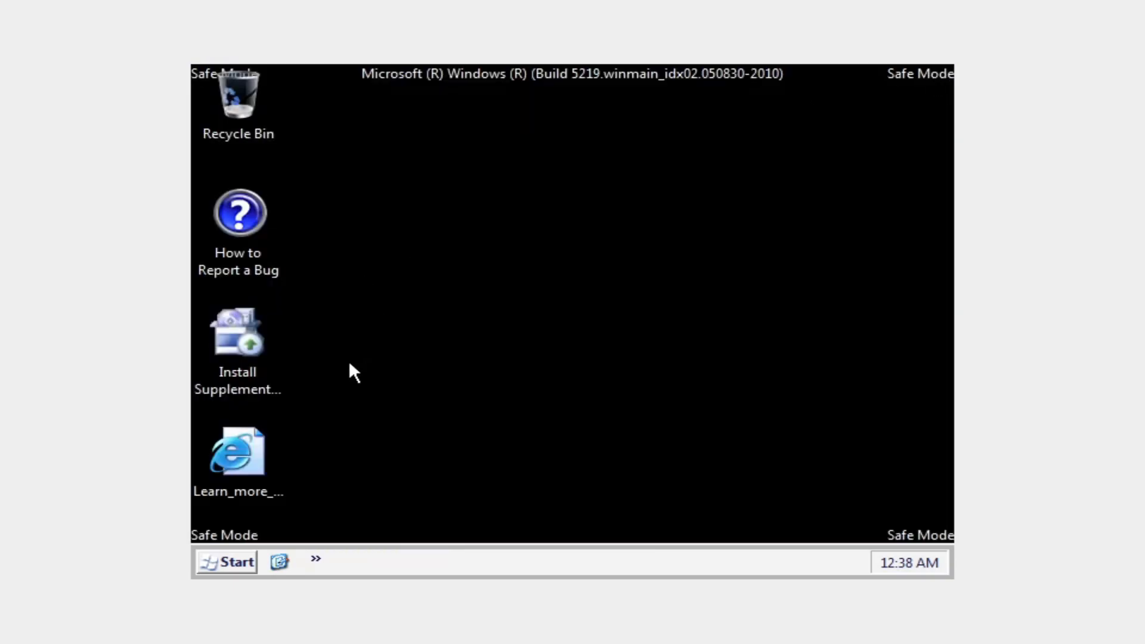
Step: Launch Install Supplemental and run the driver wizard against the D:\drivers path
{"action": "double_click", "coordinate": [238, 332]}
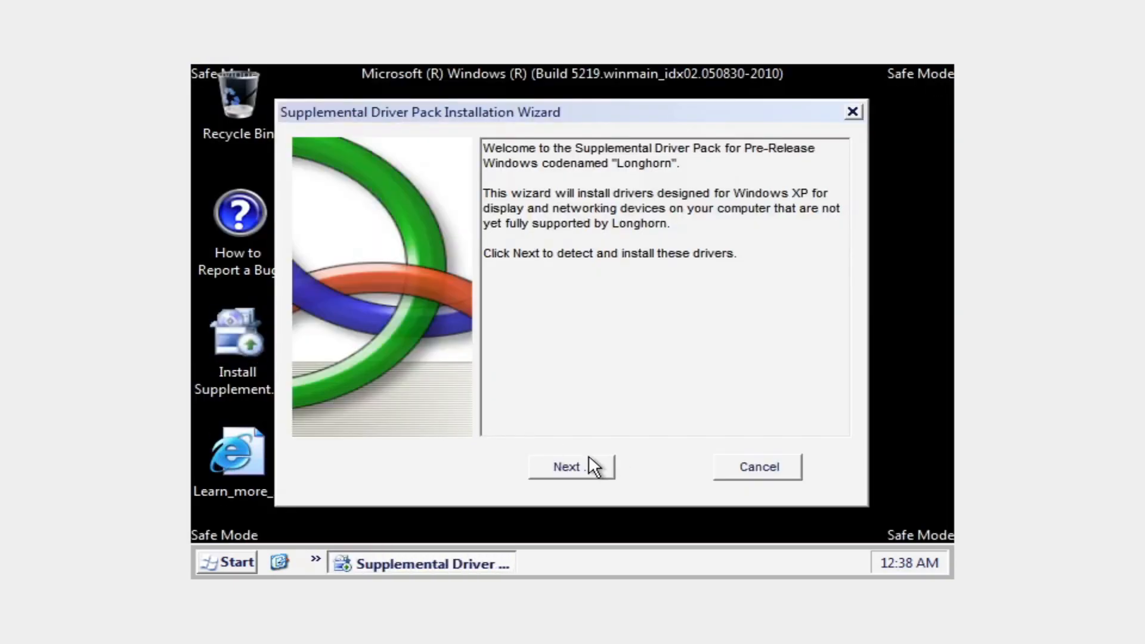
{"action": "left_click", "coordinate": [571, 466]}
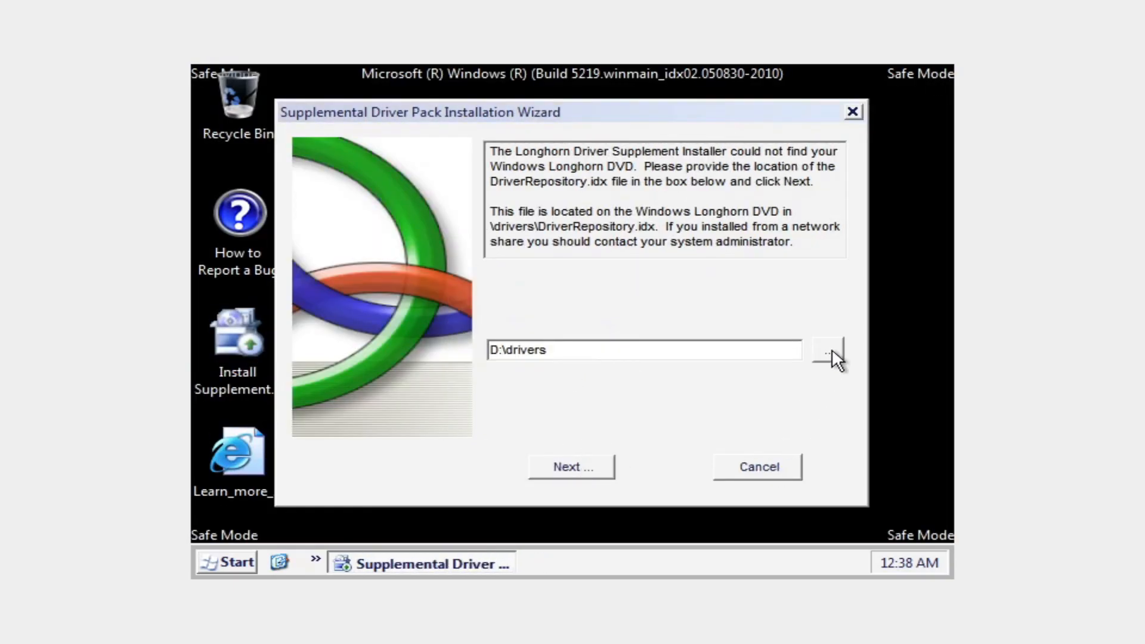
{"action": "mouse_move", "coordinate": [631, 394]}
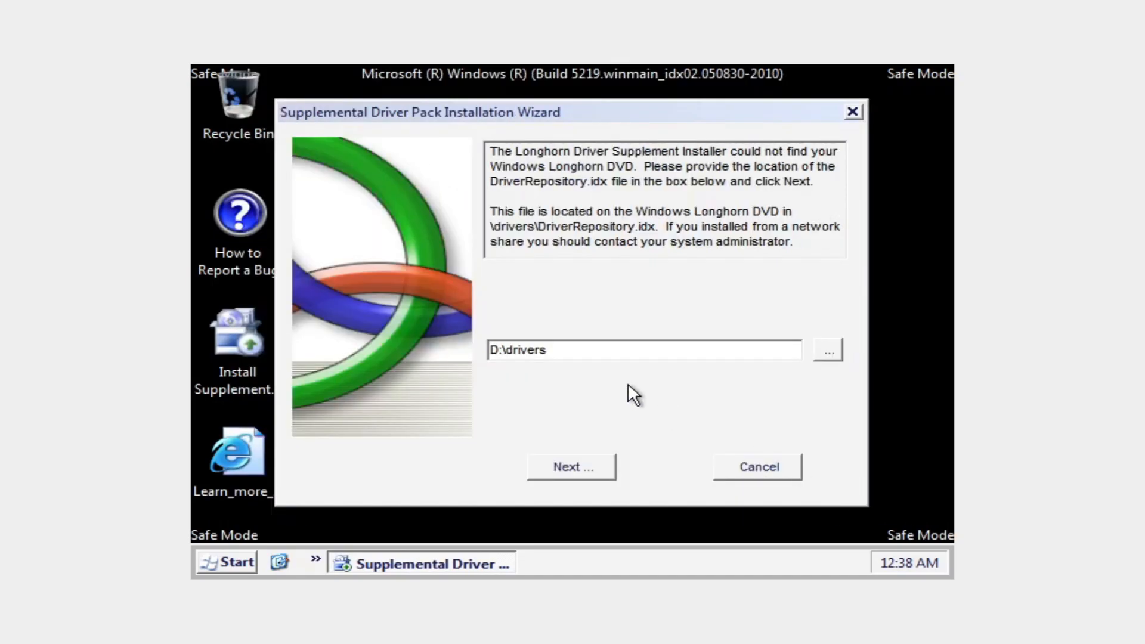
{"action": "mouse_move", "coordinate": [198, 133]}
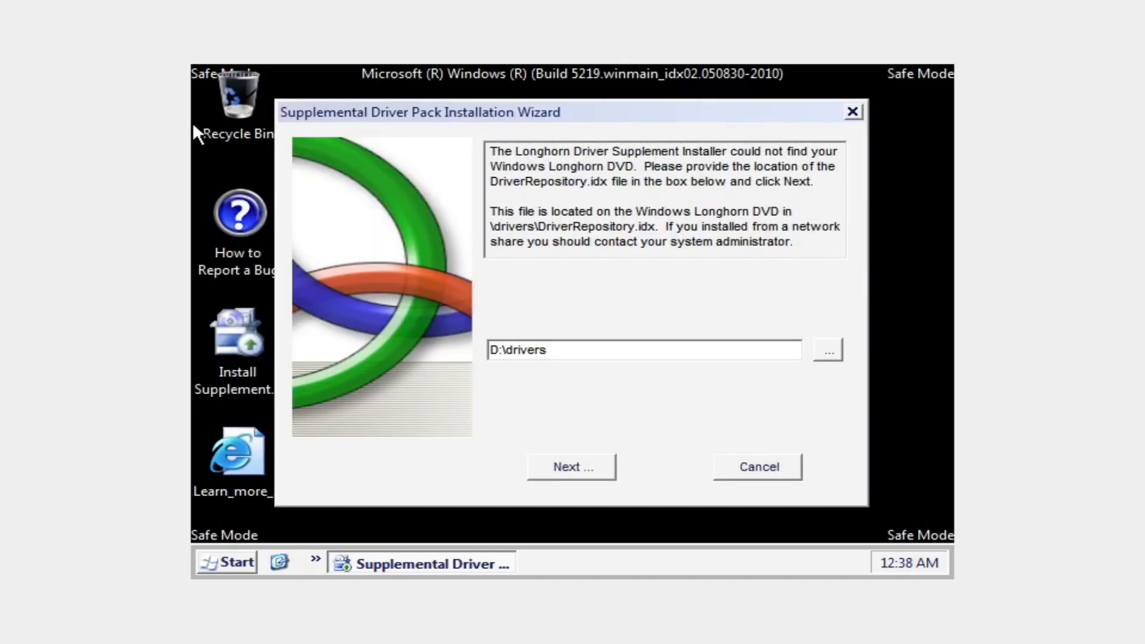
{"action": "mouse_move", "coordinate": [410, 89]}
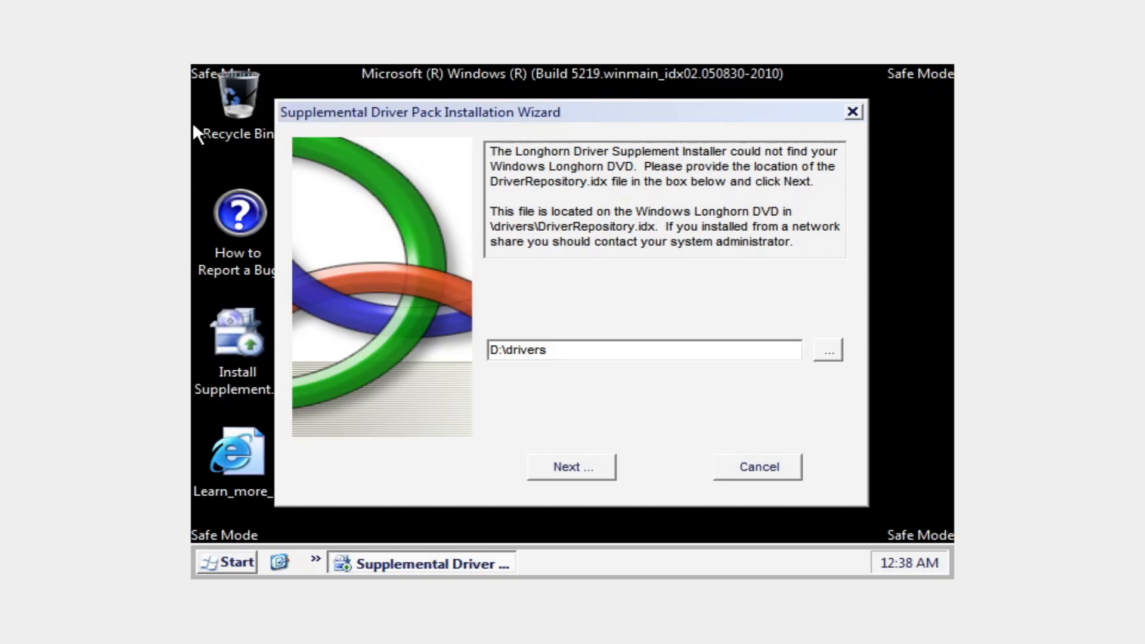
{"action": "left_click", "coordinate": [571, 466]}
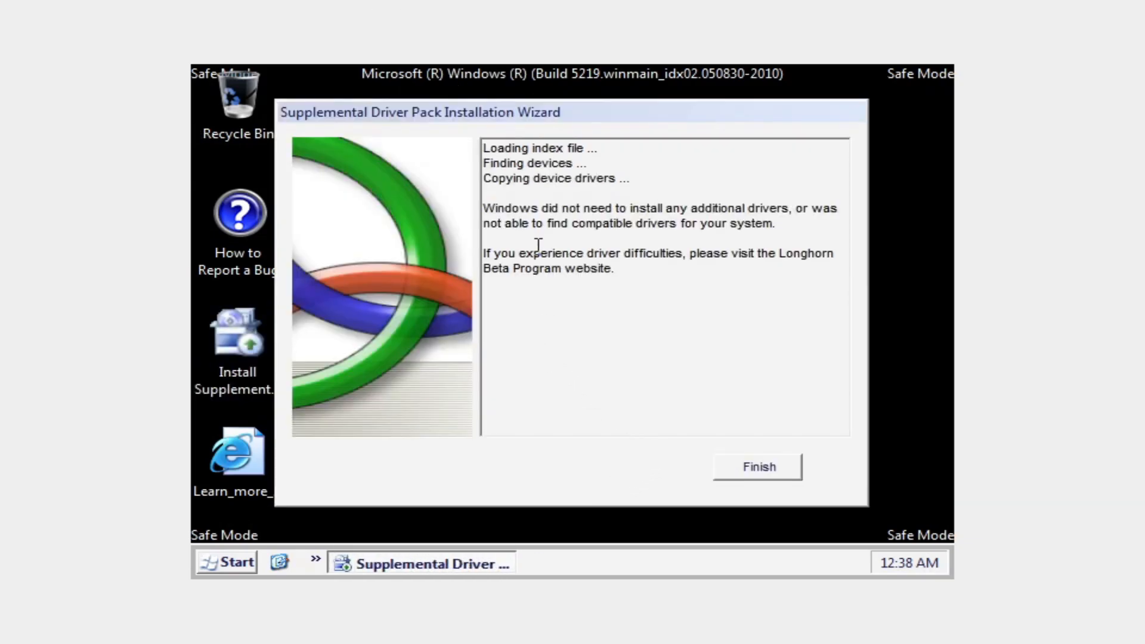
{"action": "mouse_move", "coordinate": [670, 256]}
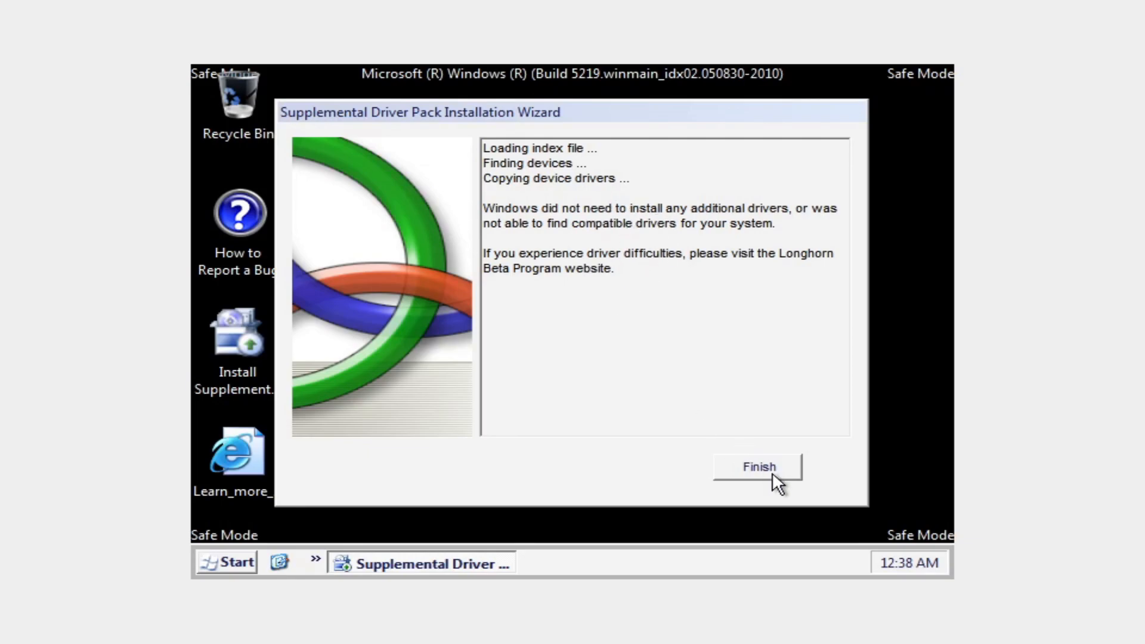
Step: Finish the driver wizard, restart the VM, and press Space at the boot prompt
{"action": "left_click", "coordinate": [225, 562]}
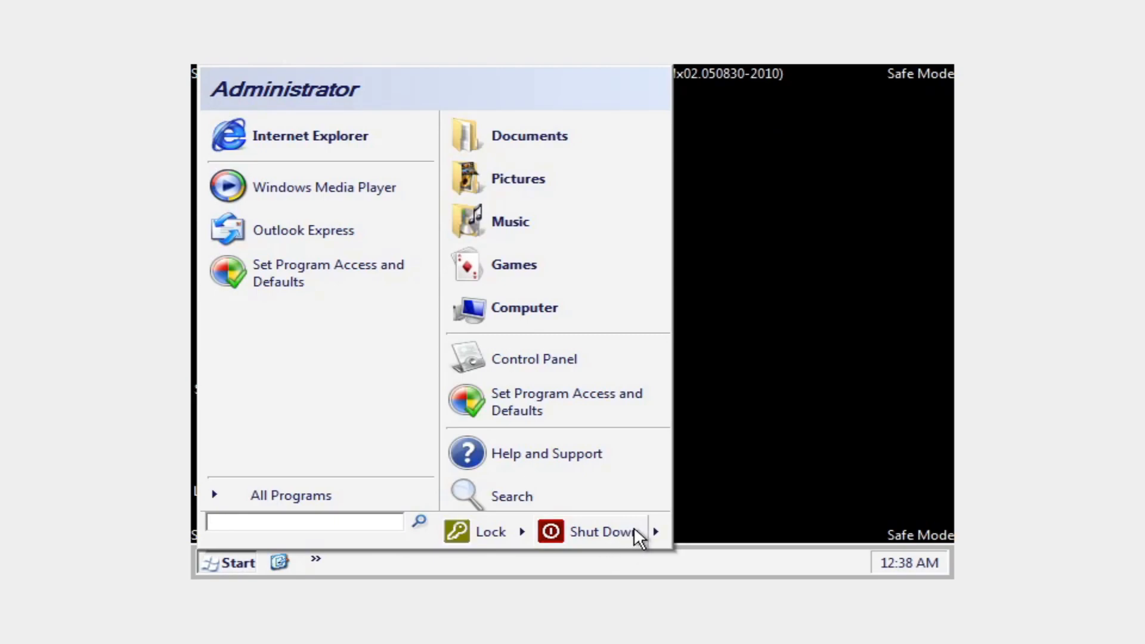
{"action": "left_click", "coordinate": [600, 531]}
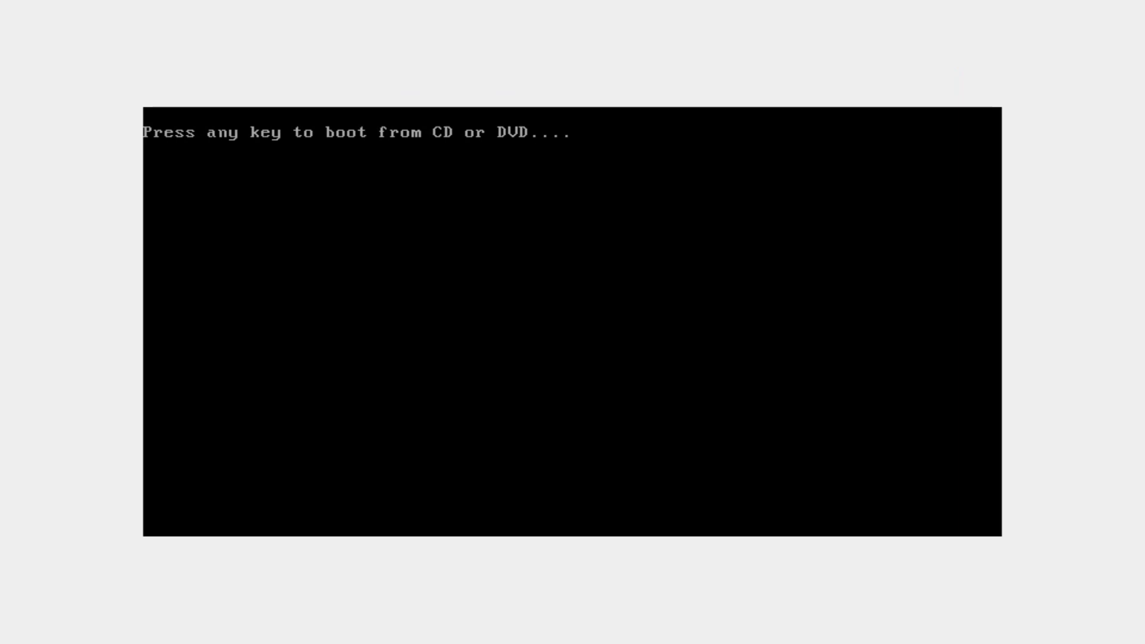
{"action": "key", "text": "space"}
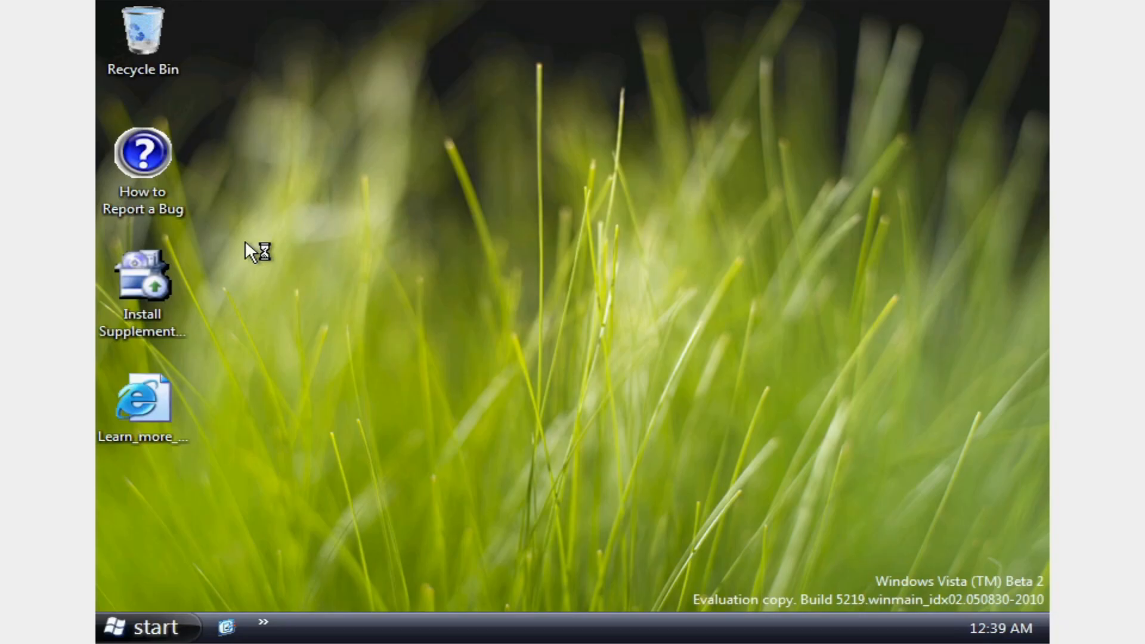
{"action": "mouse_move", "coordinate": [135, 285]}
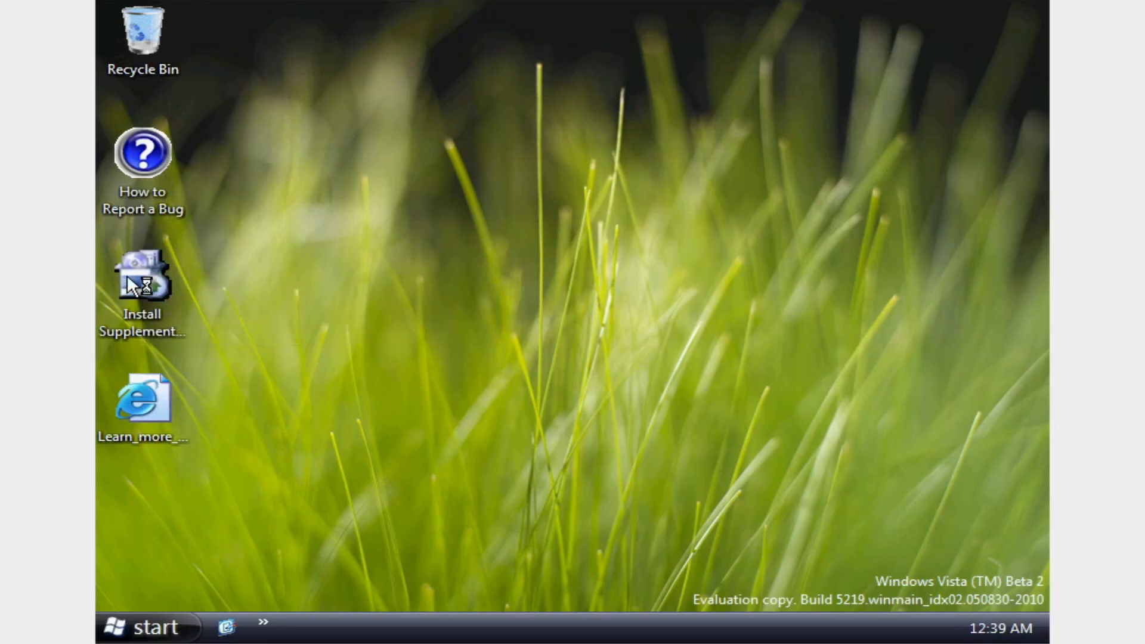
{"action": "double_click", "coordinate": [143, 277]}
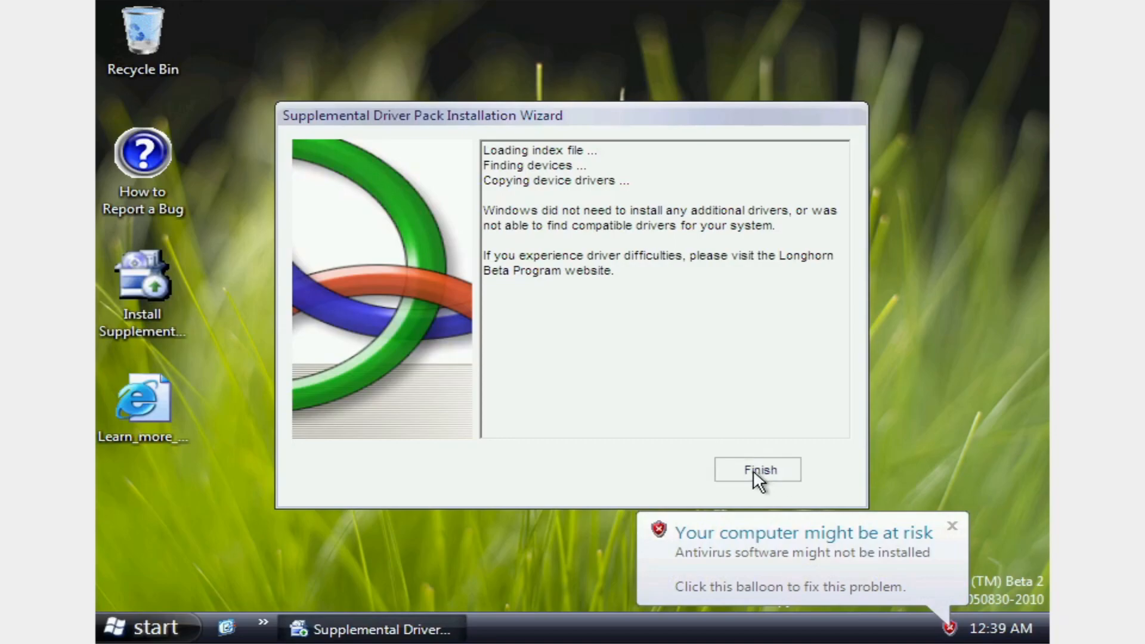
{"action": "left_click", "coordinate": [757, 469]}
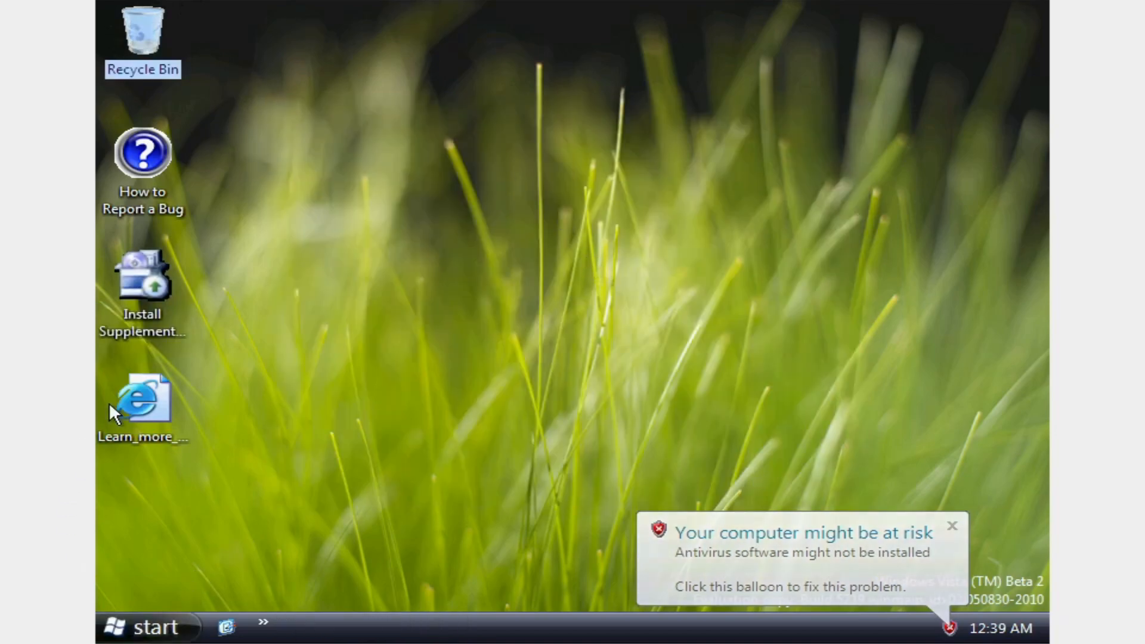
{"action": "double_click", "coordinate": [143, 401]}
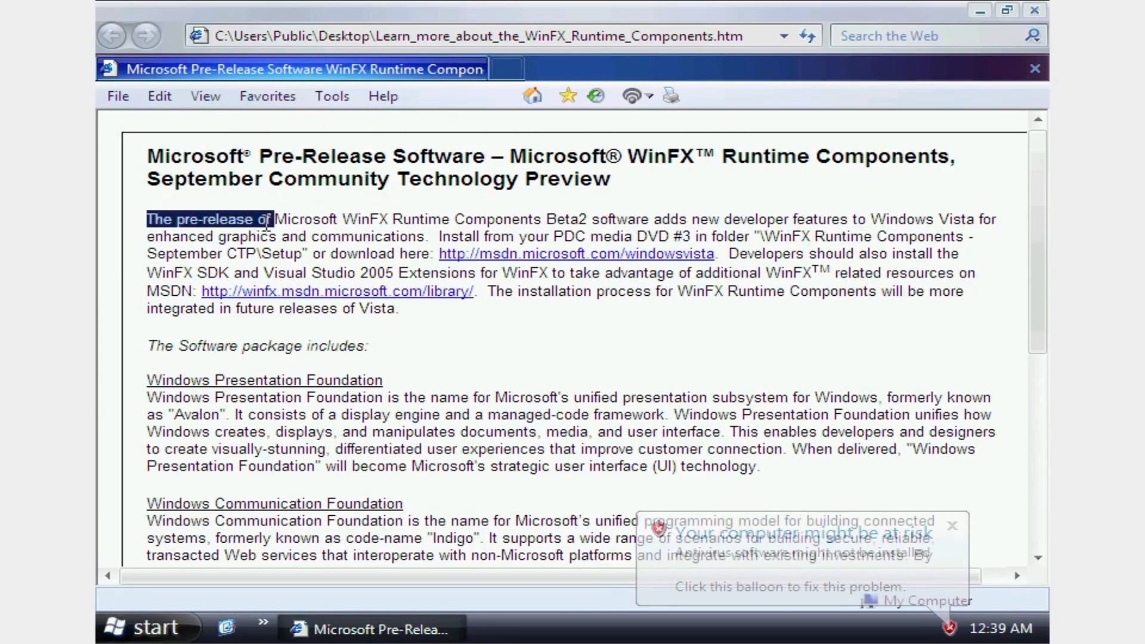
Step: Select and deselect words in the WinFX introduction paragraph, then scroll down the page
{"action": "left_click_drag", "start_coordinate": [270, 218], "coordinate": [390, 218]}
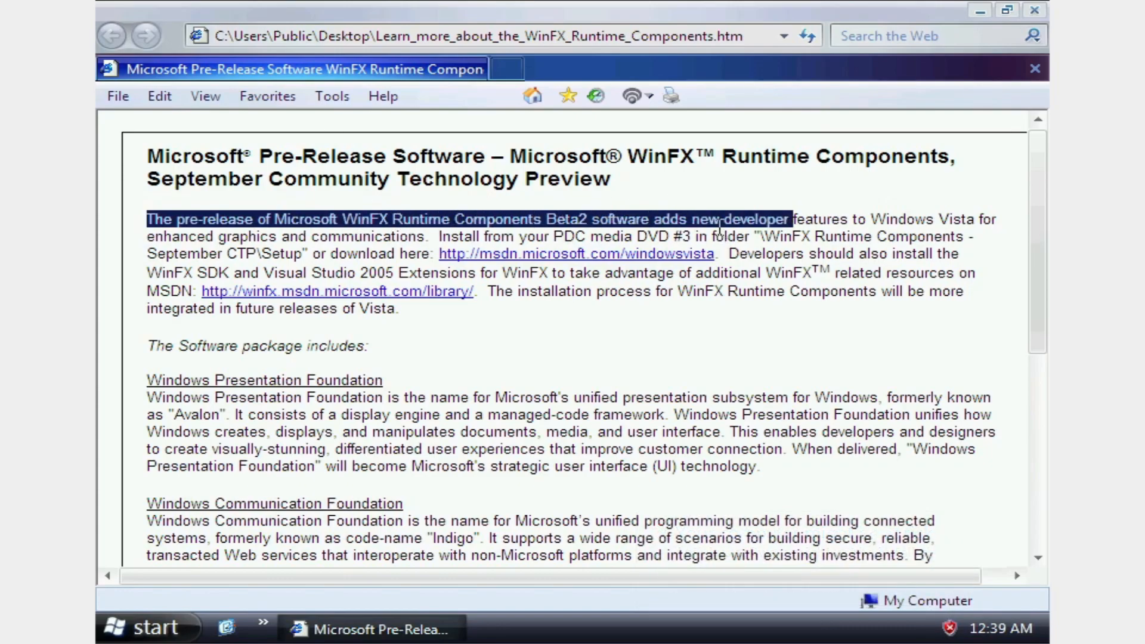
{"action": "double_click", "coordinate": [847, 236]}
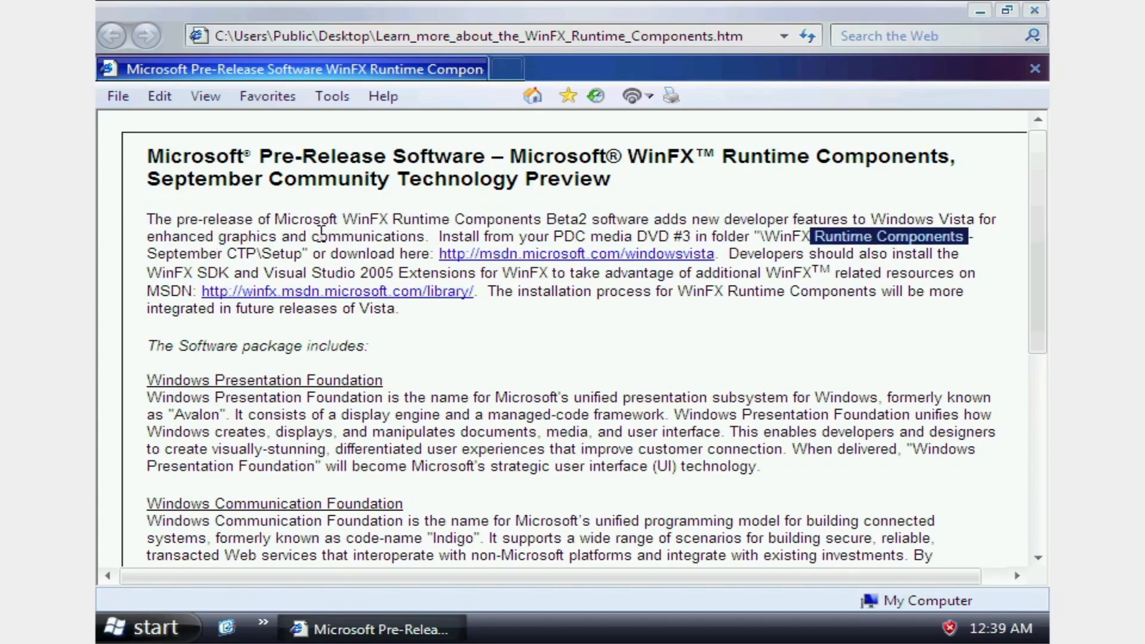
{"action": "left_click", "coordinate": [485, 237]}
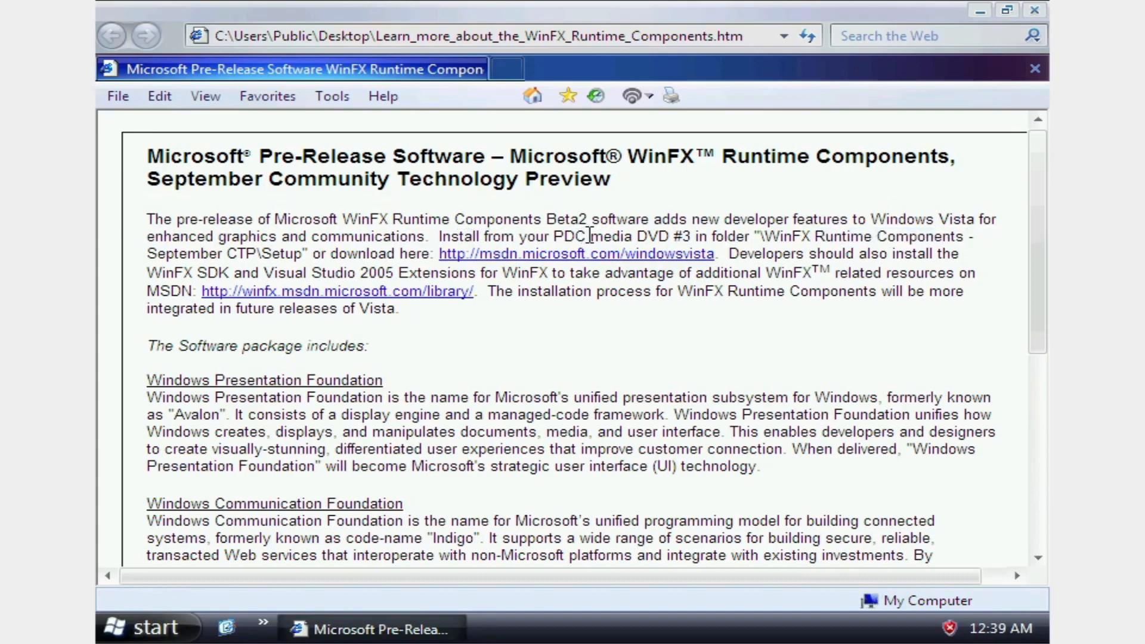
{"action": "mouse_move", "coordinate": [690, 236]}
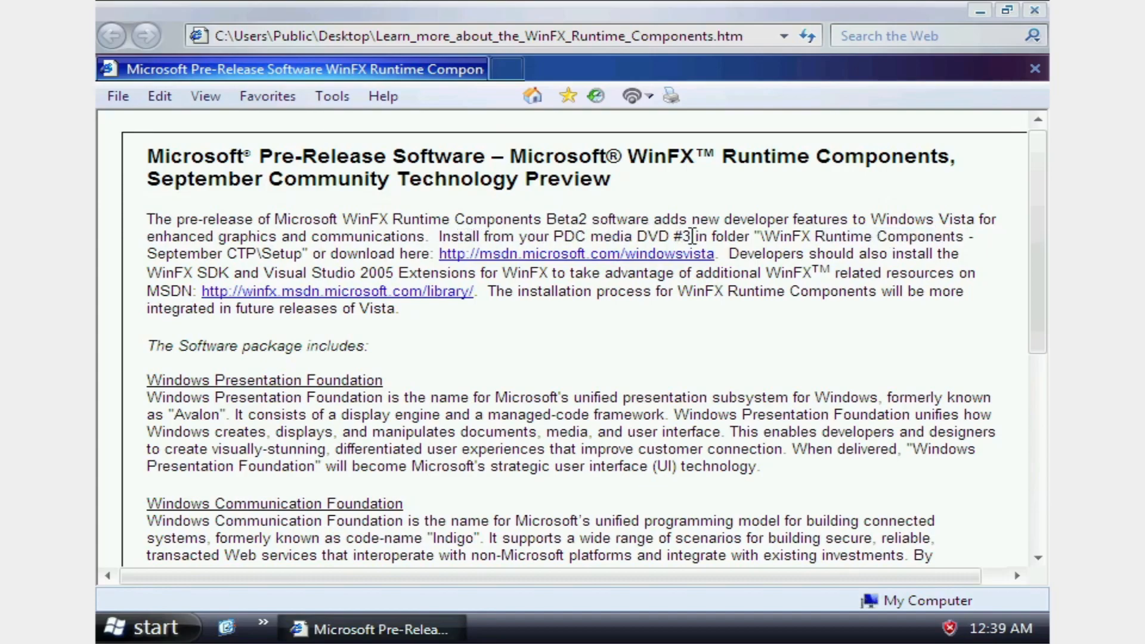
{"action": "mouse_move", "coordinate": [803, 229]}
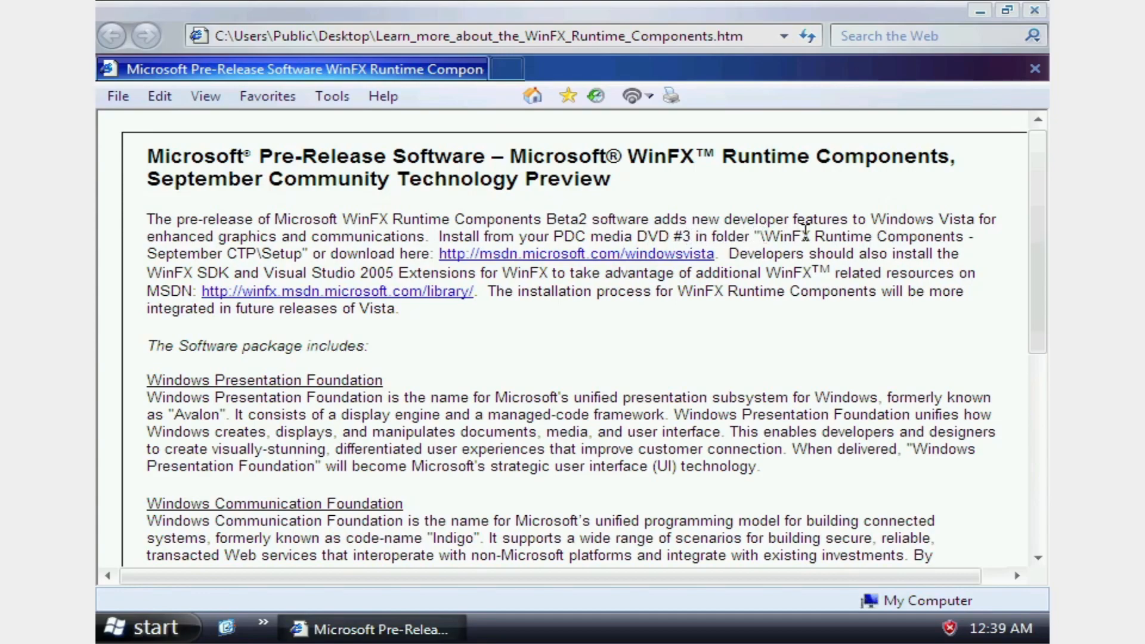
{"action": "mouse_move", "coordinate": [300, 241]}
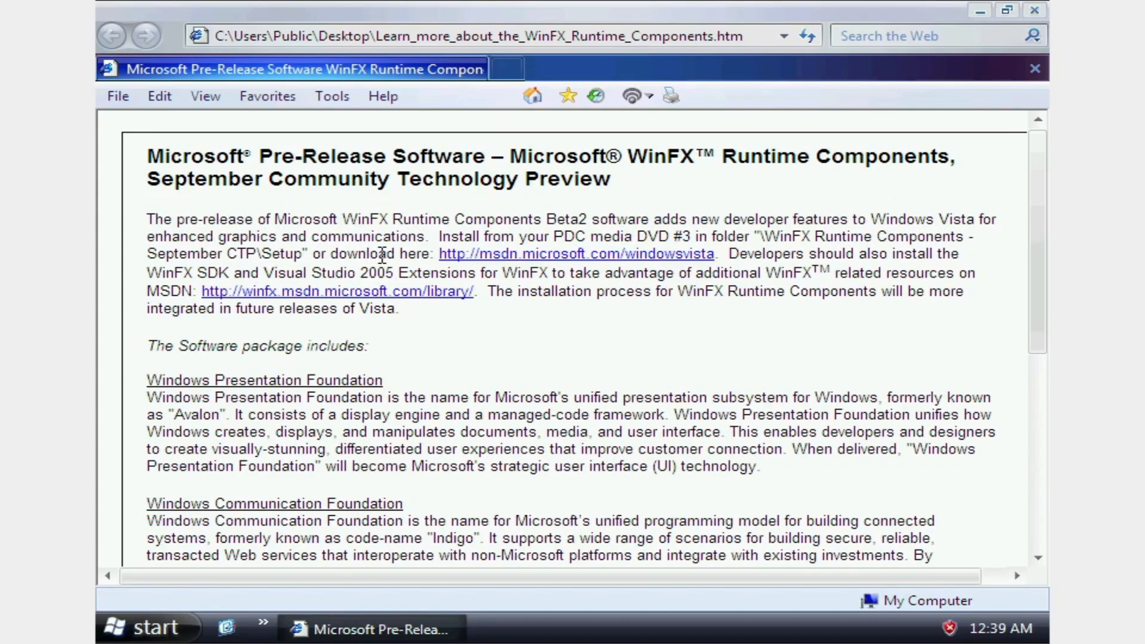
{"action": "scroll", "scroll_direction": "down", "scroll_amount": 3}
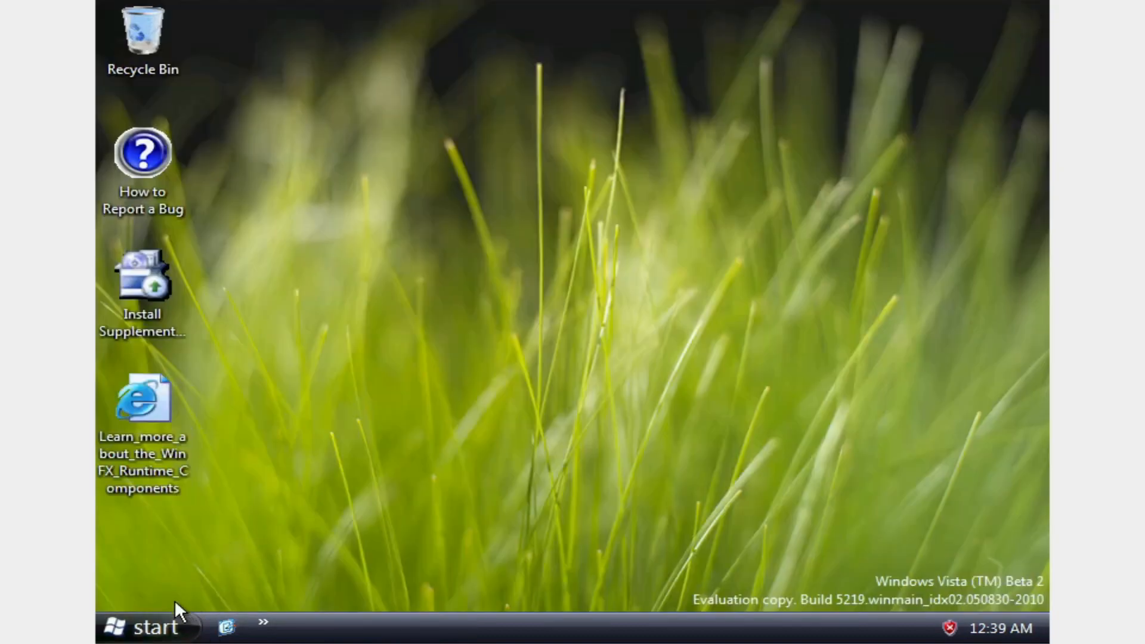
{"action": "left_click", "coordinate": [146, 627]}
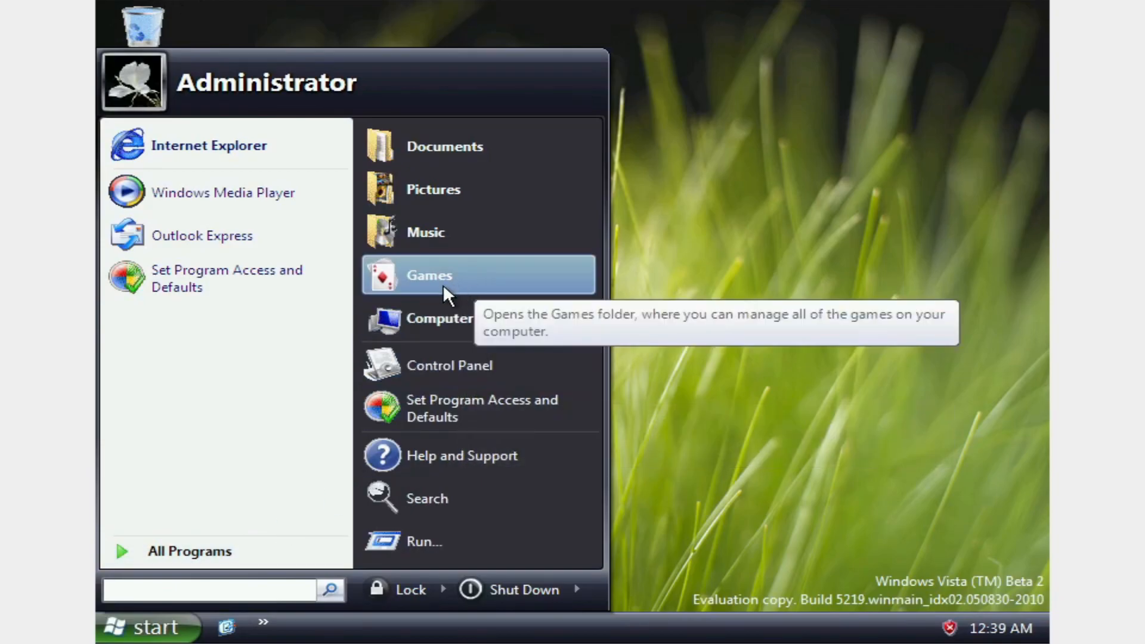
{"action": "left_click", "coordinate": [429, 275]}
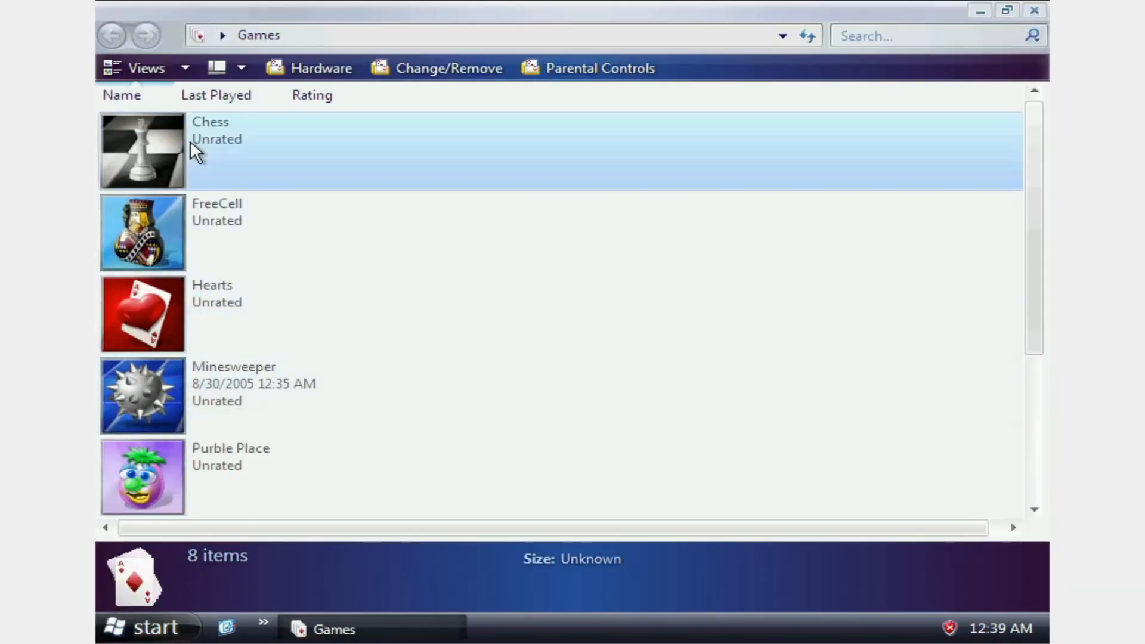
{"action": "double_click", "coordinate": [142, 150]}
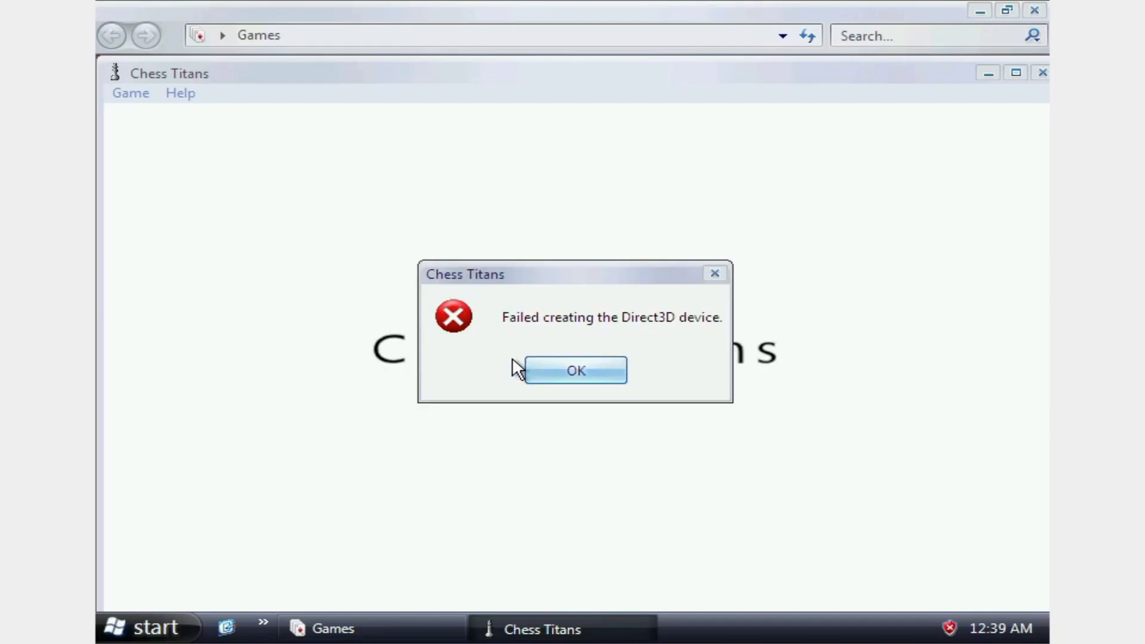
{"action": "left_click", "coordinate": [575, 370]}
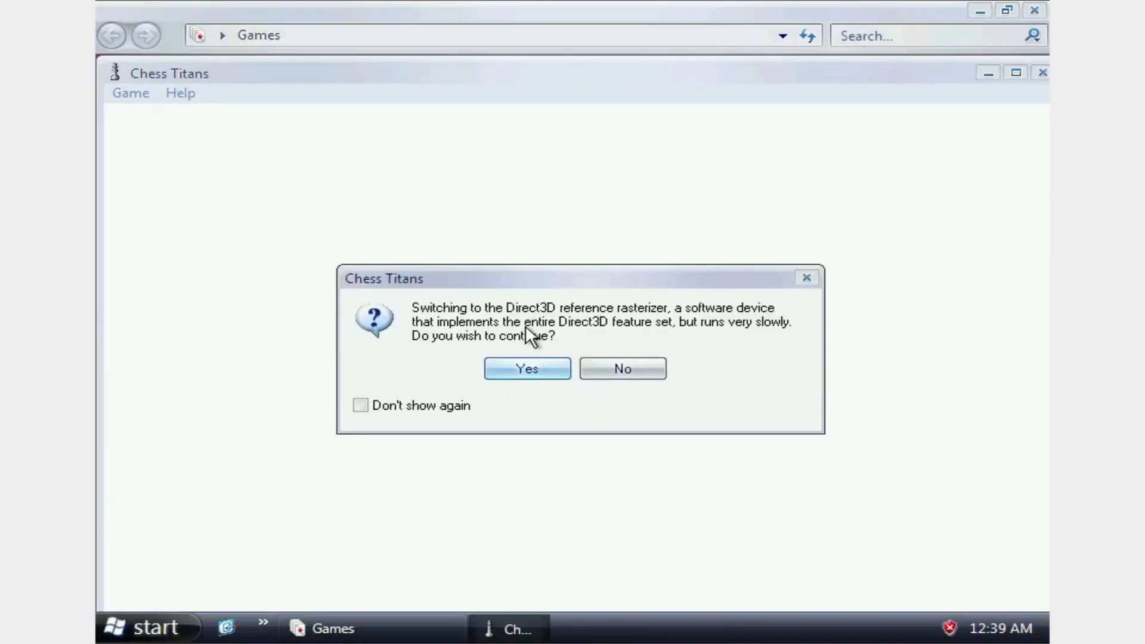
{"action": "left_click", "coordinate": [622, 368]}
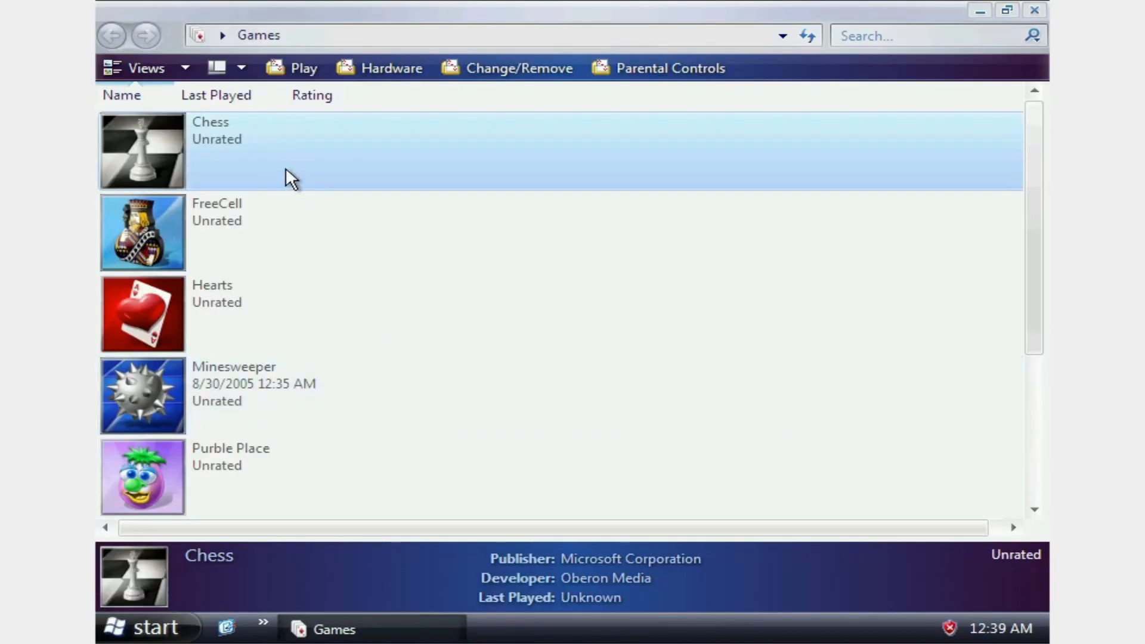
{"action": "double_click", "coordinate": [142, 151]}
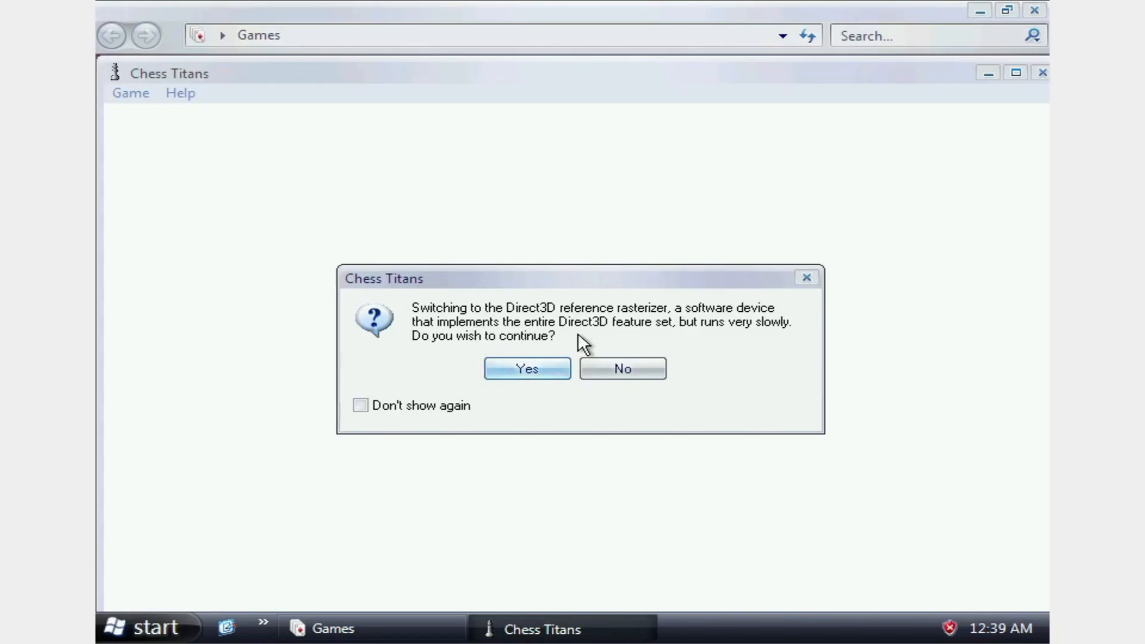
{"action": "left_click", "coordinate": [526, 368]}
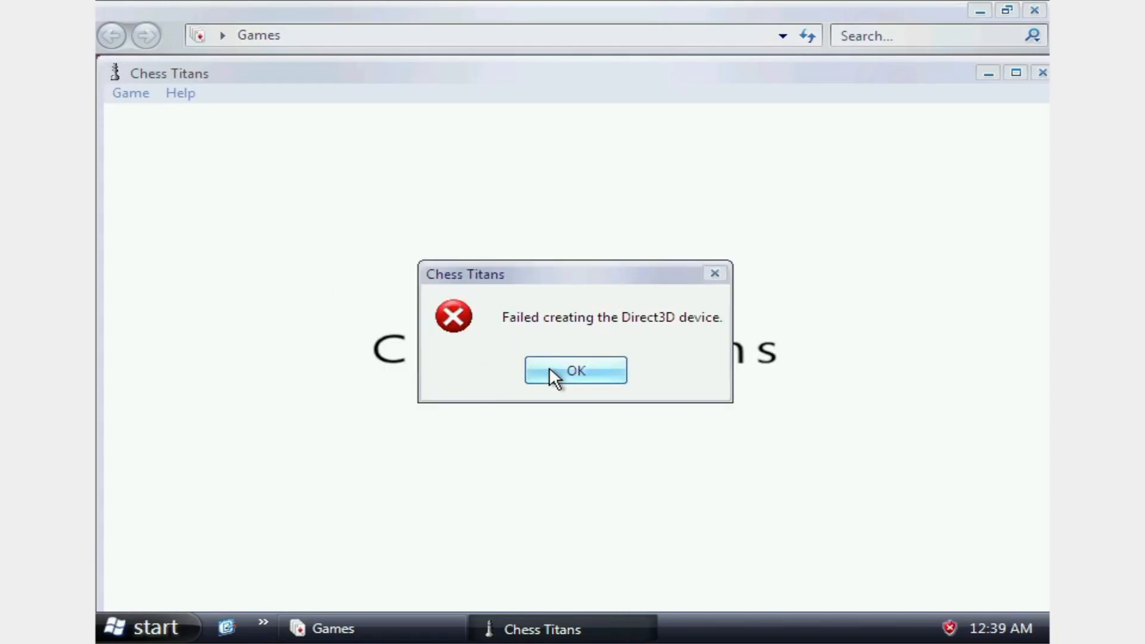
{"action": "left_click", "coordinate": [573, 370]}
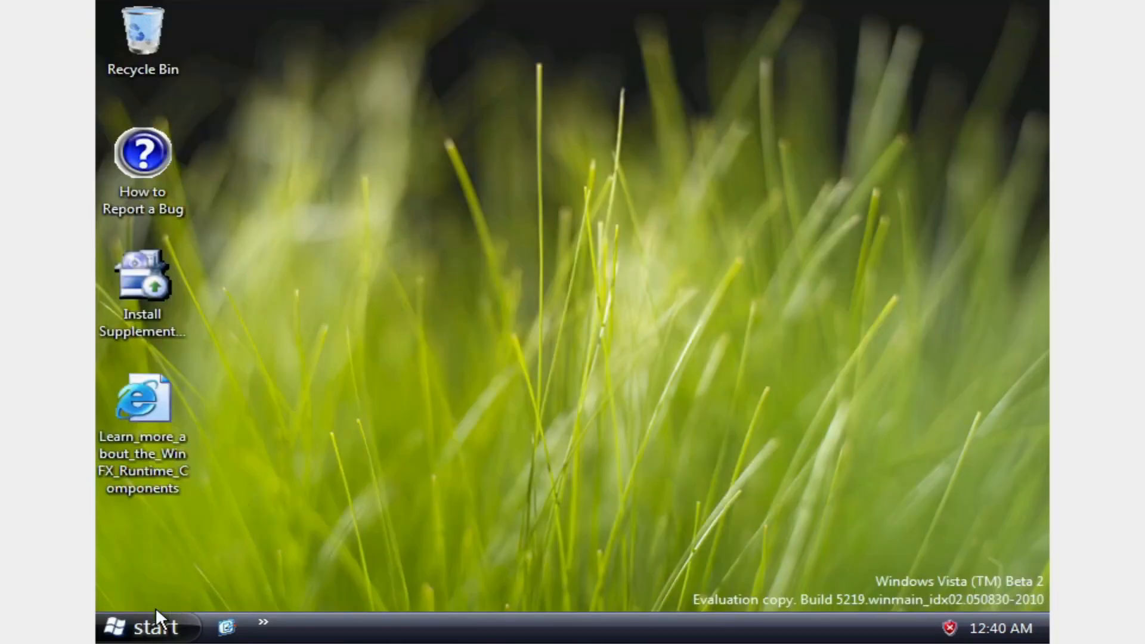
{"action": "left_click", "coordinate": [146, 626]}
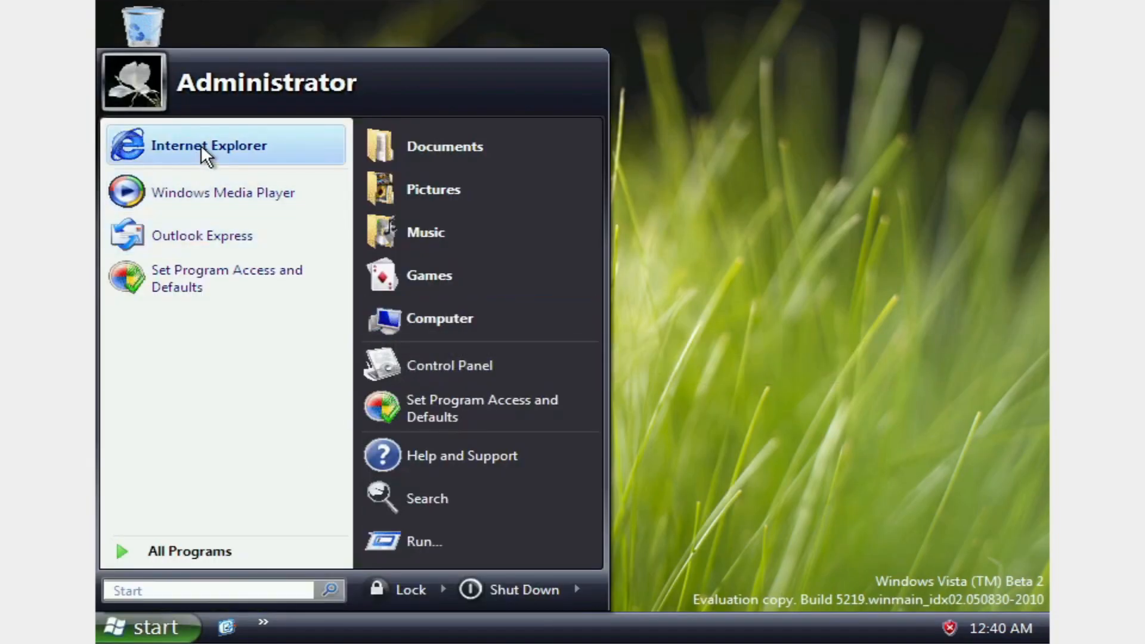
{"action": "left_click", "coordinate": [208, 145]}
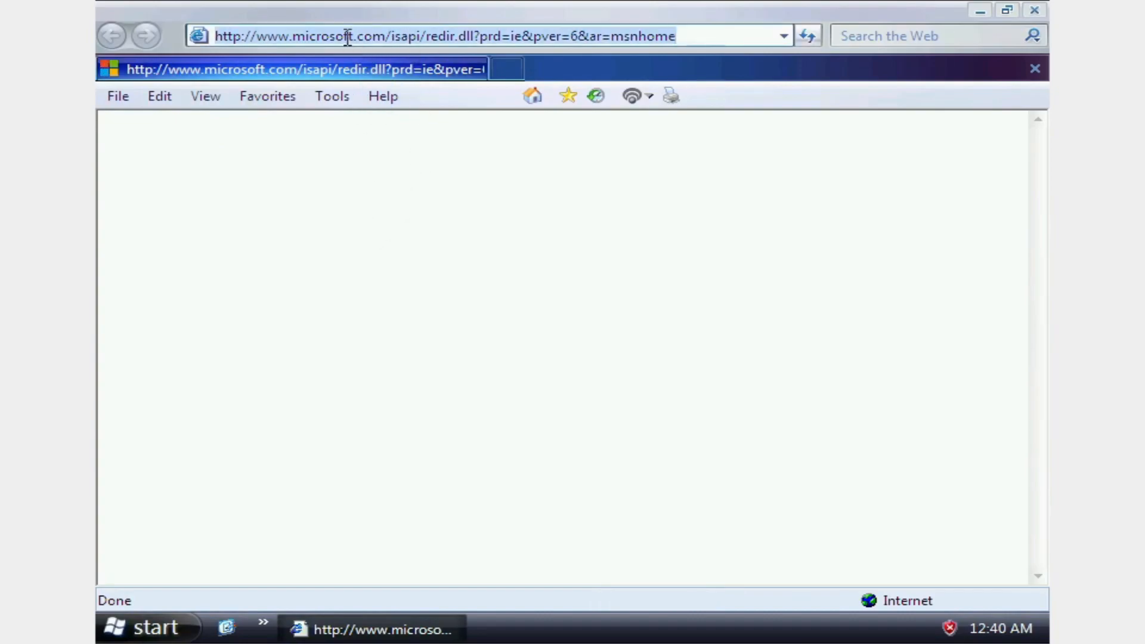
{"action": "type", "text": "gooo"}
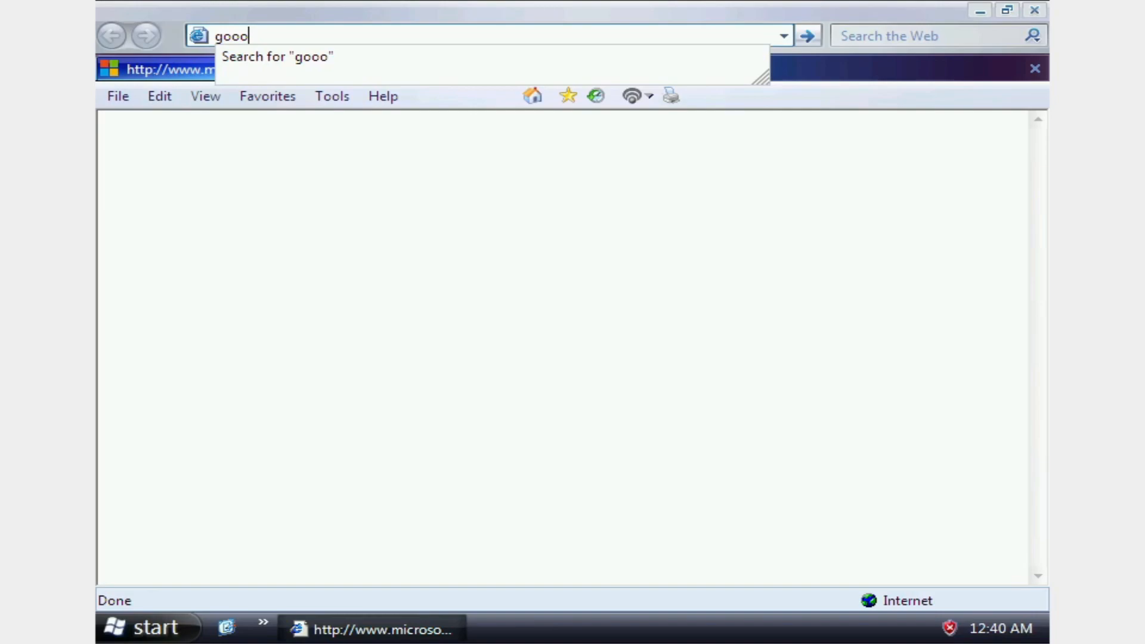
{"action": "key", "text": "Return"}
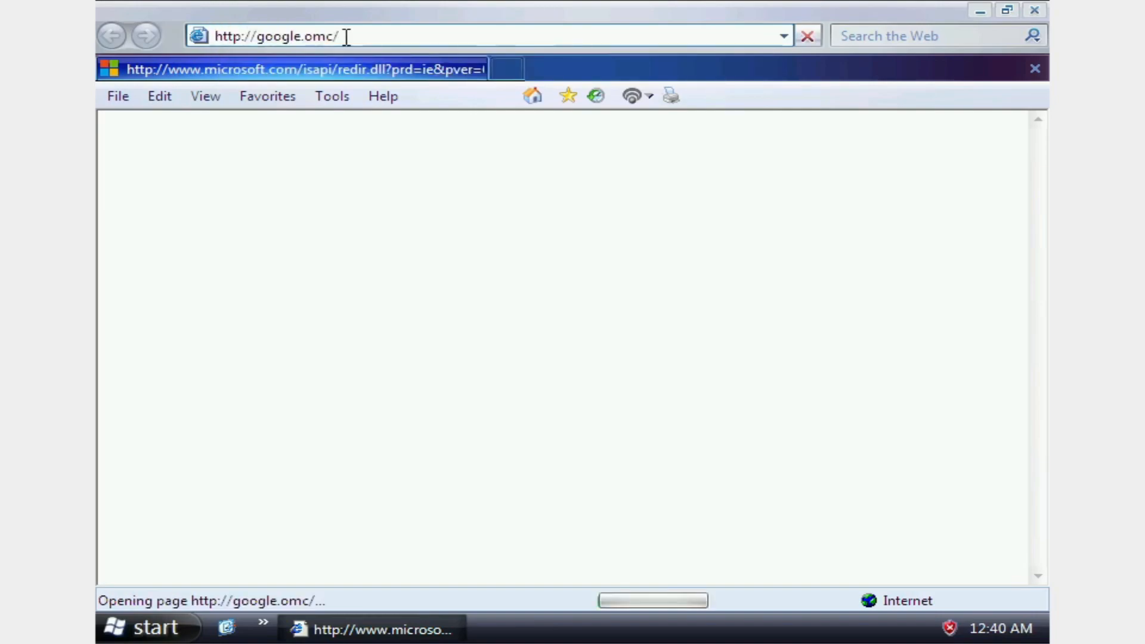
{"action": "type", "text": "wha"}
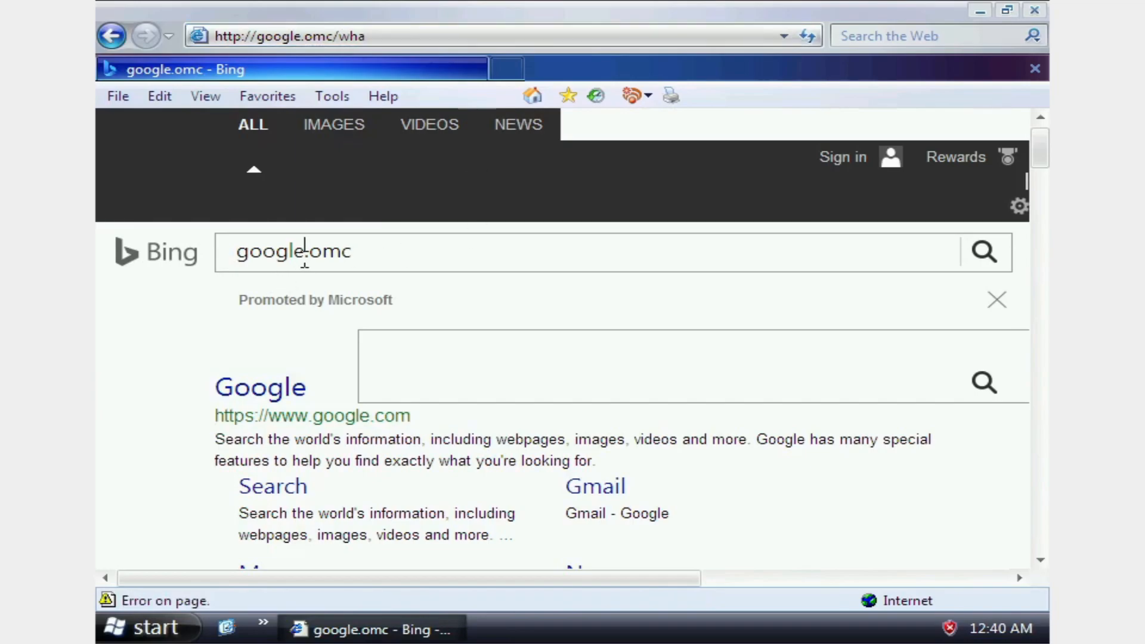
{"action": "type", "text": "whatsmyos.c"}
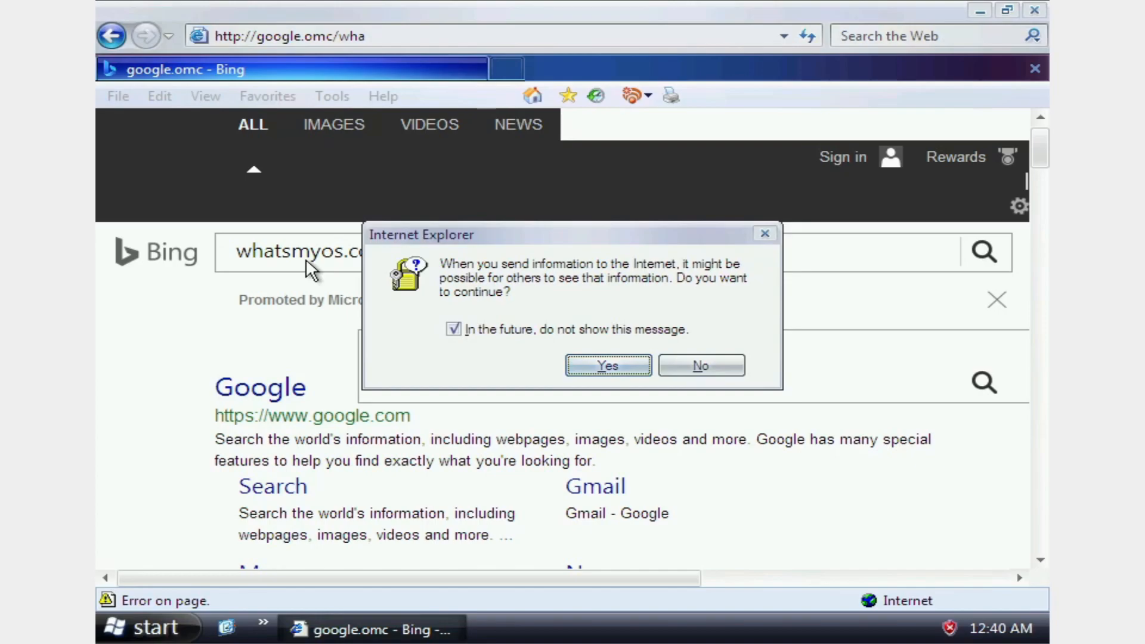
{"action": "left_click", "coordinate": [607, 365]}
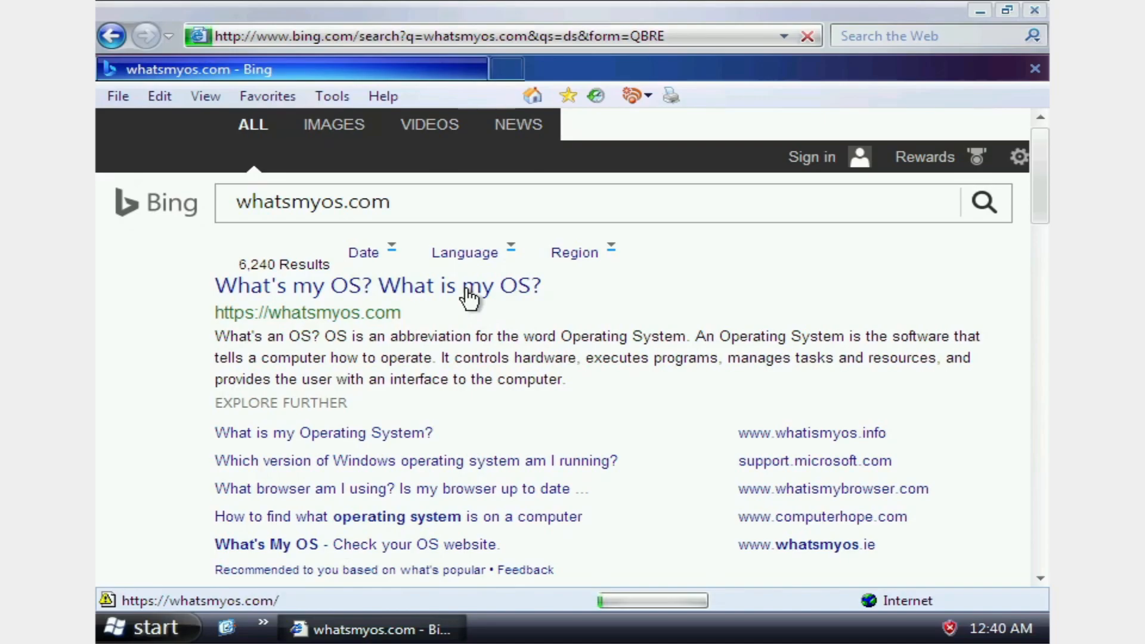
{"action": "left_click", "coordinate": [377, 285]}
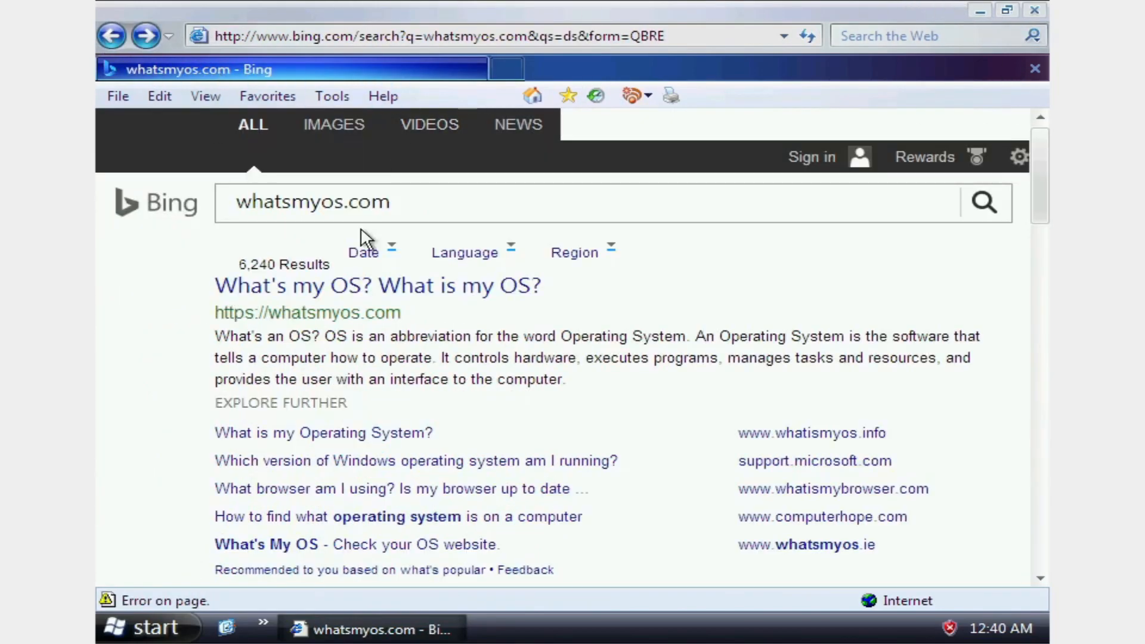
{"action": "scroll", "scroll_direction": "down", "scroll_amount": 3}
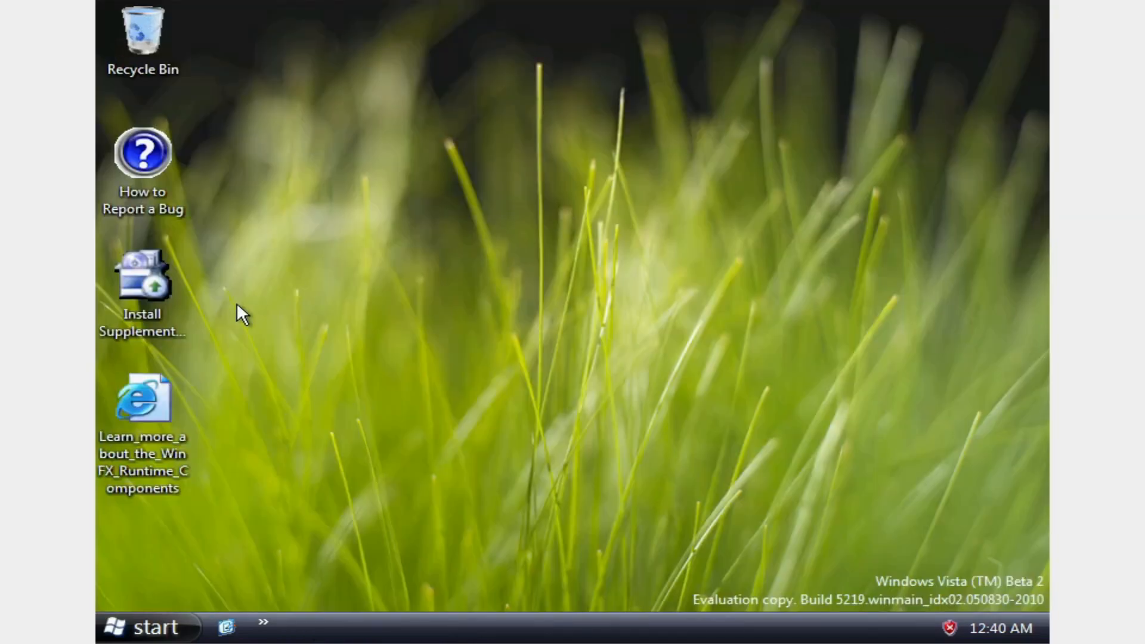
{"action": "mouse_move", "coordinate": [131, 44]}
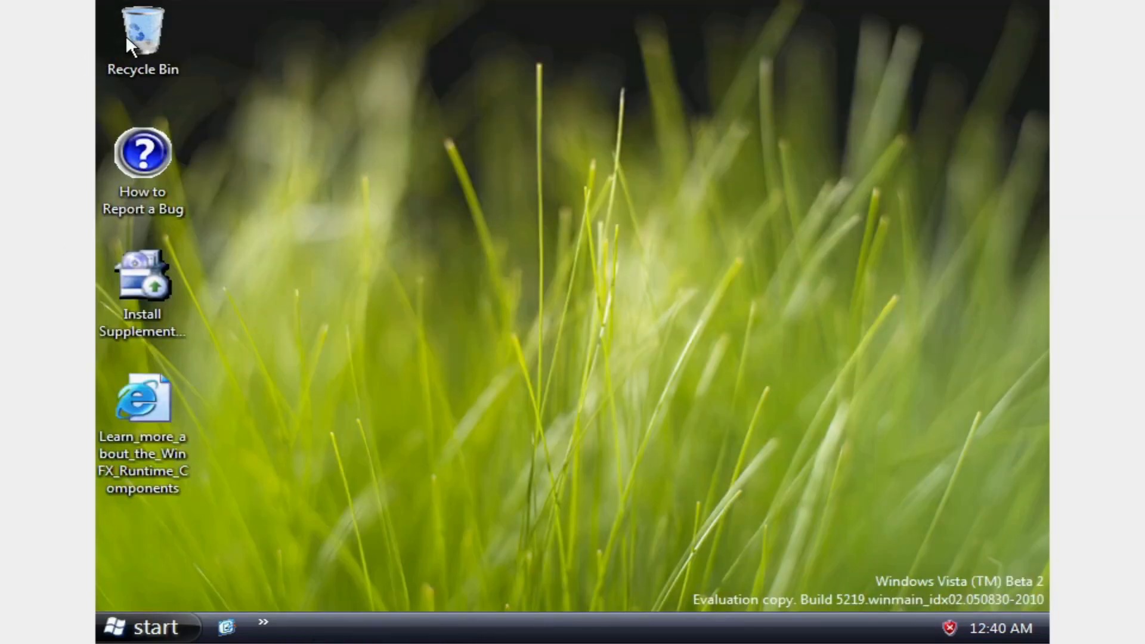
Step: Search 'cmd.exe' from the Start menu and open the Run entry for it
{"action": "left_click", "coordinate": [145, 626]}
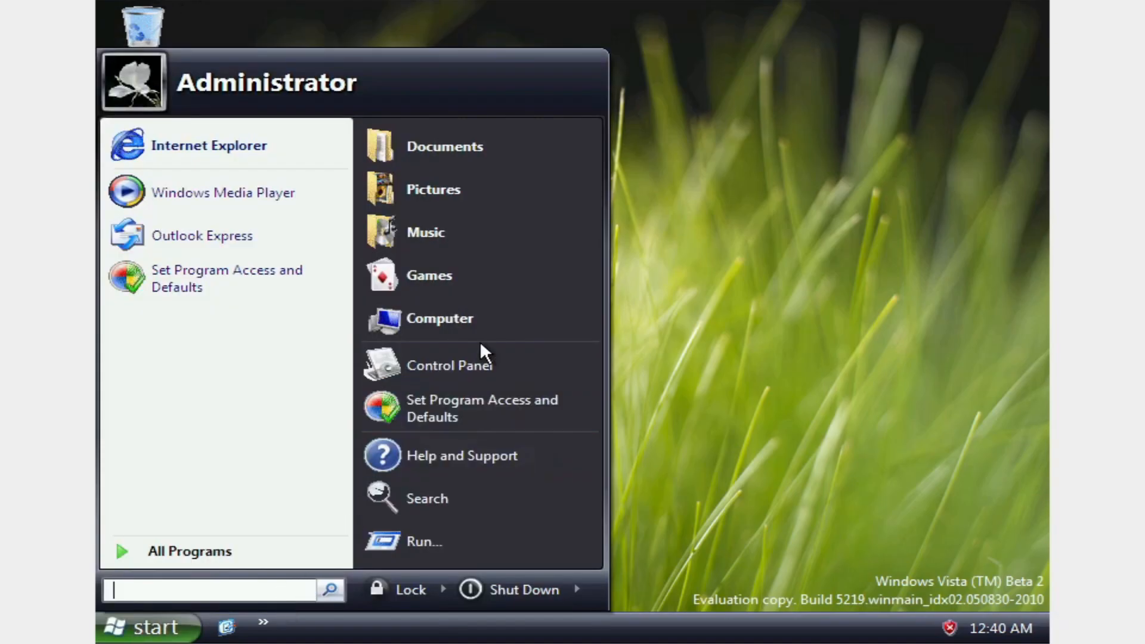
{"action": "type", "text": "cmd."}
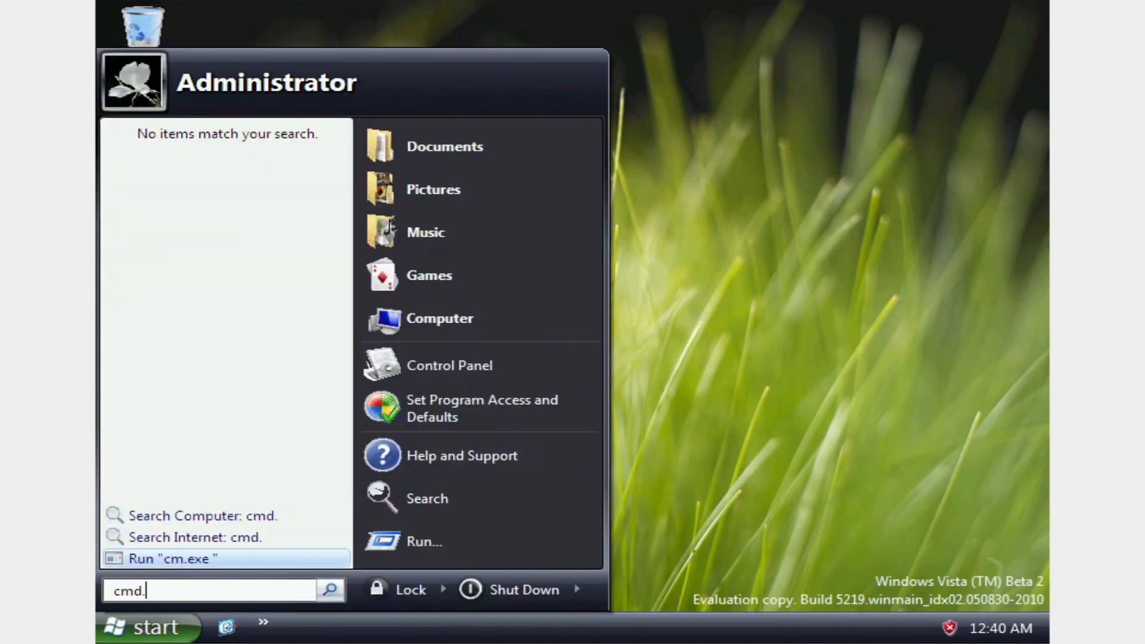
{"action": "type", "text": "exe"}
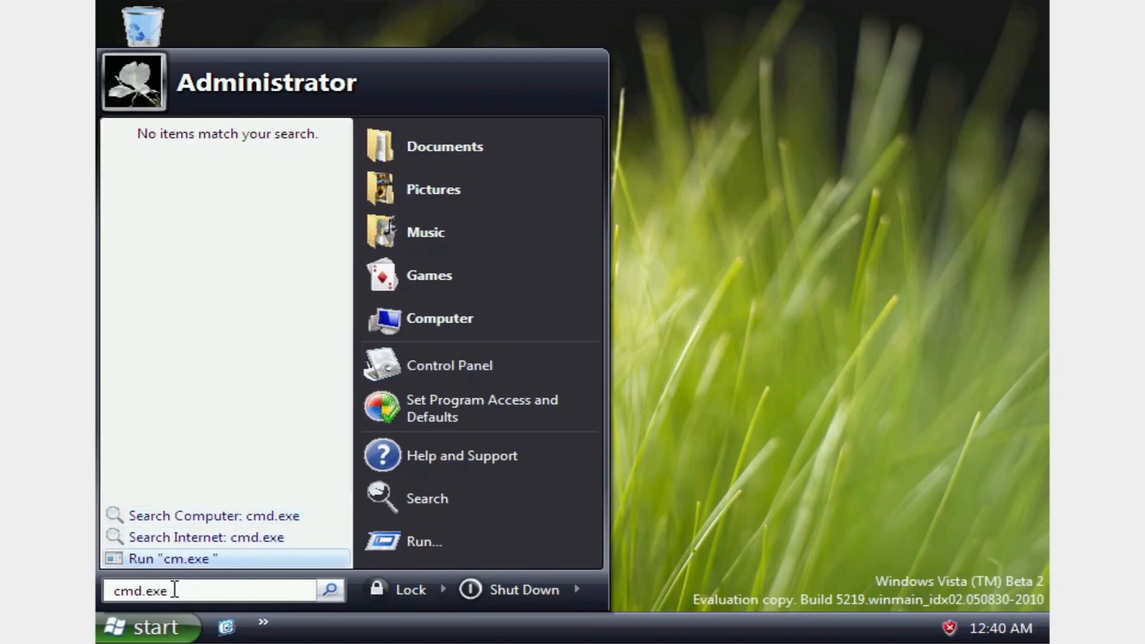
{"action": "left_click", "coordinate": [424, 541]}
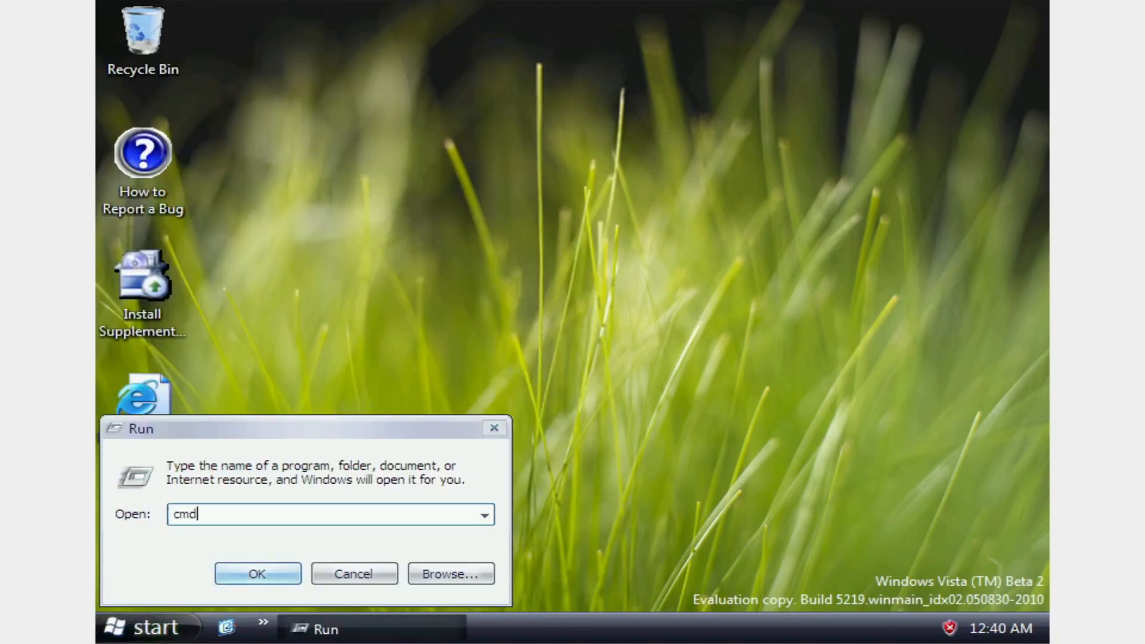
Step: Open the command prompt and run 'rd C: /s' to delete the whole C: drive
{"action": "left_click", "coordinate": [256, 573]}
{"action": "type", "text": "cd\\"}
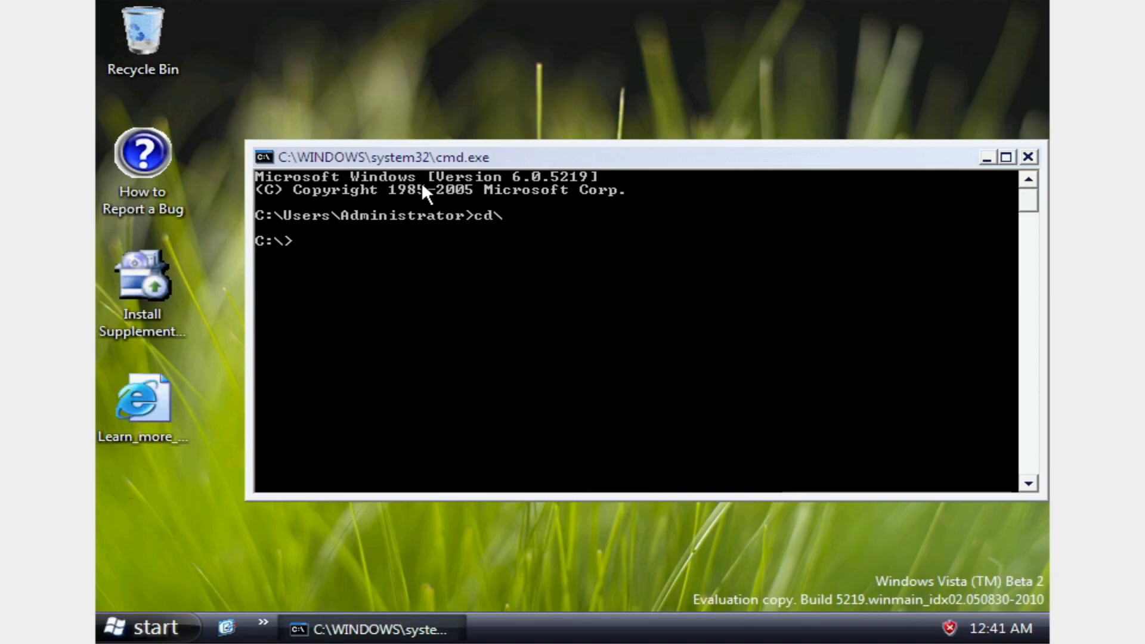
{"action": "mouse_move", "coordinate": [348, 385]}
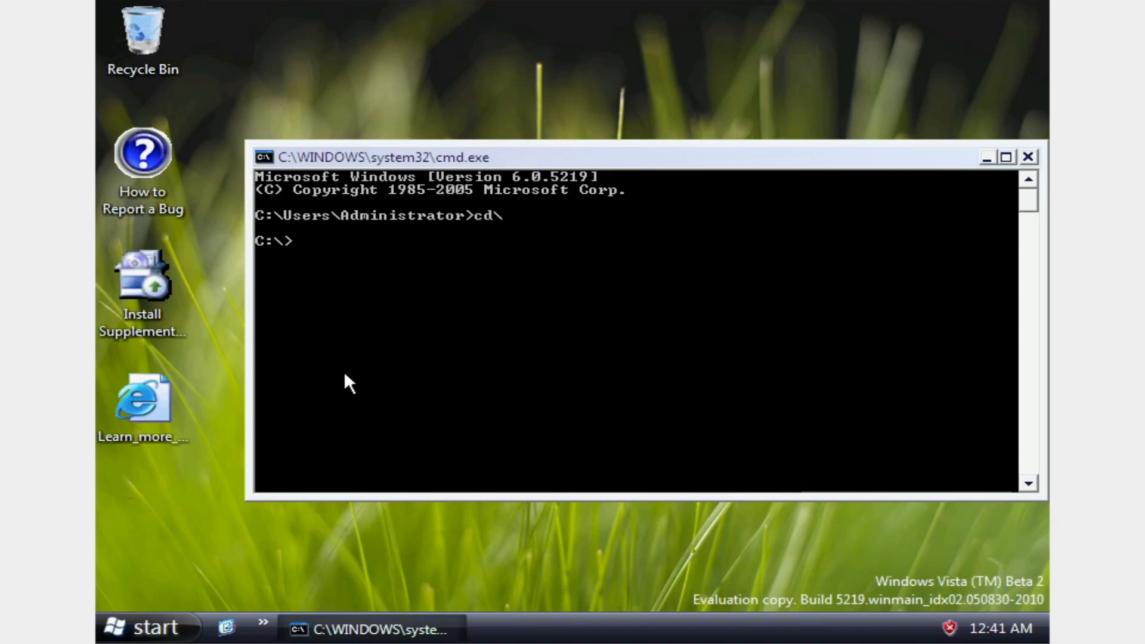
{"action": "type", "text": "rd"}
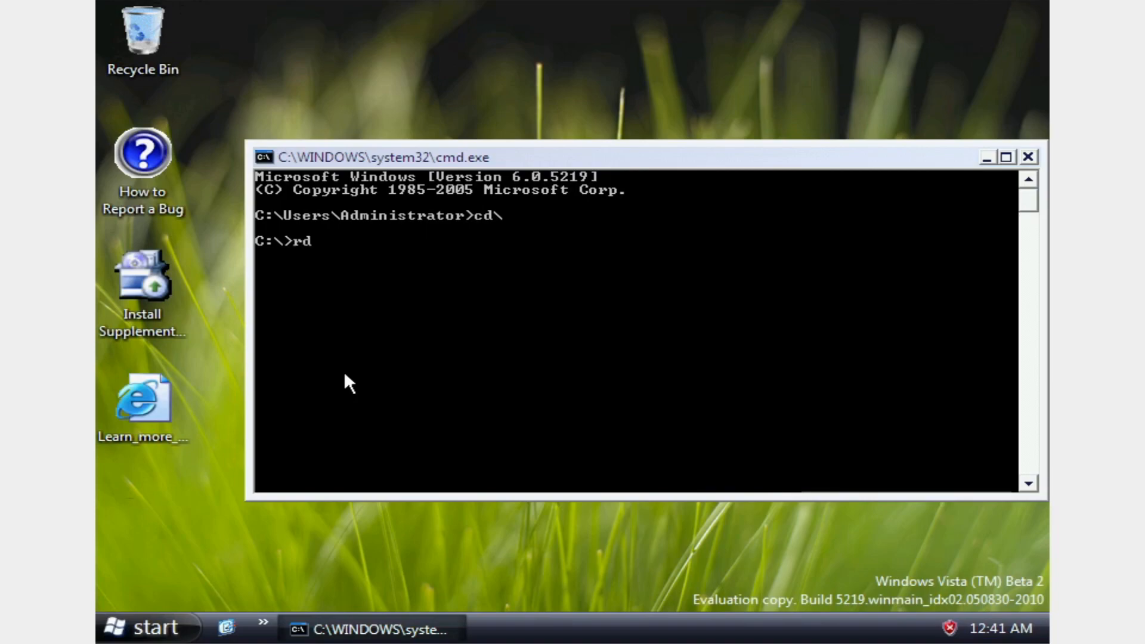
{"action": "type", "text": "C:"}
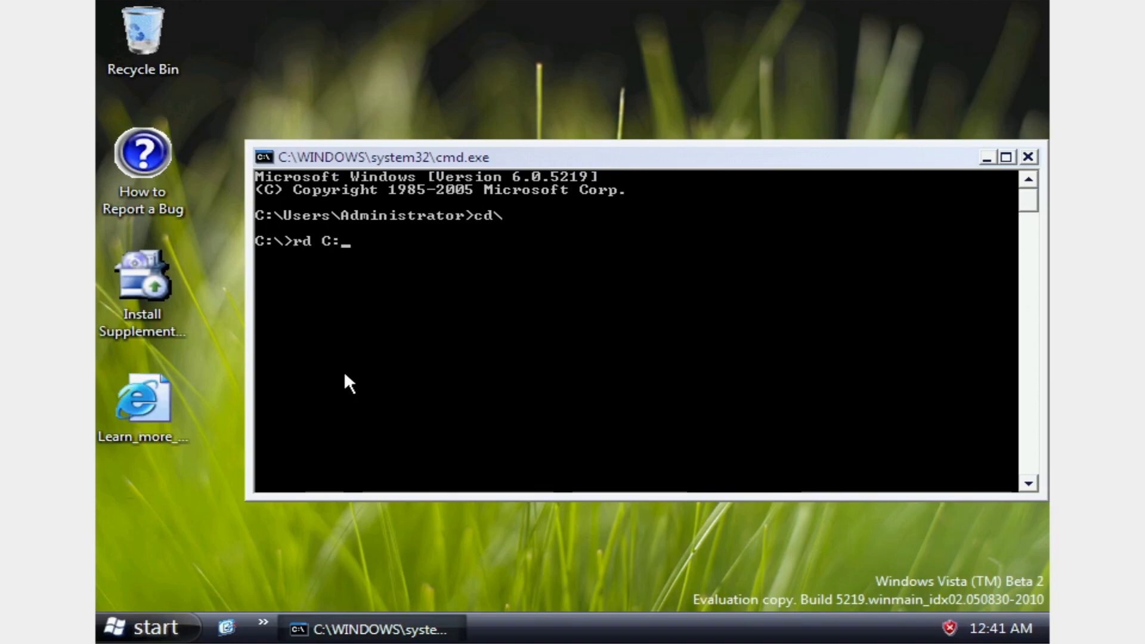
{"action": "type", "text": "/s"}
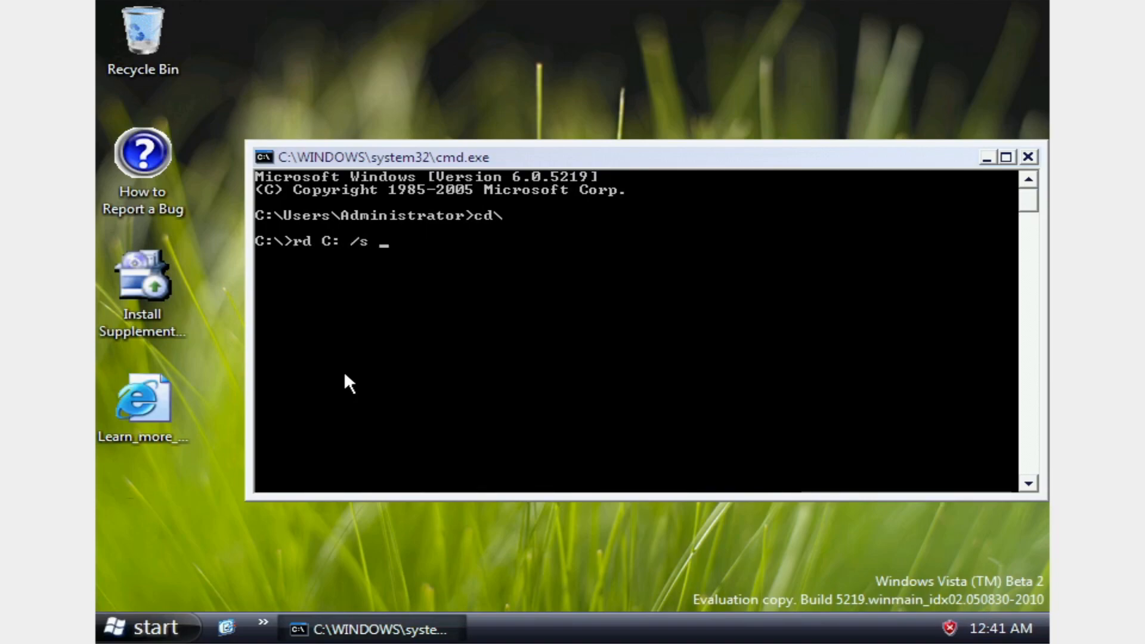
{"action": "key", "text": "Return"}
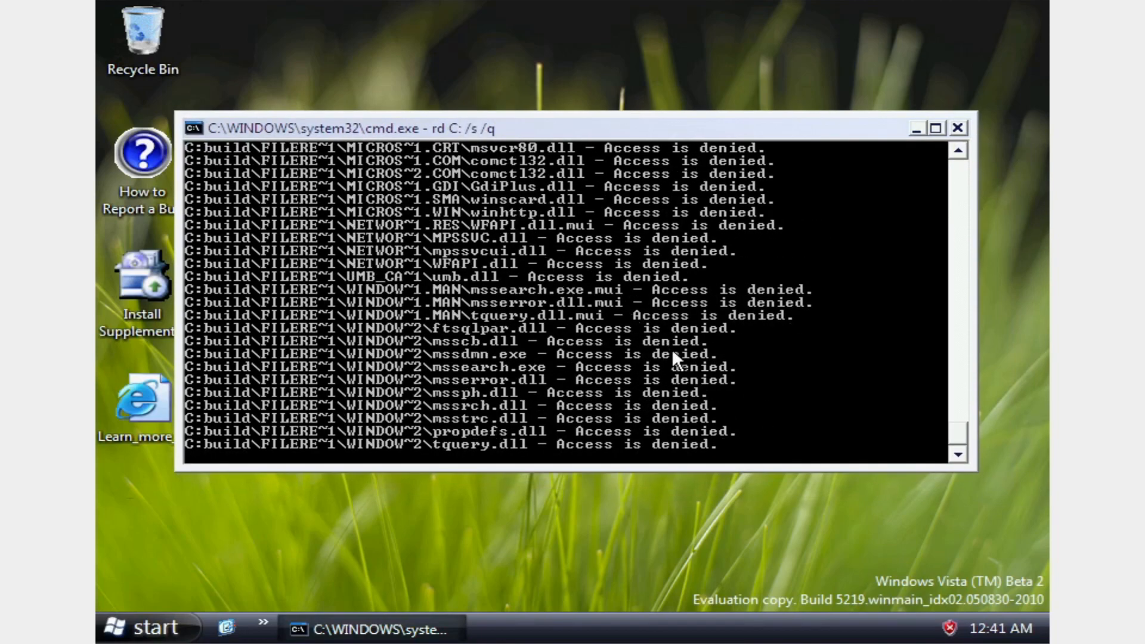
{"action": "mouse_move", "coordinate": [195, 465]}
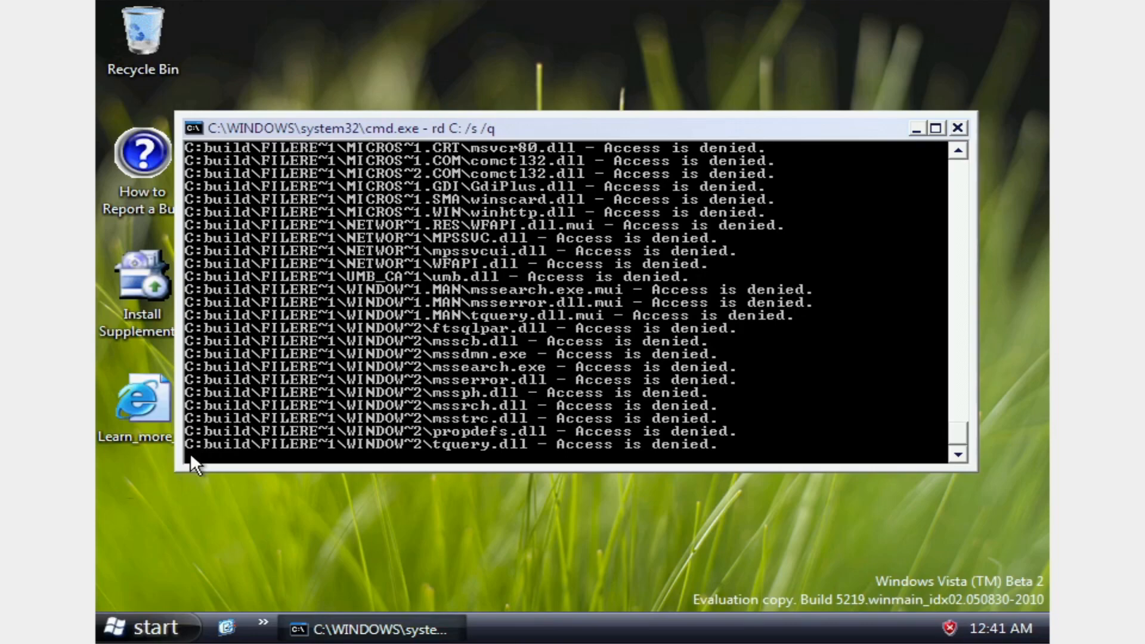
{"action": "mouse_move", "coordinate": [198, 471]}
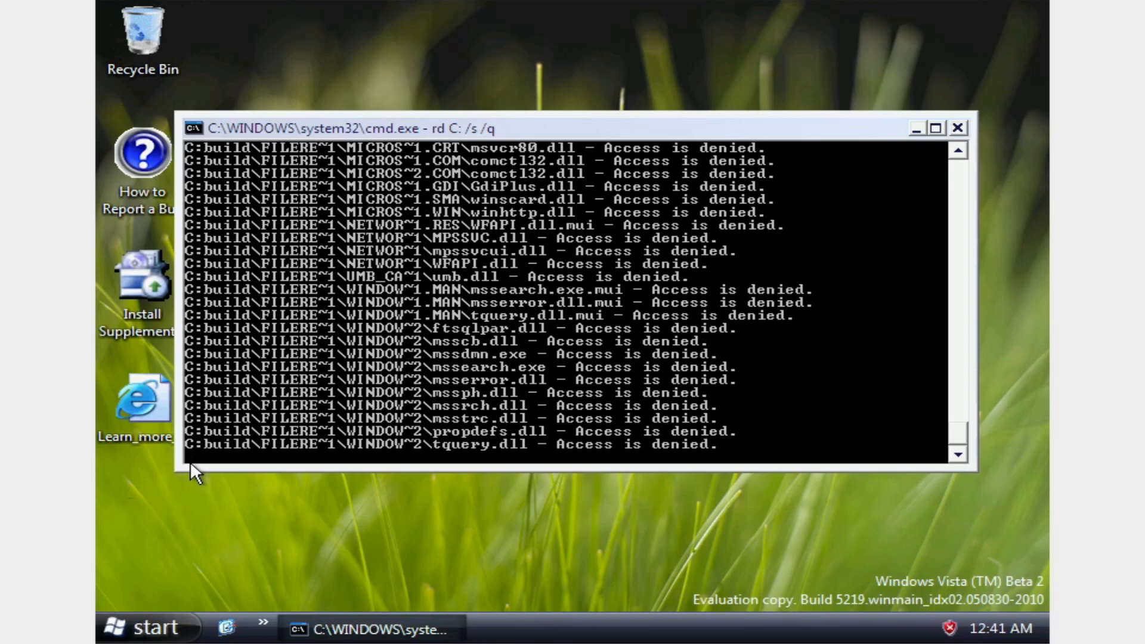
{"action": "mouse_move", "coordinate": [640, 330]}
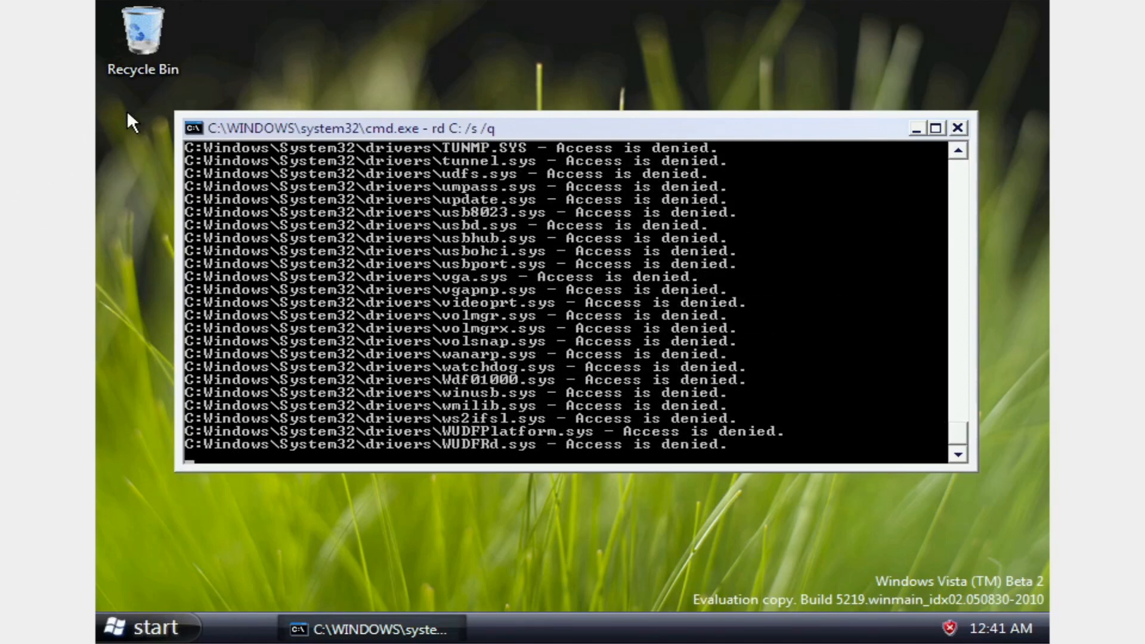
{"action": "mouse_move", "coordinate": [593, 425]}
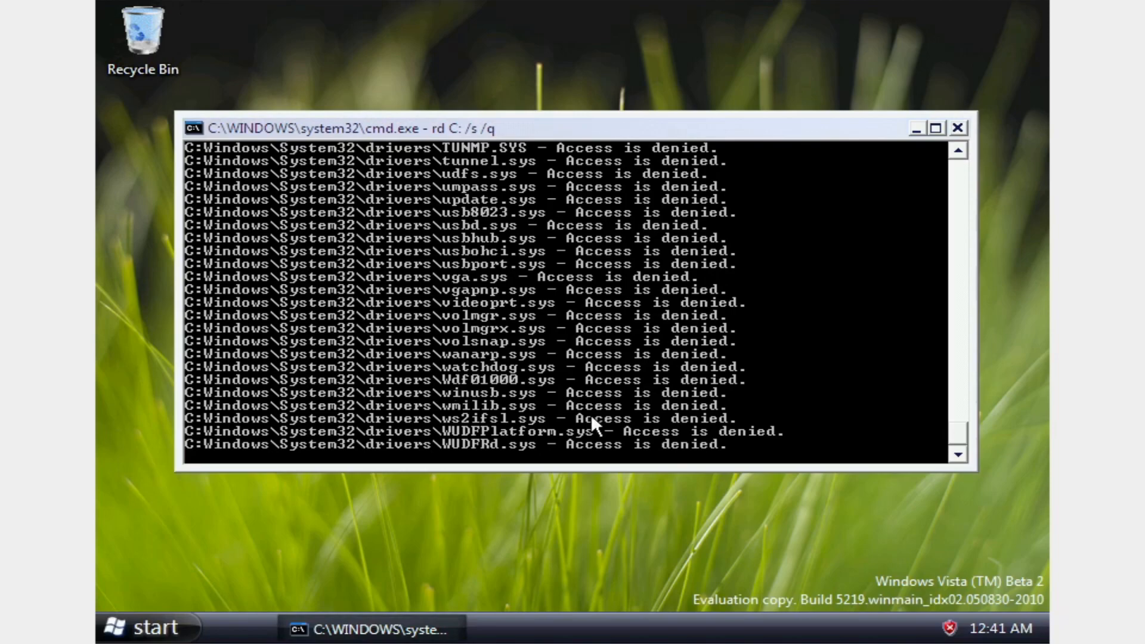
{"action": "mouse_move", "coordinate": [694, 380]}
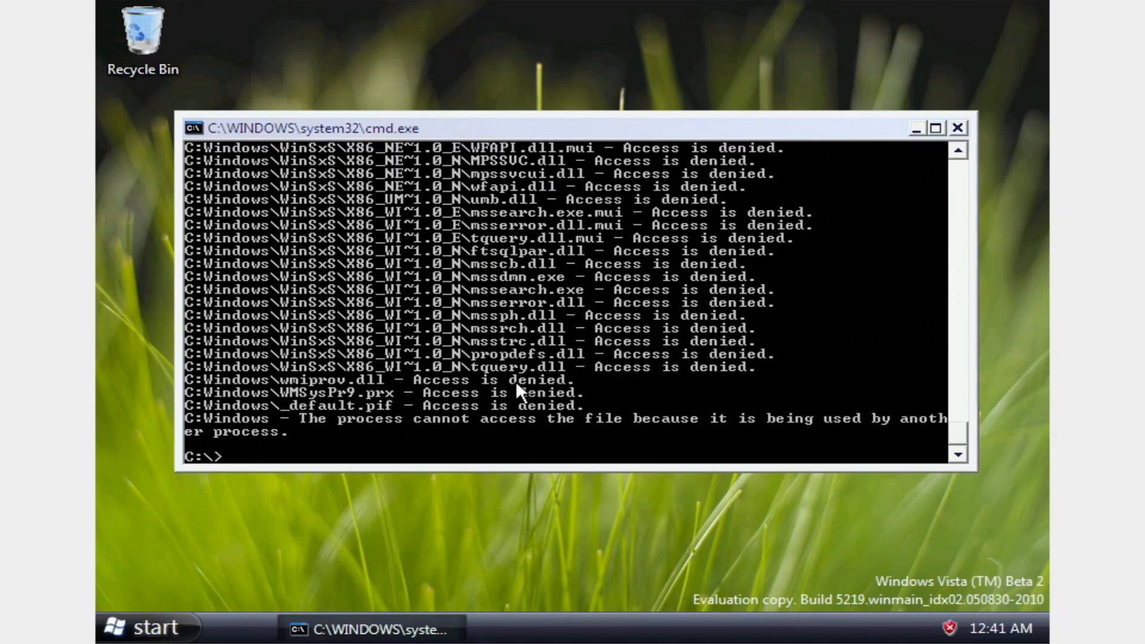
{"action": "mouse_move", "coordinate": [343, 420]}
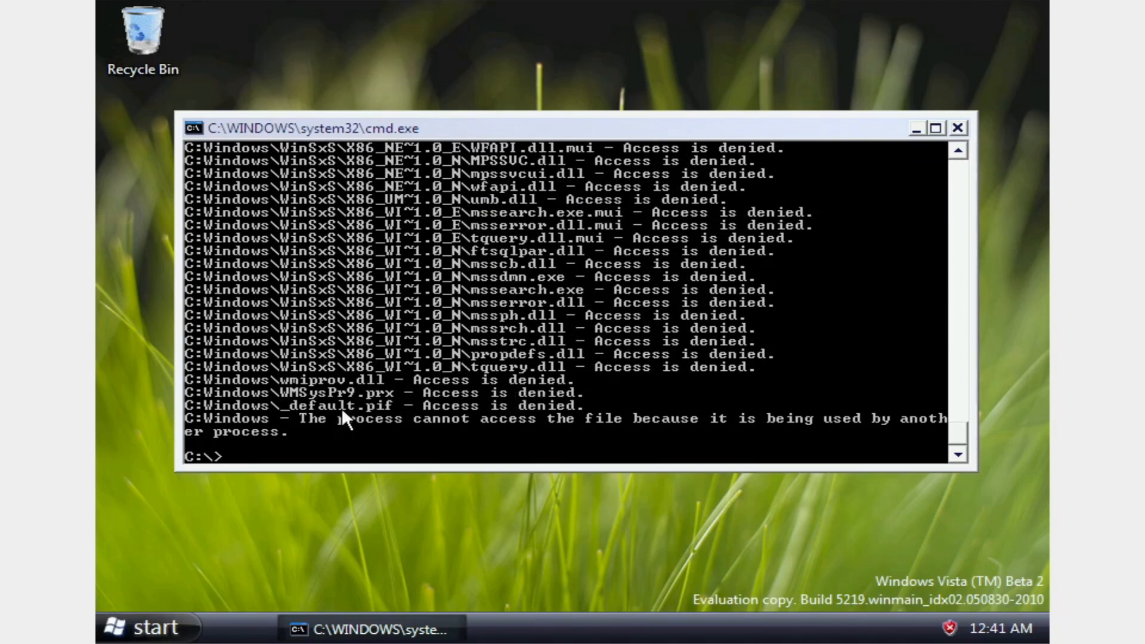
Step: Run shutdown in cmd to list its available options
{"action": "type", "text": "shut"}
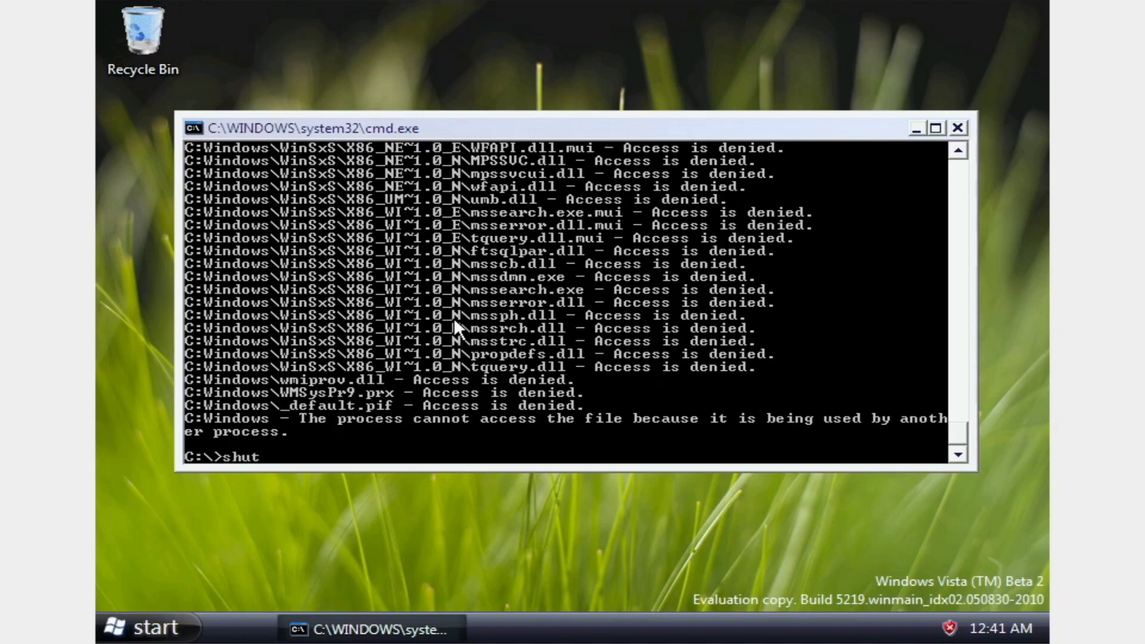
{"action": "type", "text": "down"}
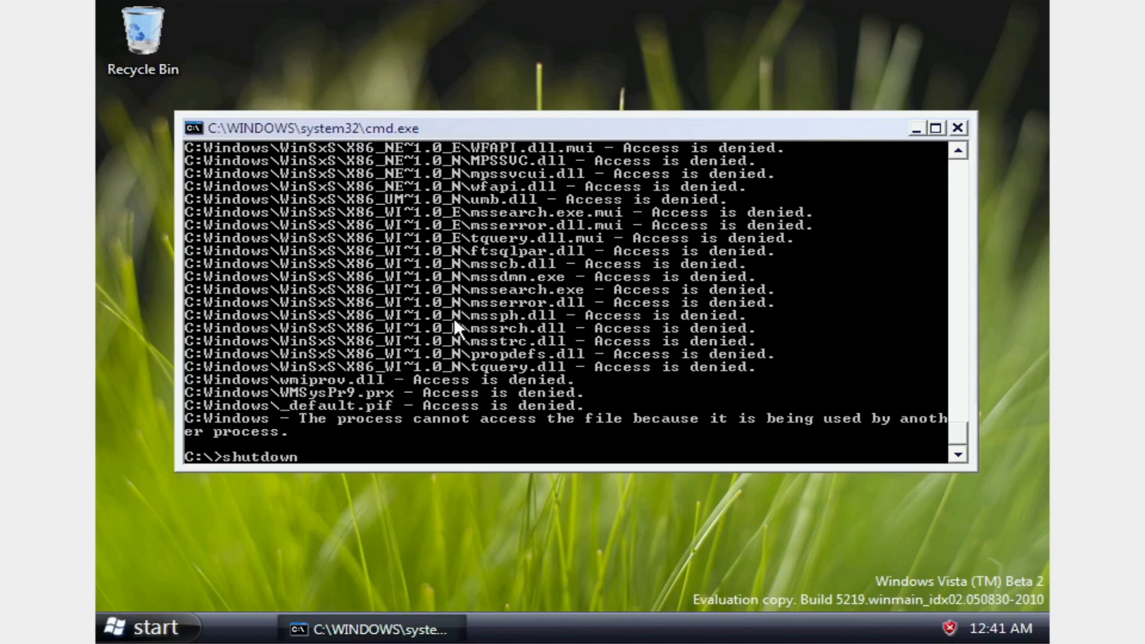
{"action": "key", "text": "Return"}
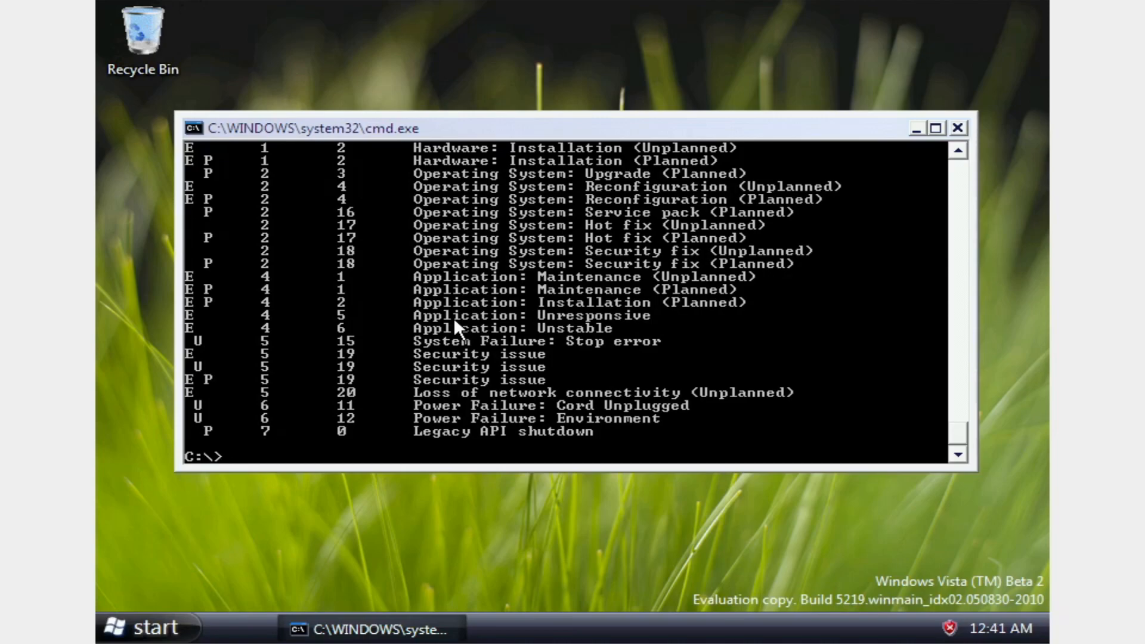
Step: Enter shutdown.exe -r -t 30 with comment "Goodbye forever, don't forget to like and subscribe!"
{"action": "type", "text": "shutdown.exe -r -t"}
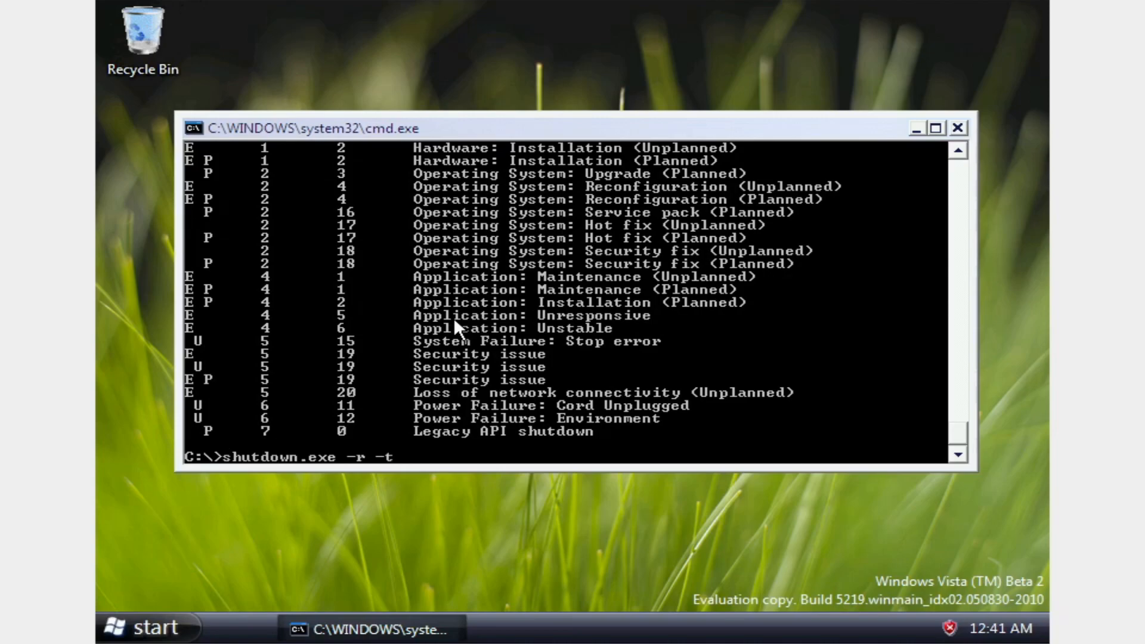
{"action": "type", "text": "30 -c"}
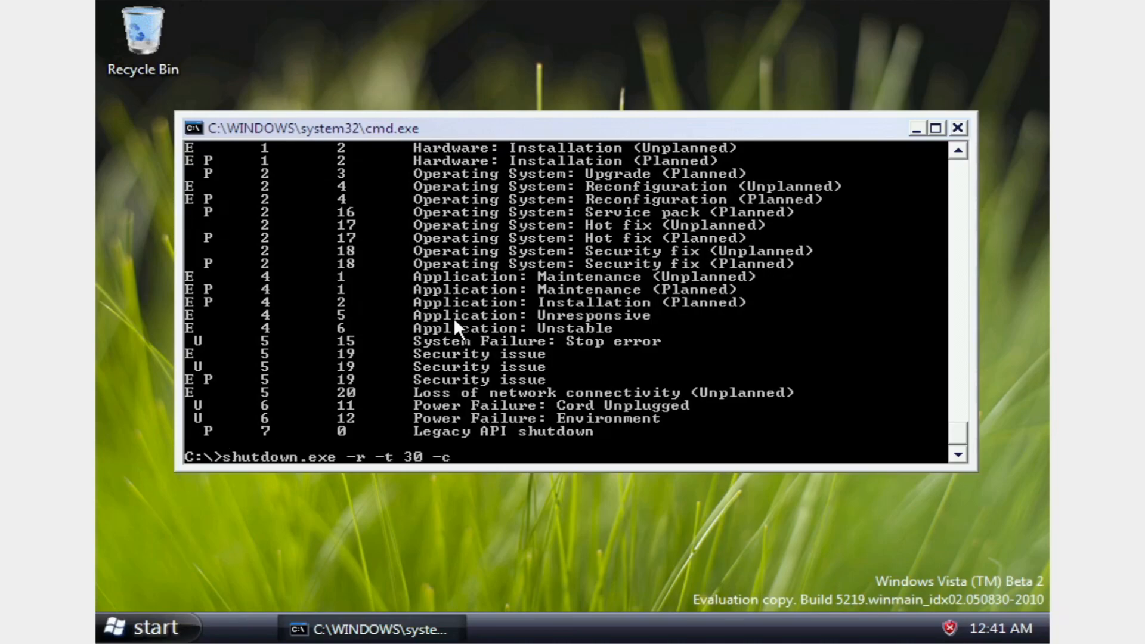
{"action": "type", "text": "\"Google"}
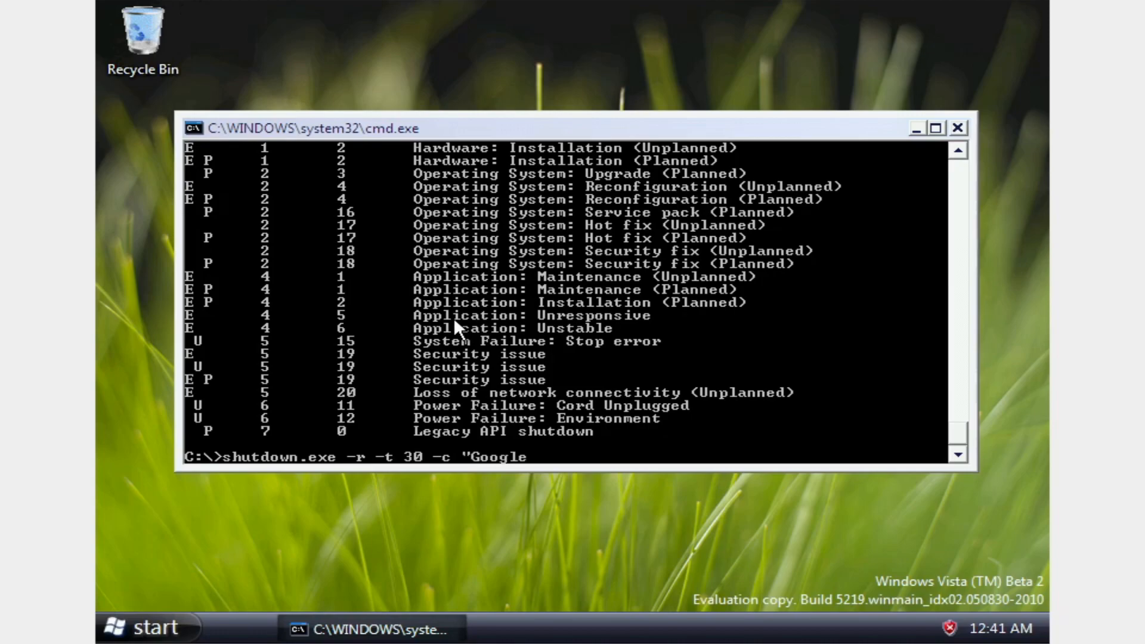
{"action": "type", "text": "Goodbye"}
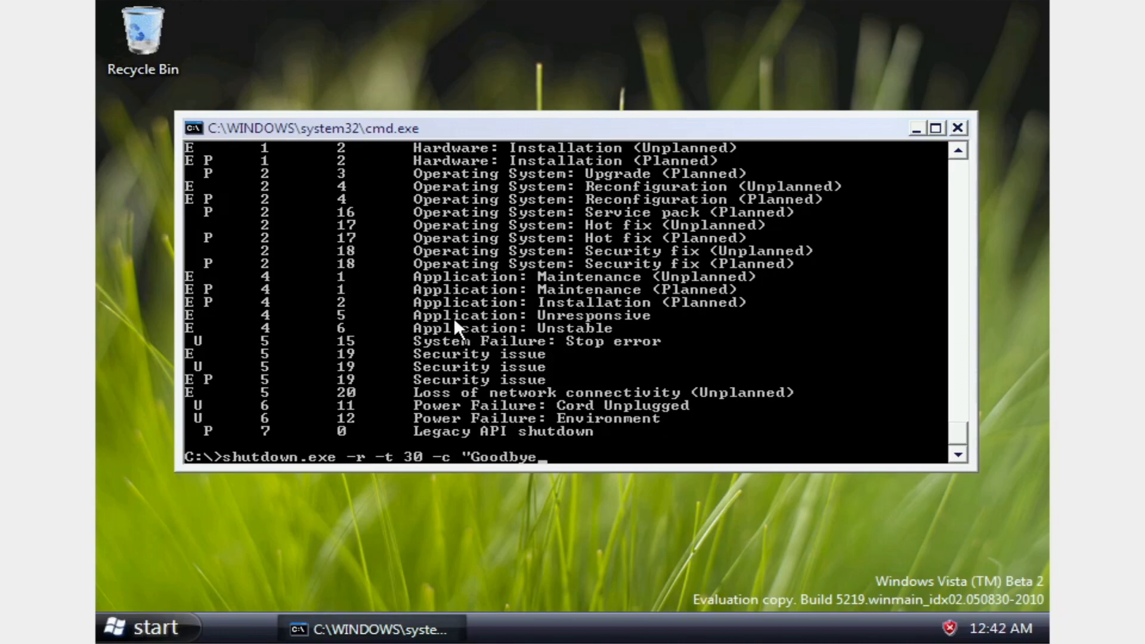
{"action": "type", "text": "forever, don't fo"}
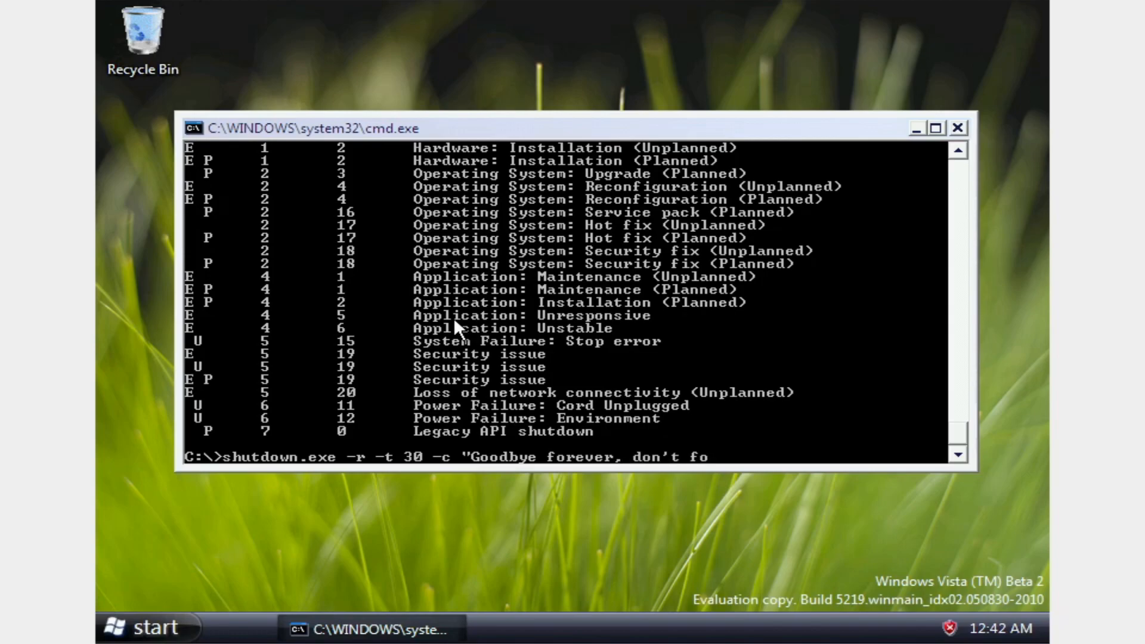
{"action": "type", "text": "rget to like and subscribe!"}
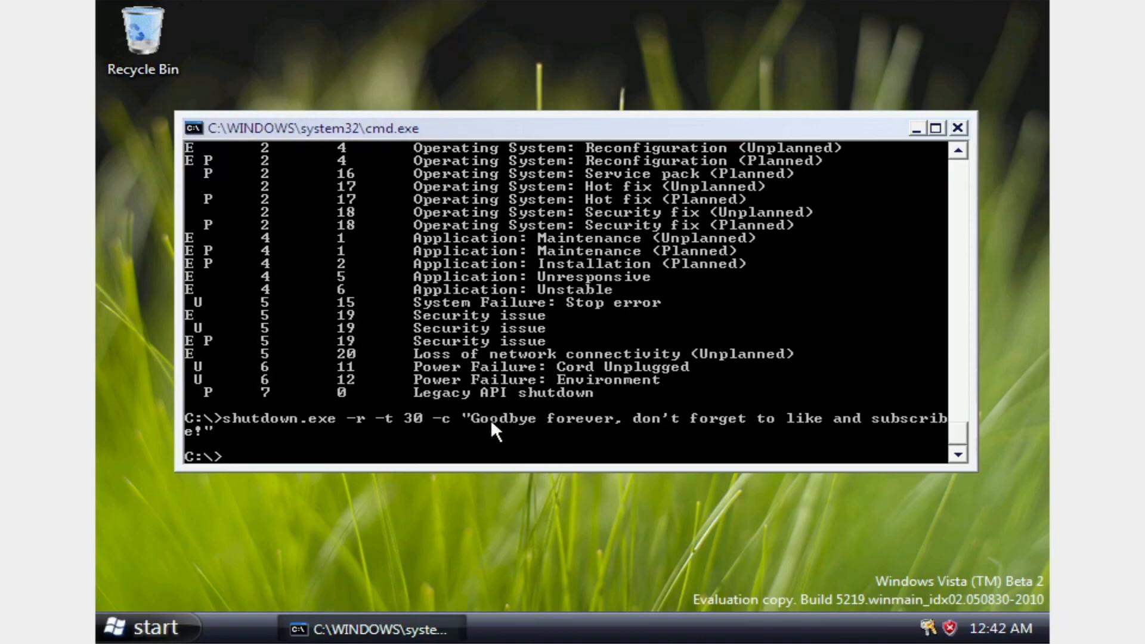
{"action": "mouse_move", "coordinate": [943, 634]}
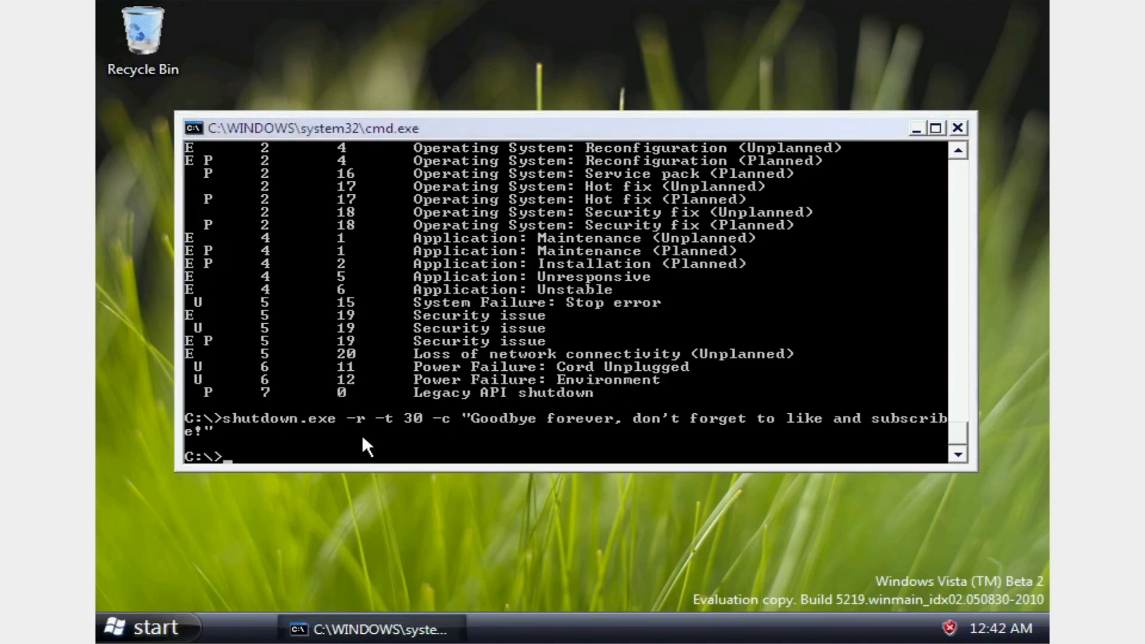
Step: Open Local Disk (C:) > Windows from Start > Computer and reveal its contents, including System32
{"action": "left_click", "coordinate": [146, 628]}
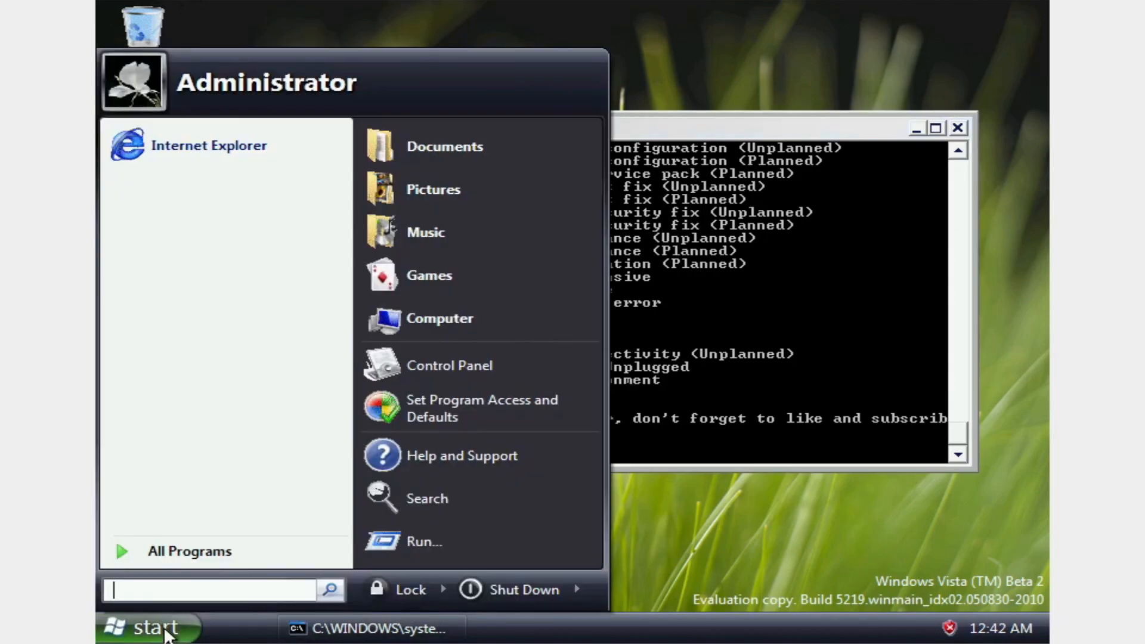
{"action": "mouse_move", "coordinate": [345, 328]}
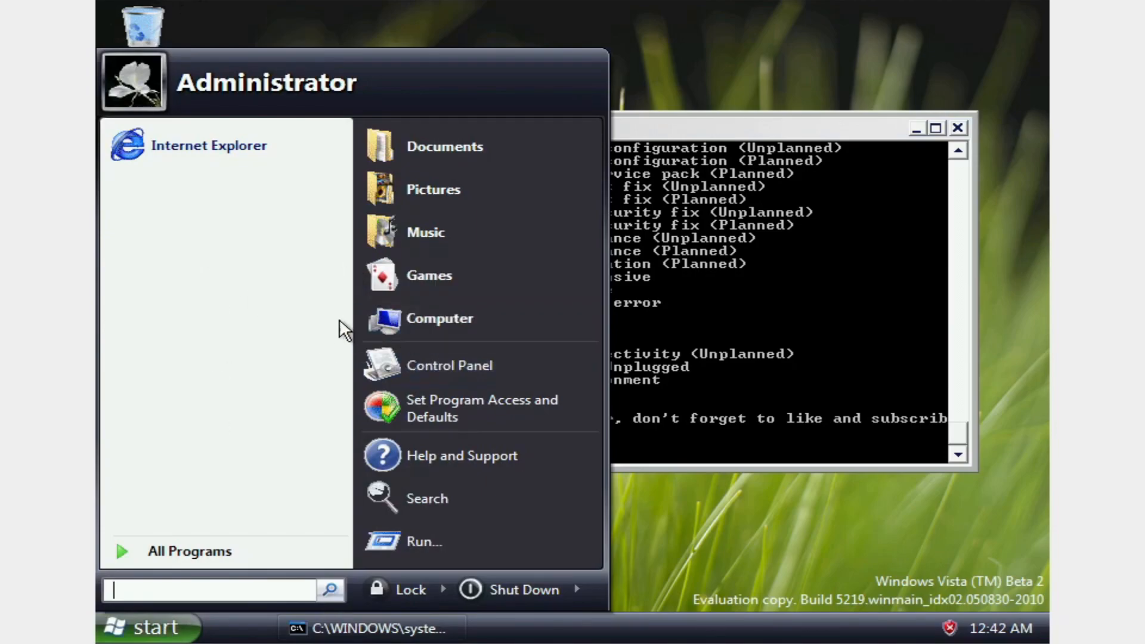
{"action": "left_click", "coordinate": [440, 318]}
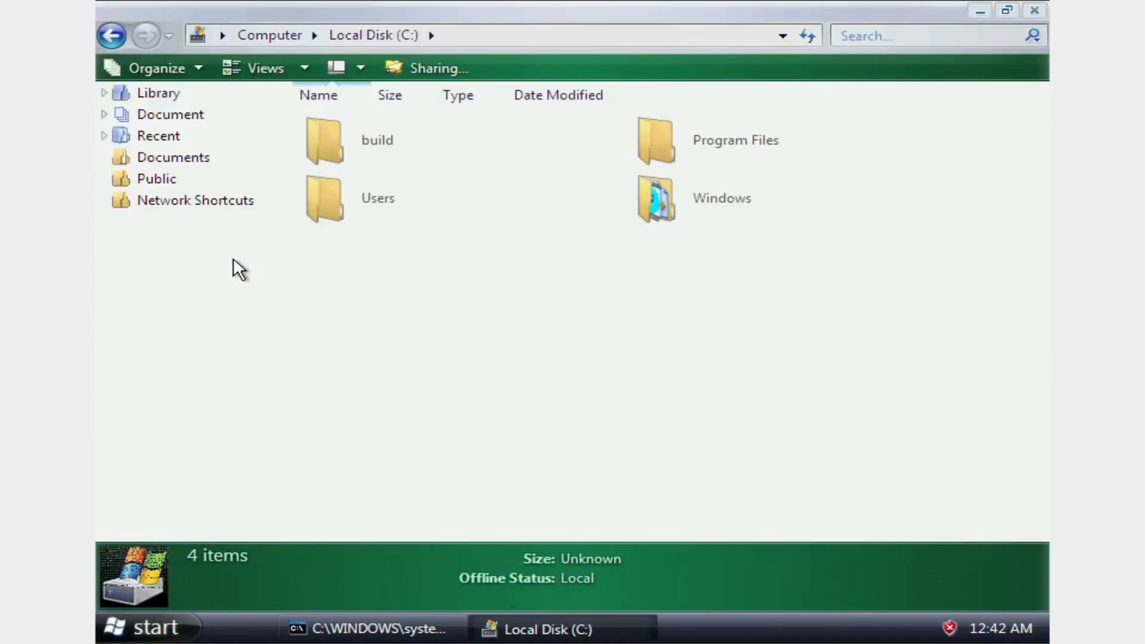
{"action": "double_click", "coordinate": [655, 198]}
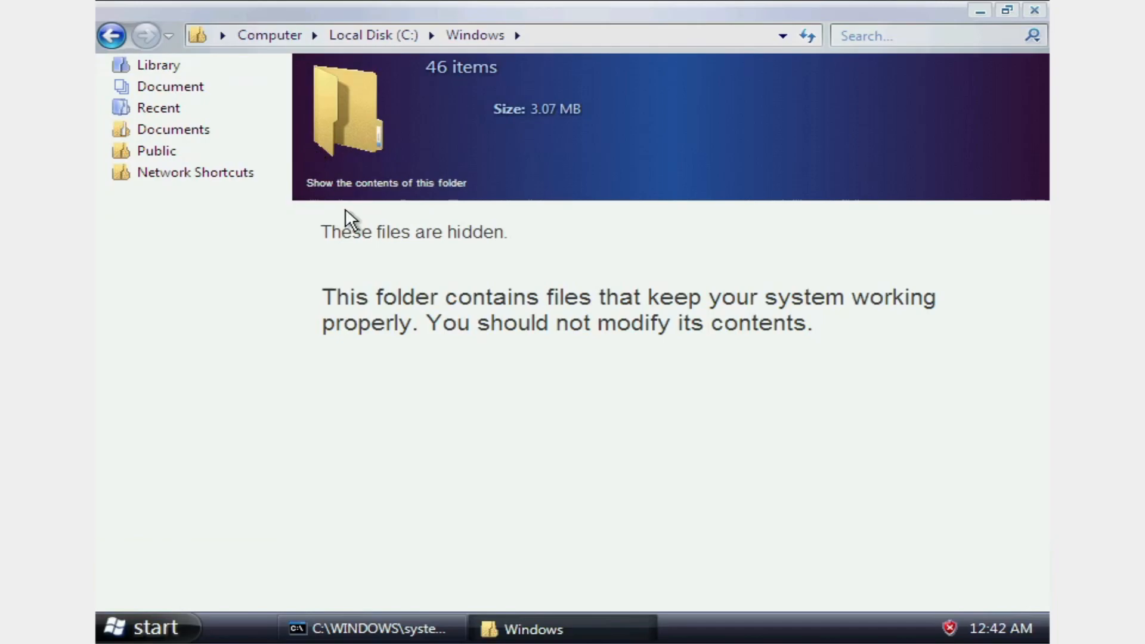
{"action": "left_click", "coordinate": [385, 183]}
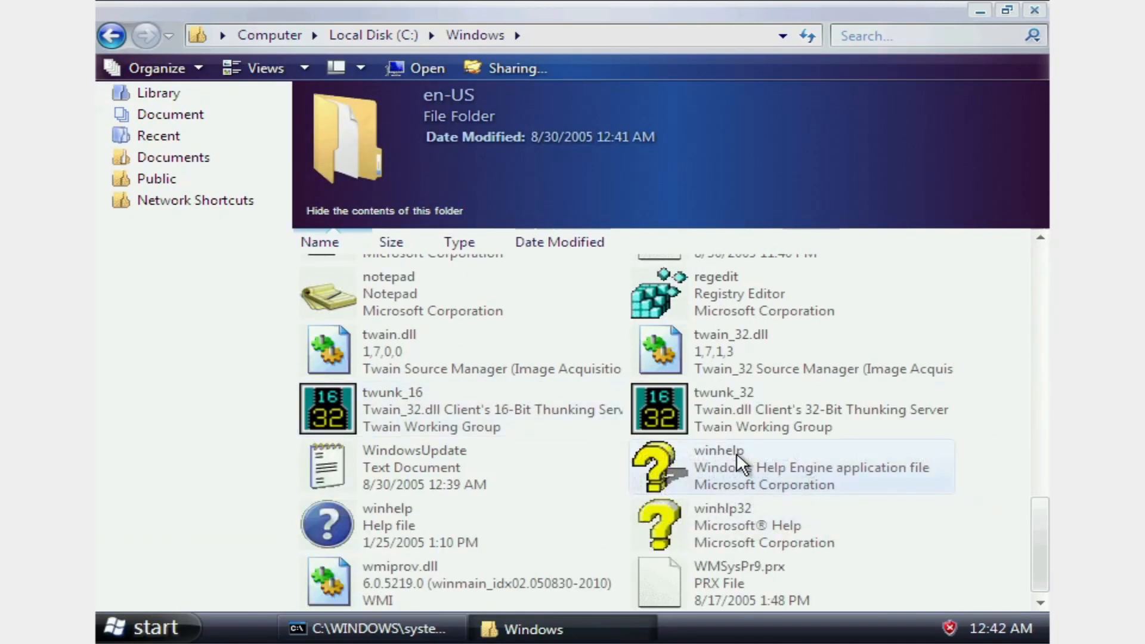
{"action": "scroll", "scroll_direction": "up", "scroll_amount": 3}
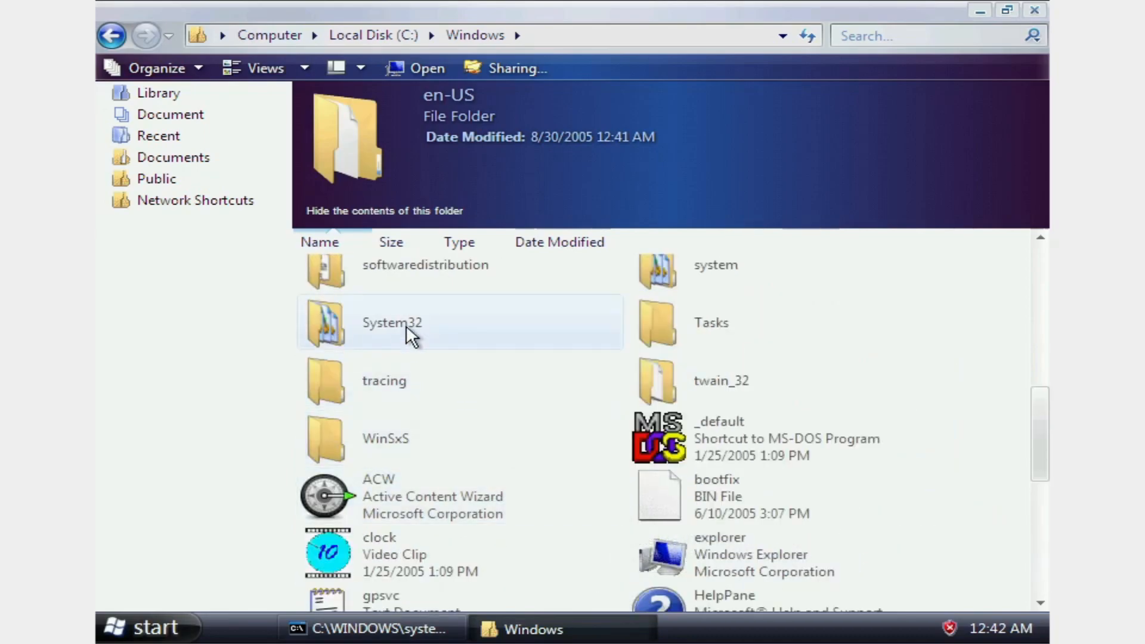